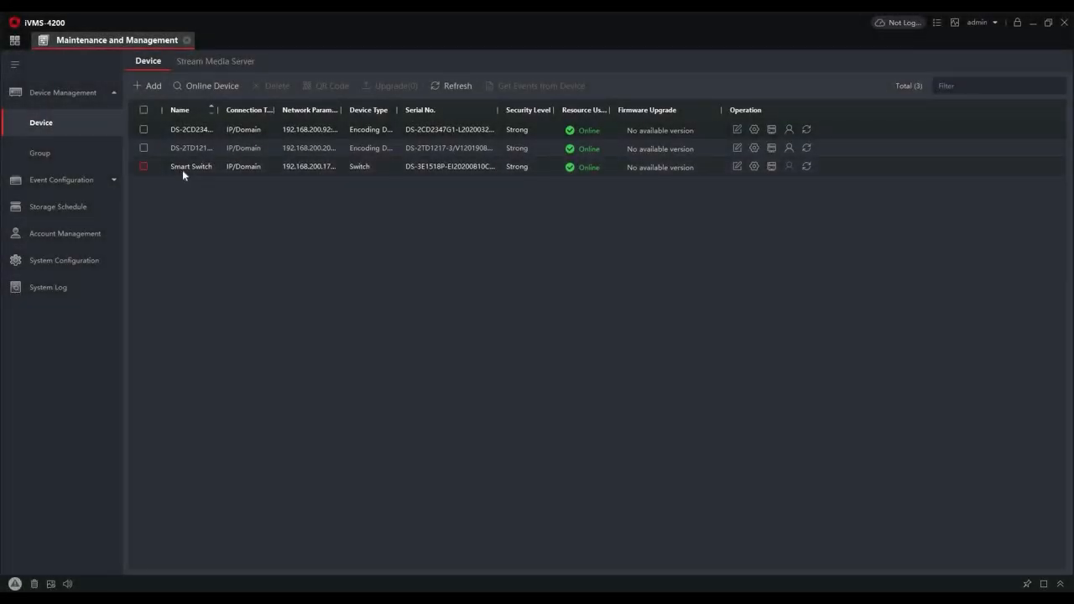
pyautogui.moveTo(294, 205)
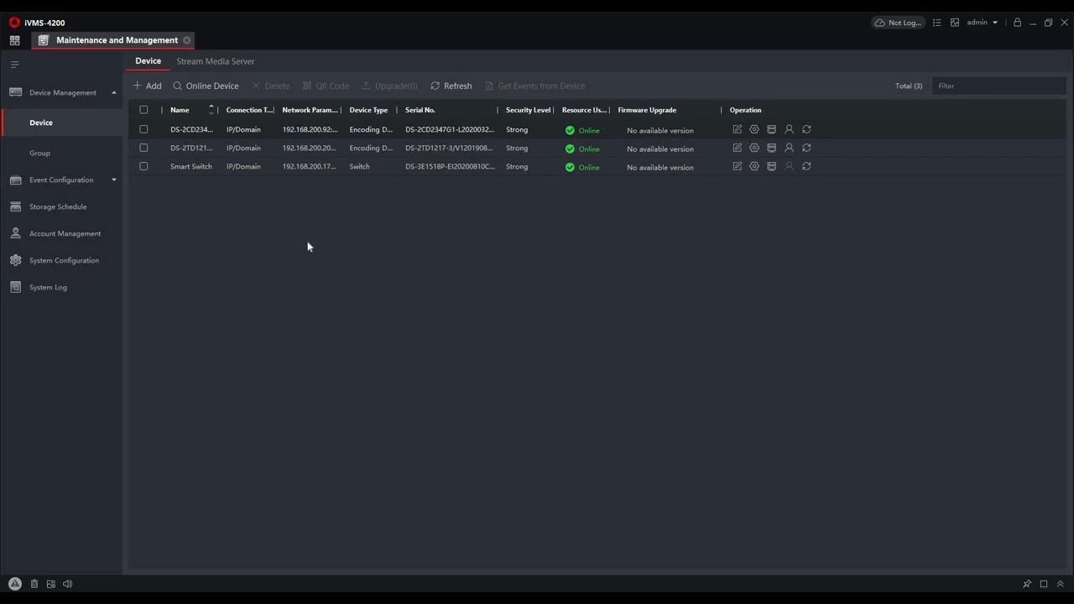
pyautogui.moveTo(327, 304)
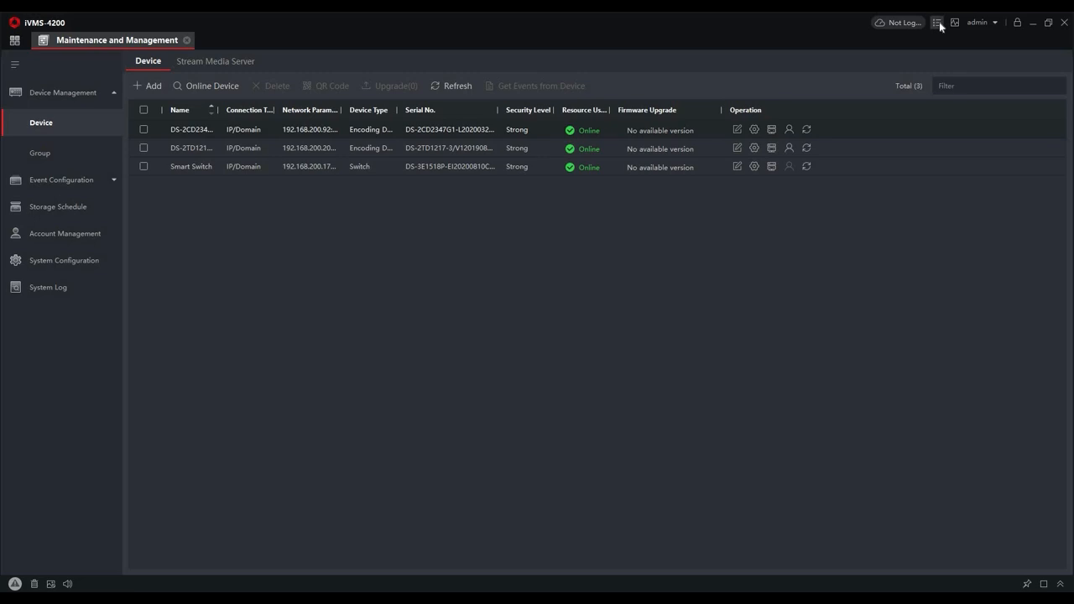
# Check the software version, then open the Topology module from the home page.
pyautogui.click(937, 23)
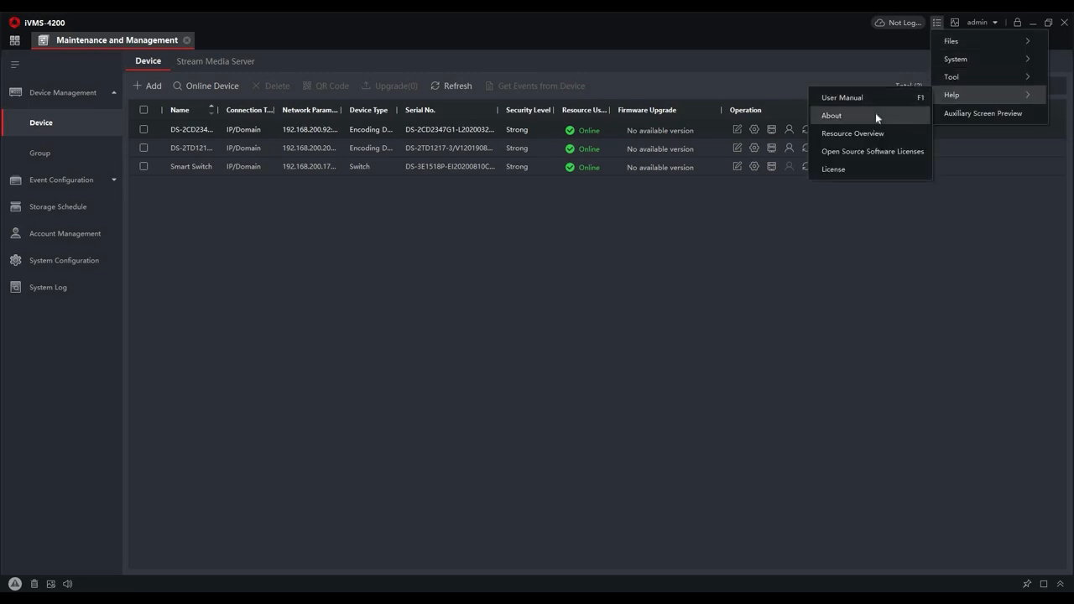
pyautogui.click(830, 115)
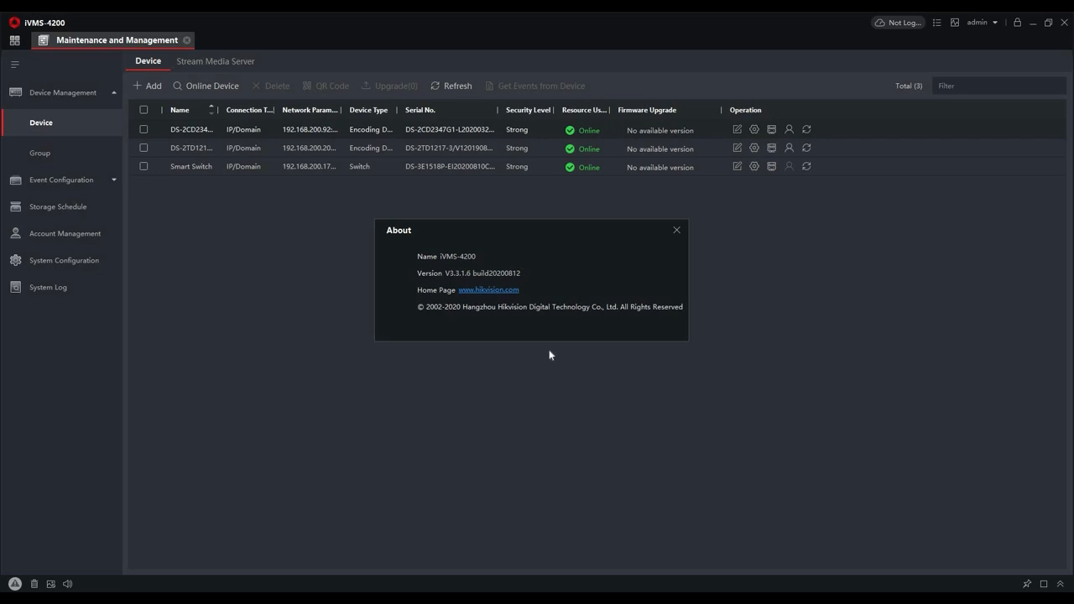
pyautogui.moveTo(670, 263)
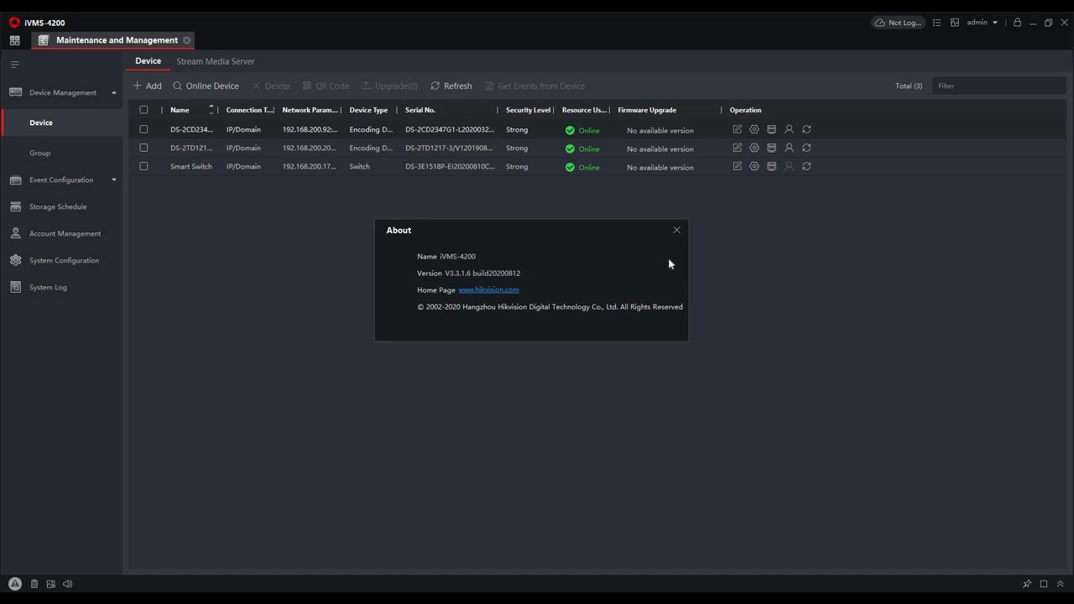
pyautogui.click(676, 230)
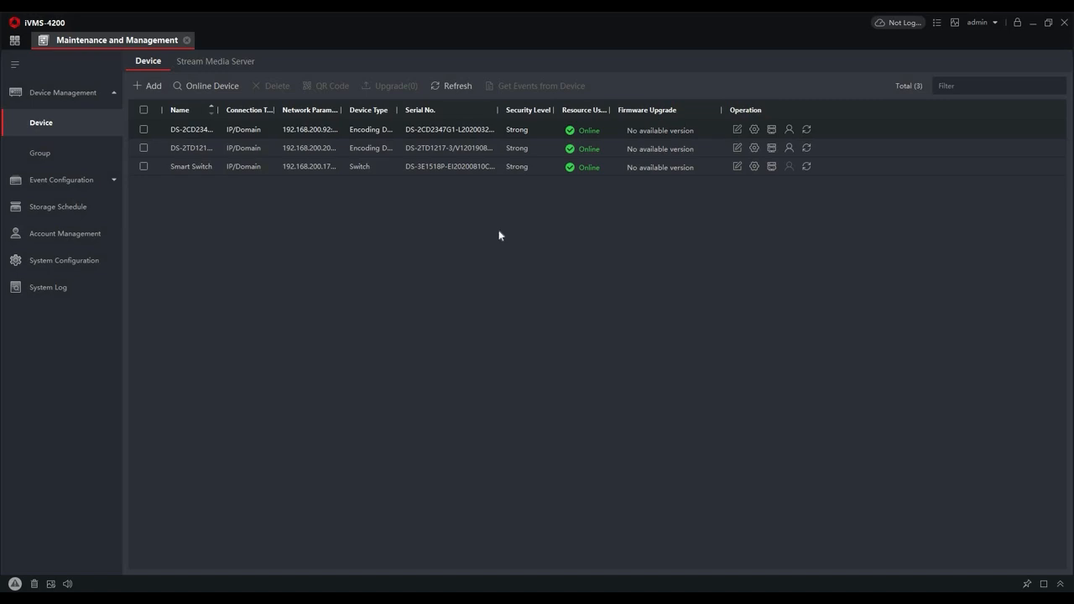
pyautogui.moveTo(14, 43)
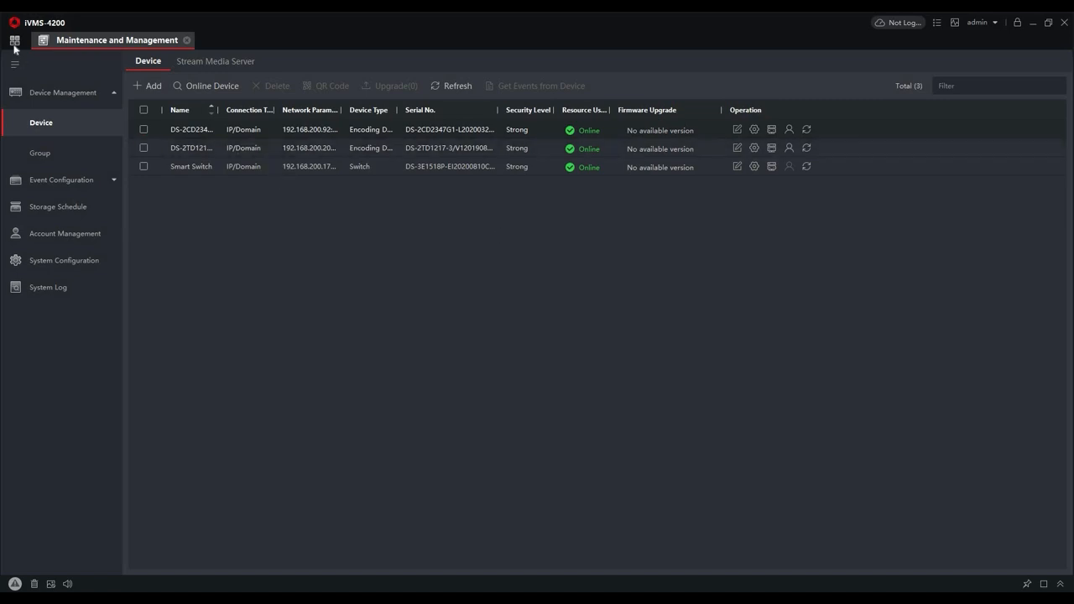
pyautogui.click(14, 39)
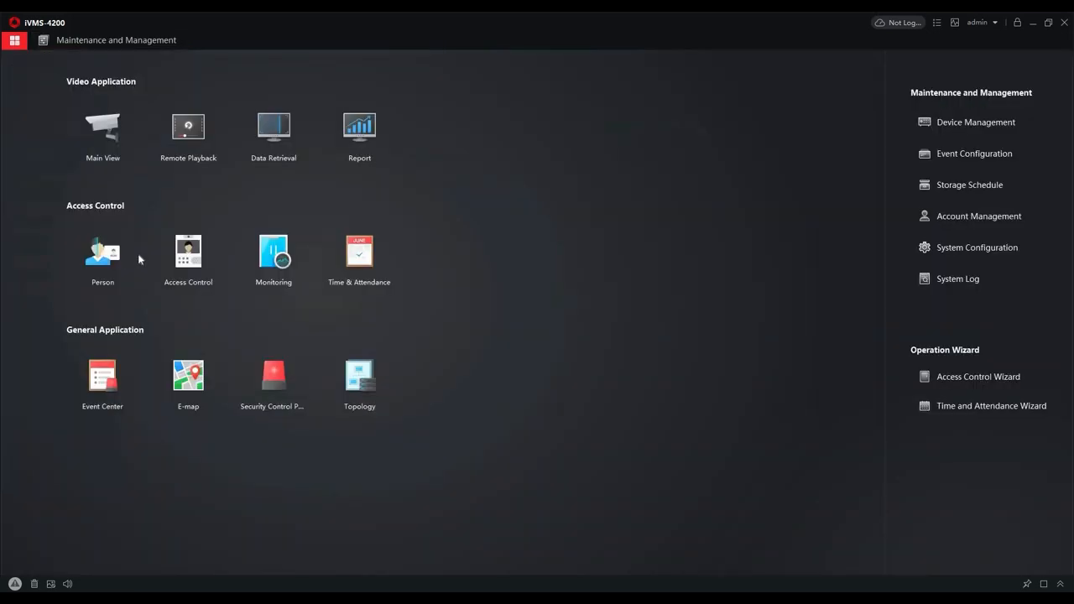
pyautogui.moveTo(359, 377)
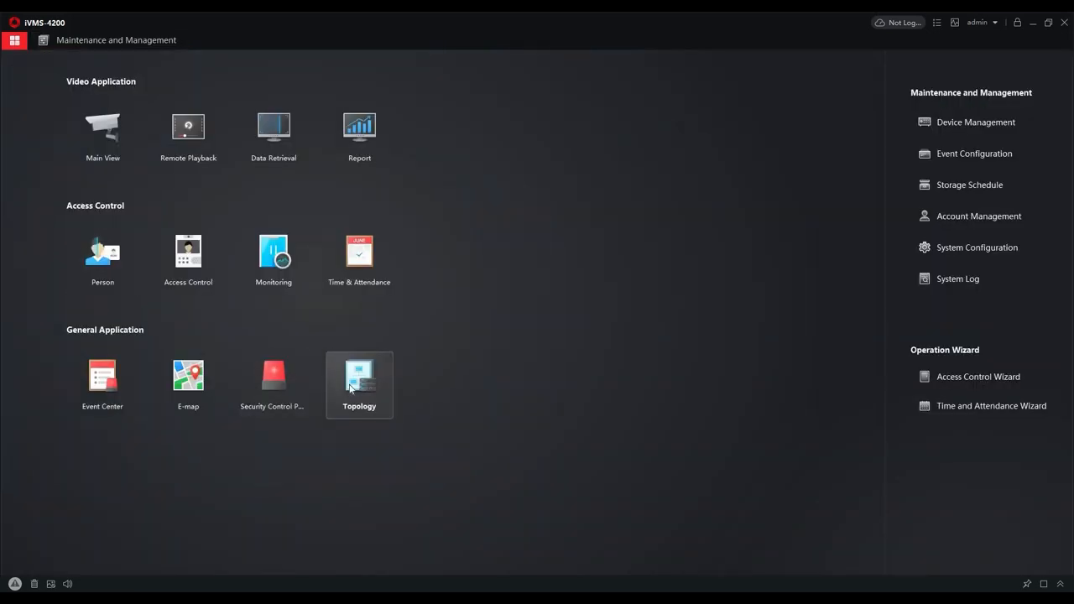
pyautogui.click(359, 379)
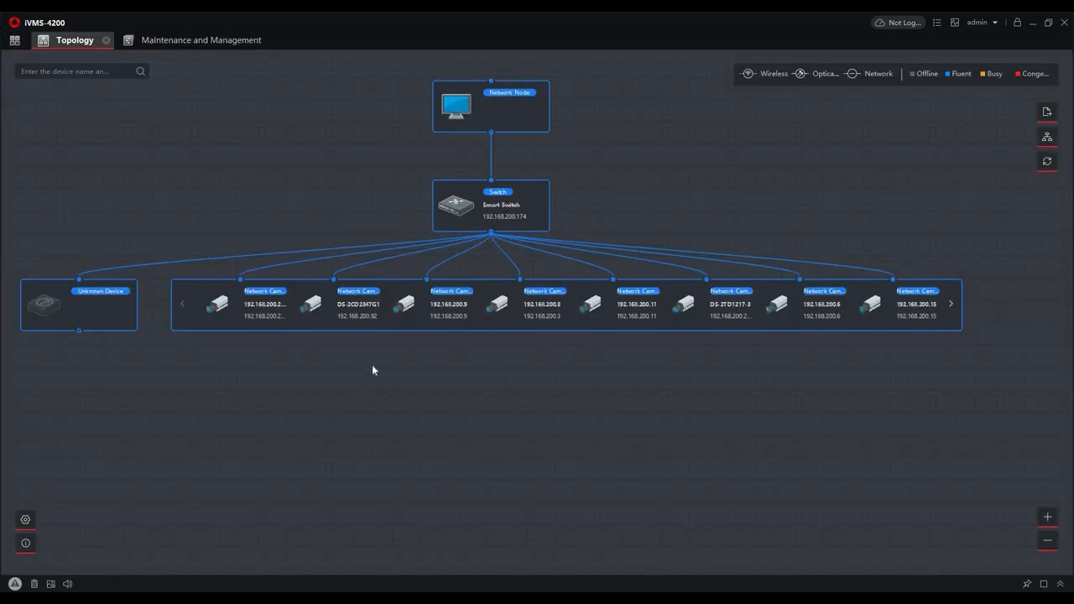
pyautogui.moveTo(480, 430)
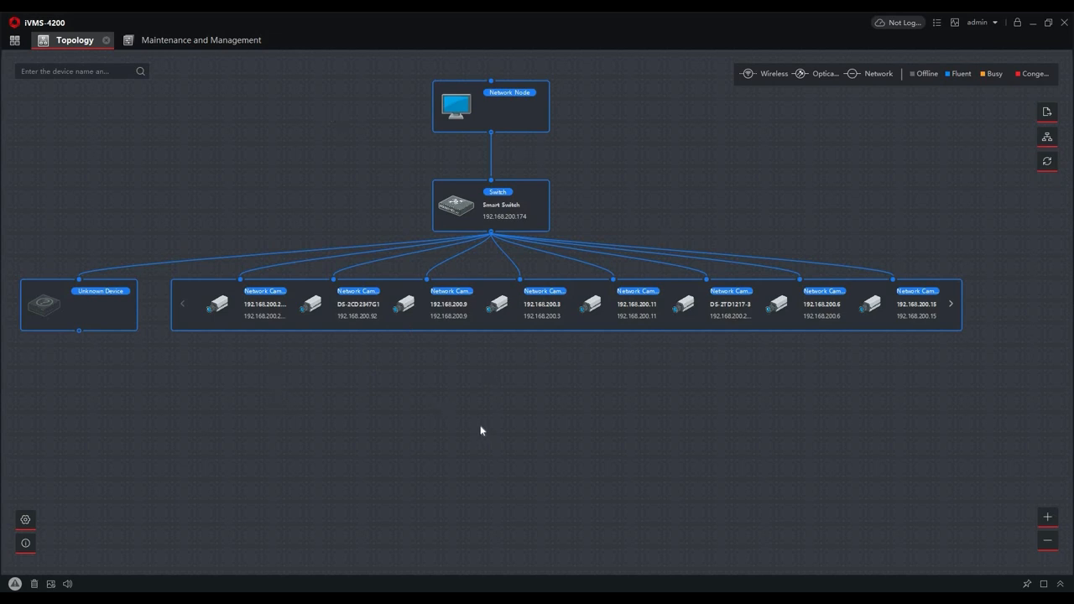
pyautogui.moveTo(486, 206)
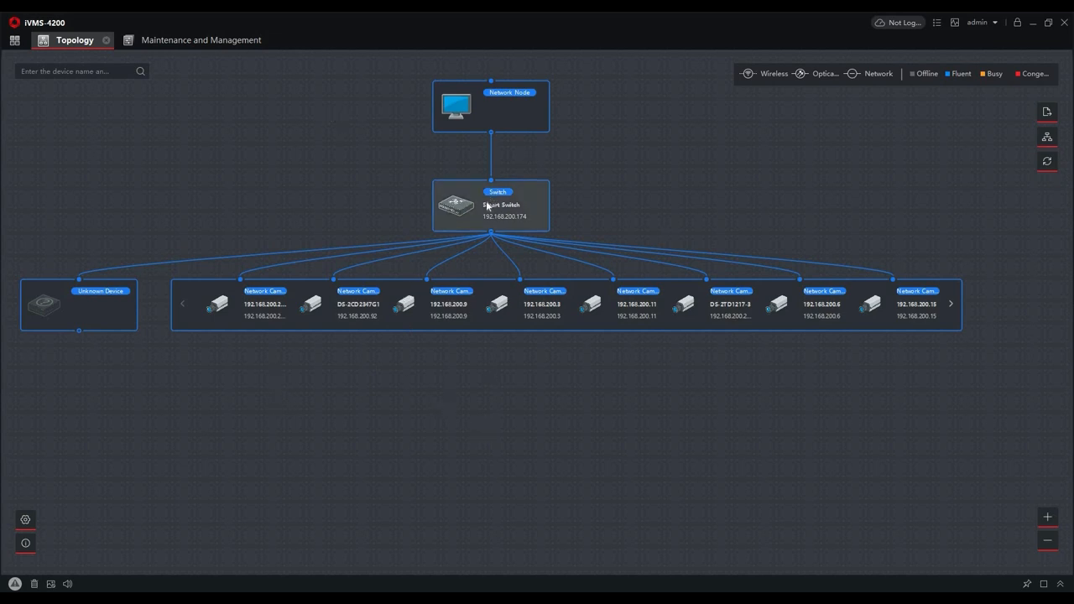
pyautogui.moveTo(506, 272)
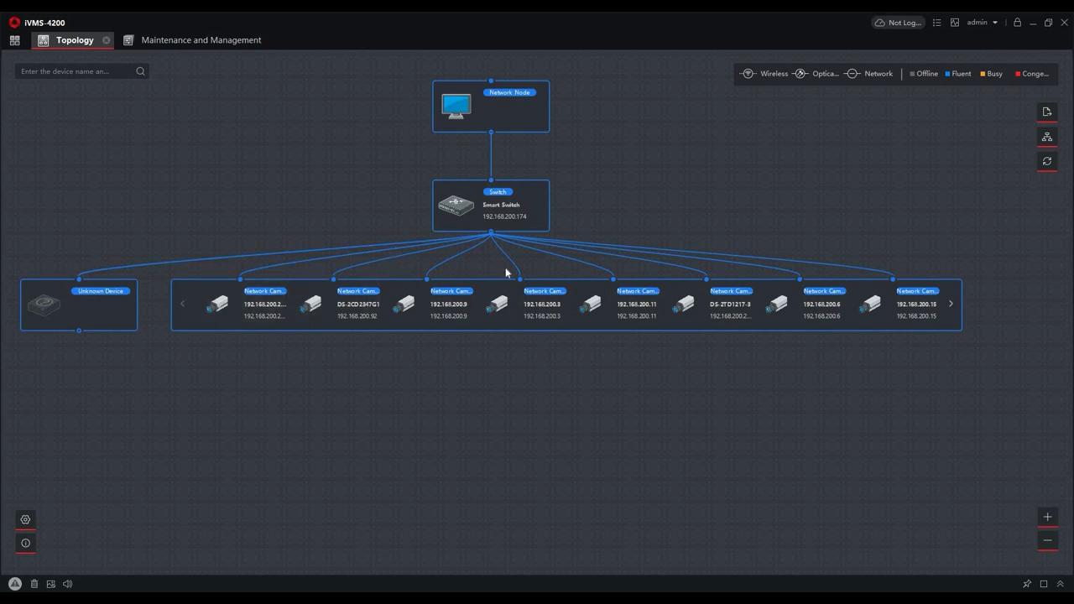
pyautogui.moveTo(1027, 154)
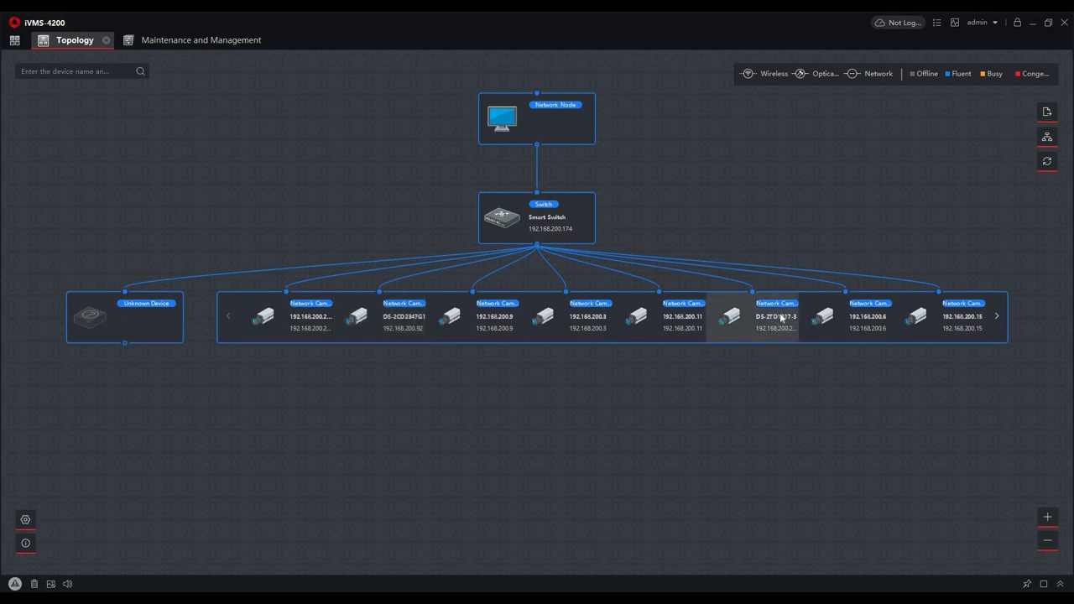
pyautogui.moveTo(959, 315)
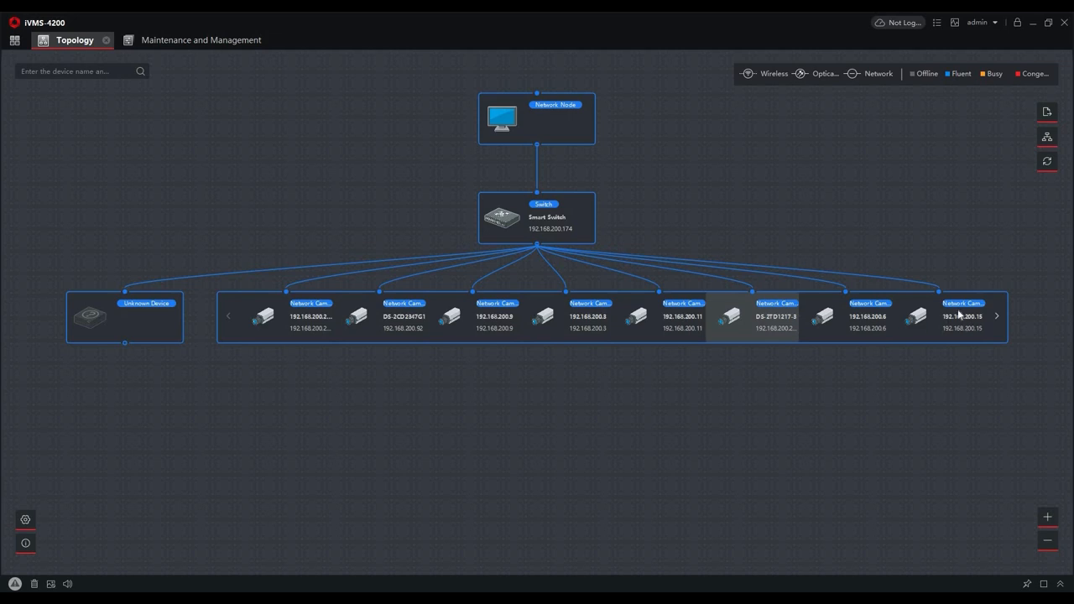
pyautogui.moveTo(508, 336)
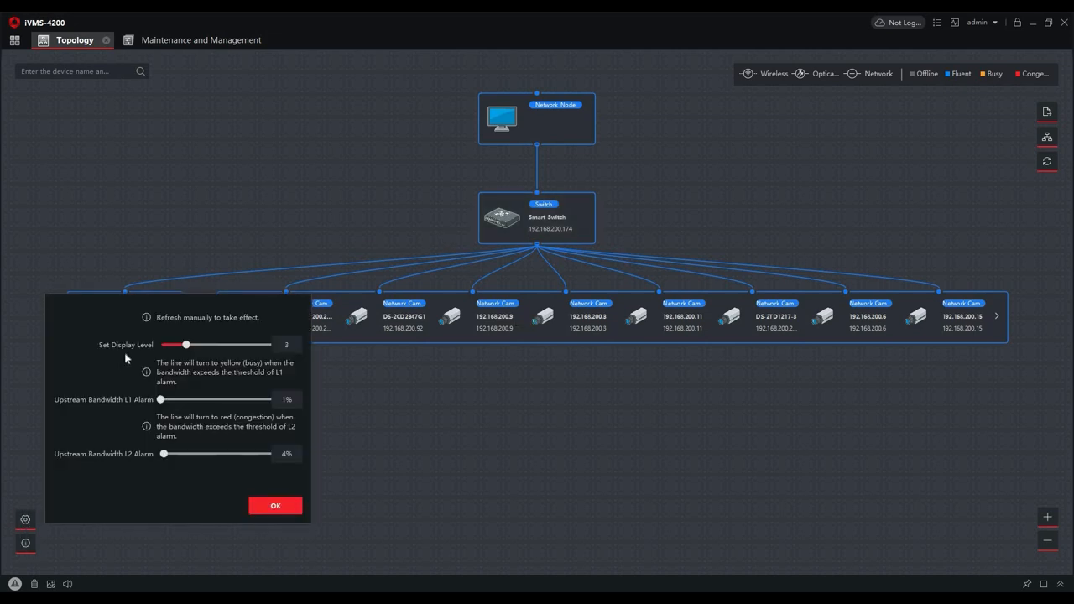
pyautogui.moveTo(157, 358)
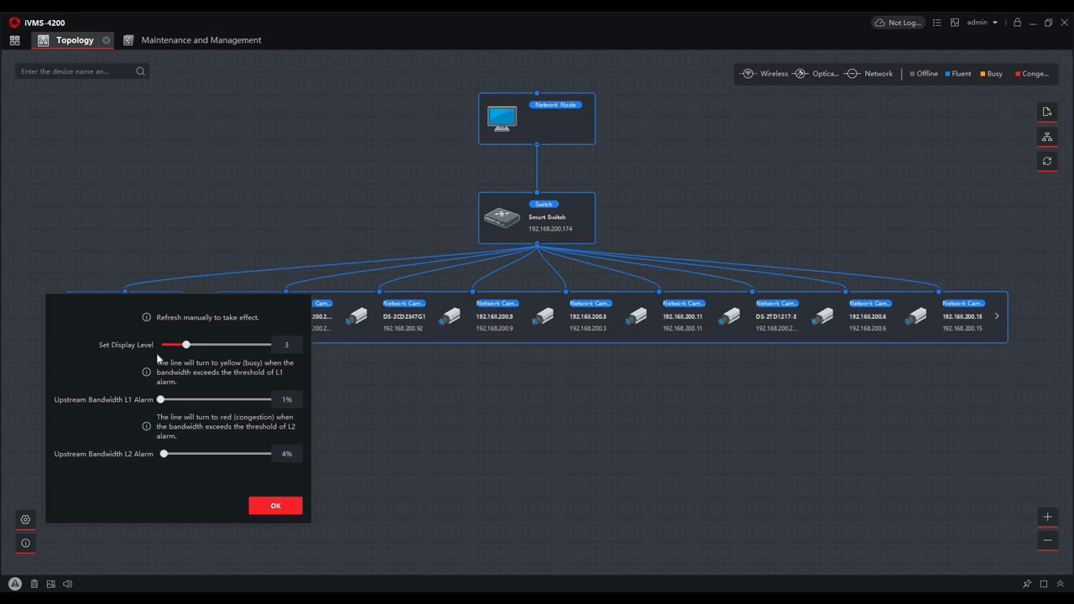
pyautogui.moveTo(151, 351)
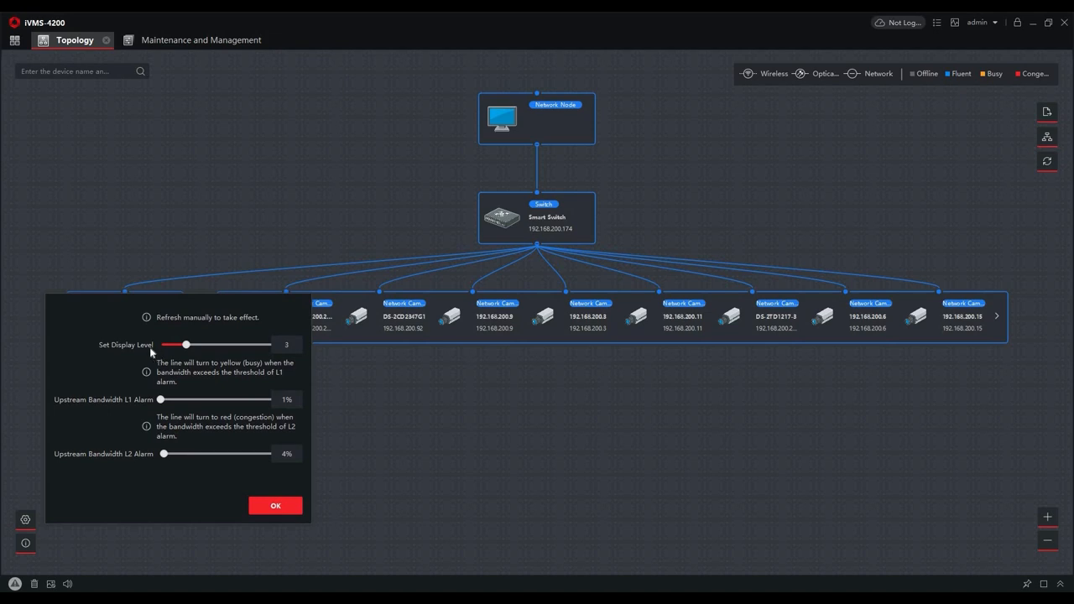
pyautogui.moveTo(159, 350)
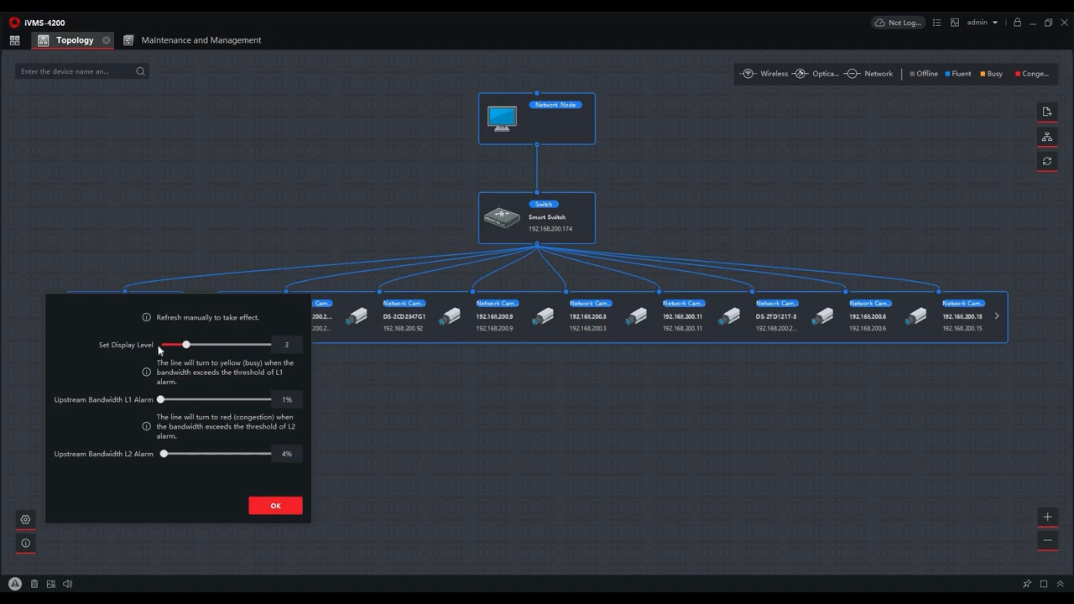
pyautogui.moveTo(164, 351)
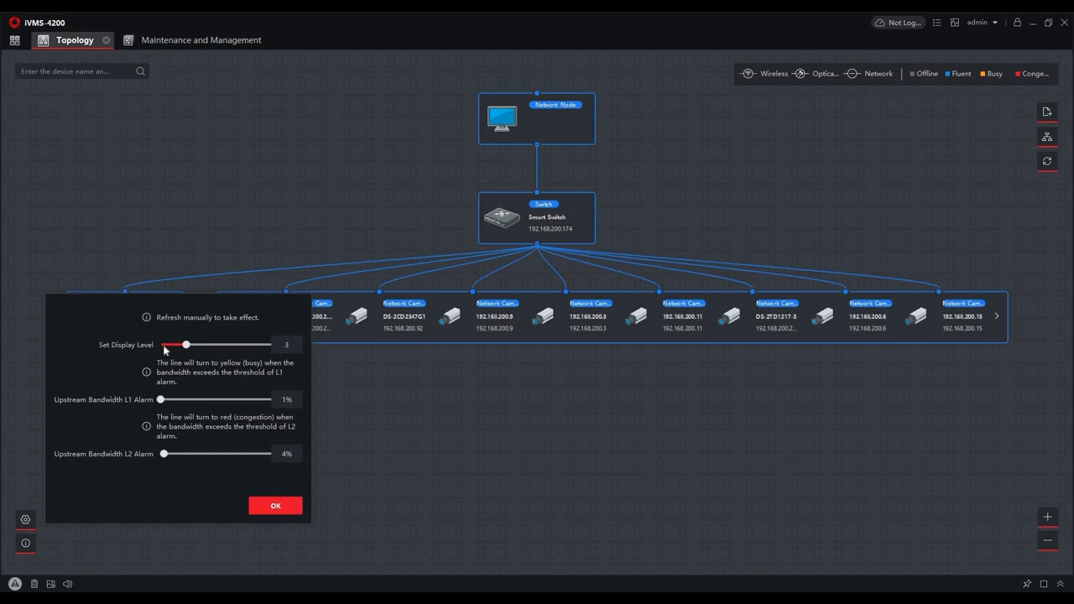
# Set the topology display level to 5, confirm, and refresh the map.
pyautogui.moveTo(185, 344); pyautogui.dragTo(210, 344)
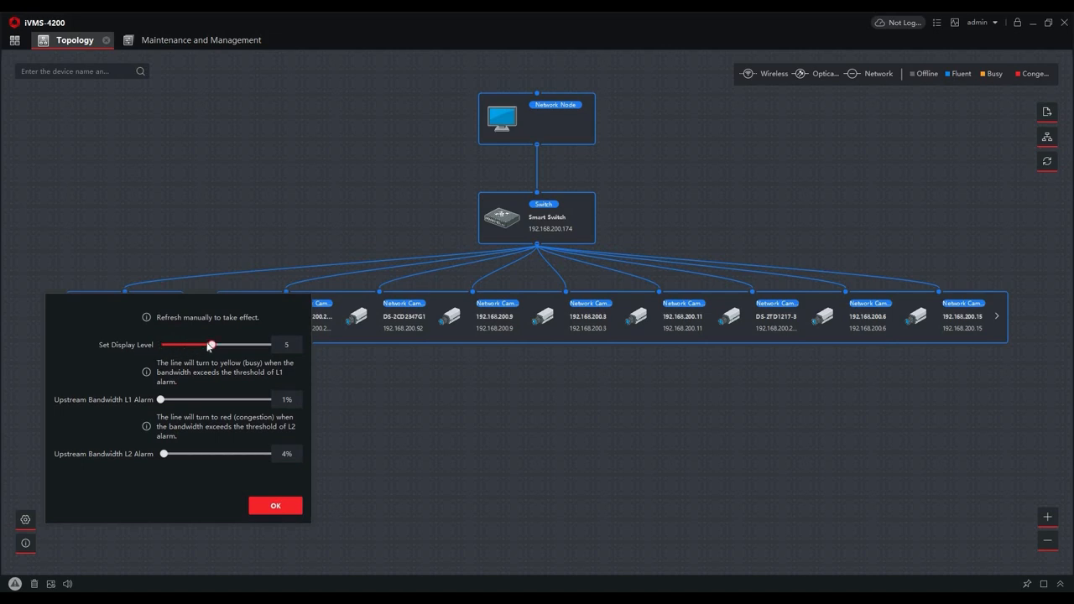
pyautogui.moveTo(157, 364)
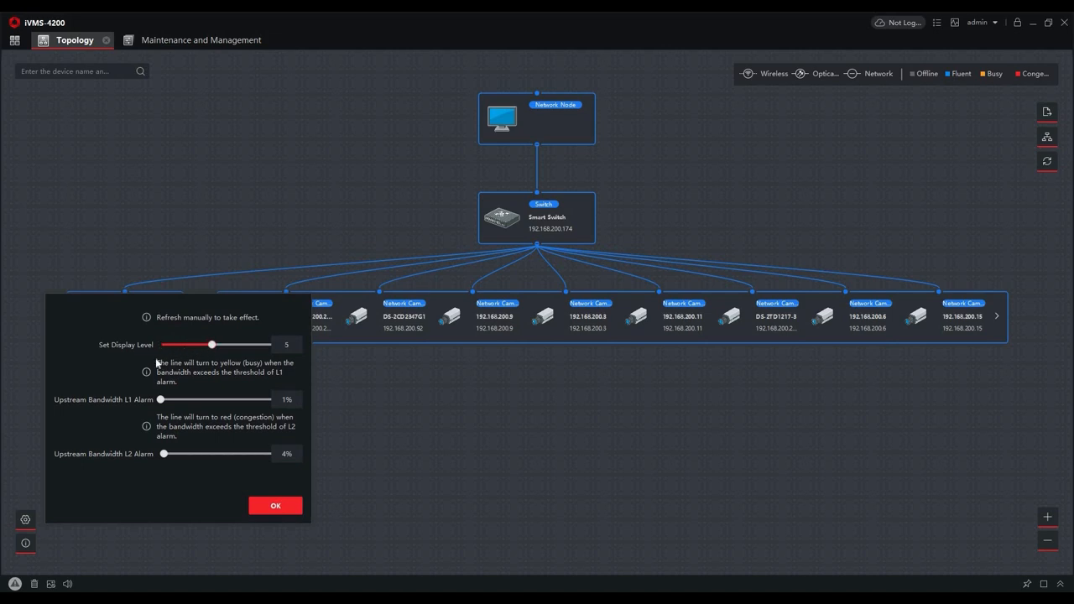
pyautogui.click(275, 505)
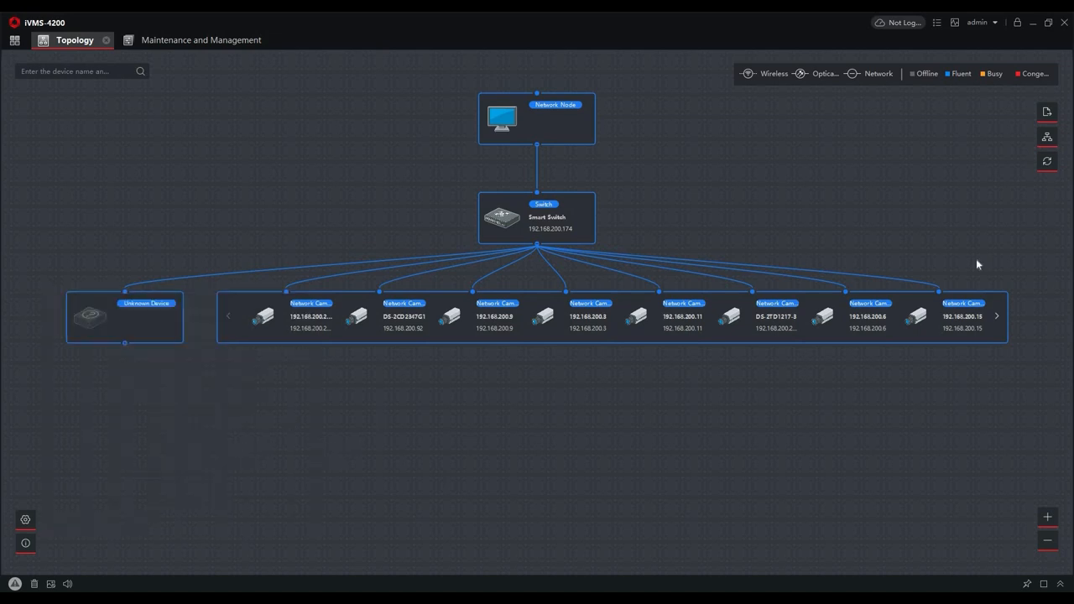
pyautogui.click(1046, 161)
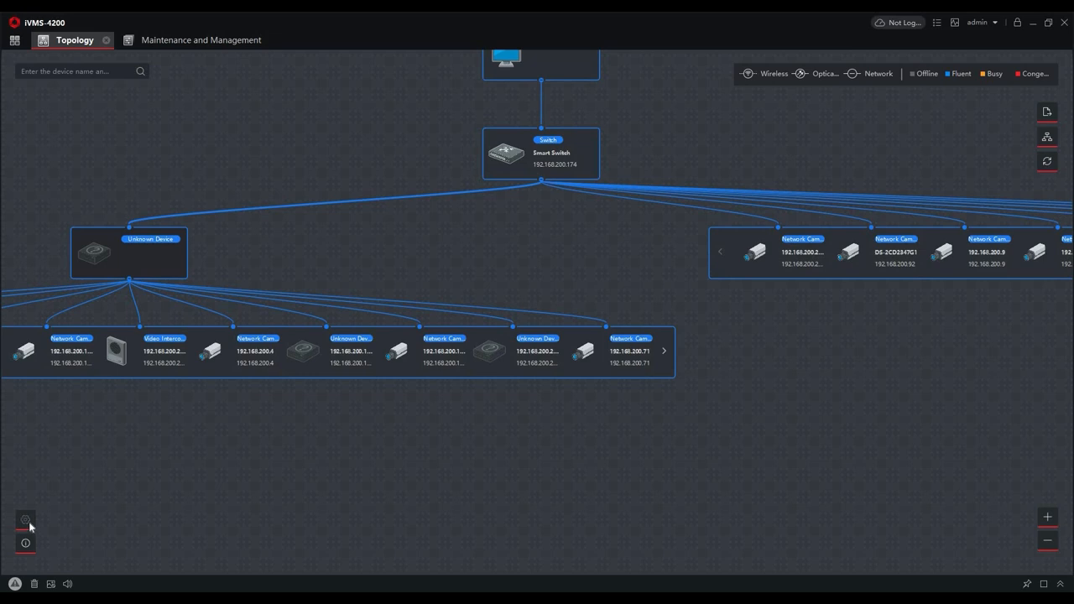
pyautogui.moveTo(258, 367)
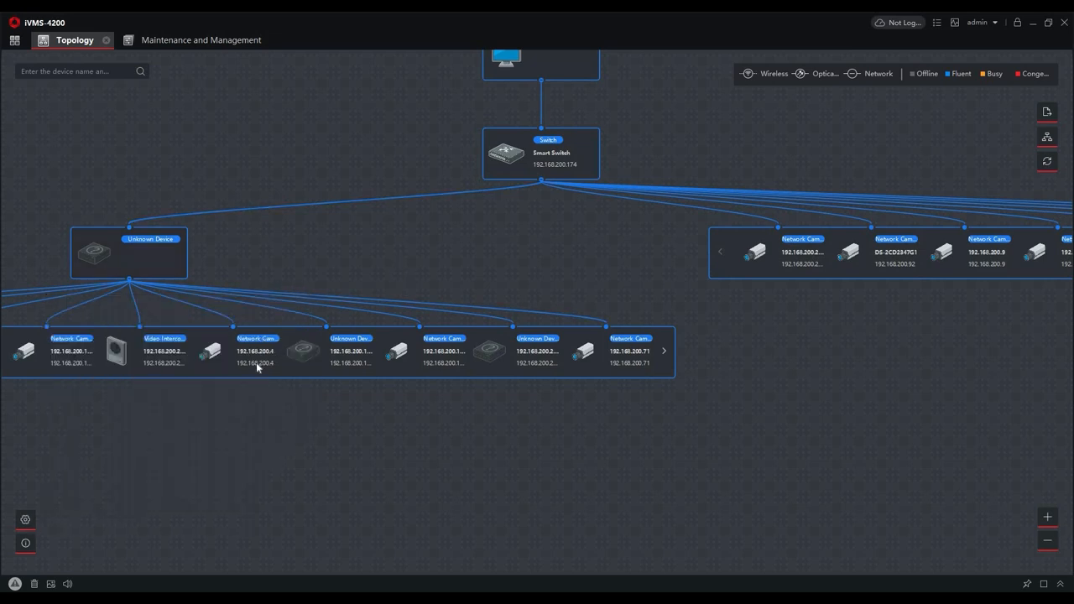
pyautogui.moveTo(354, 351)
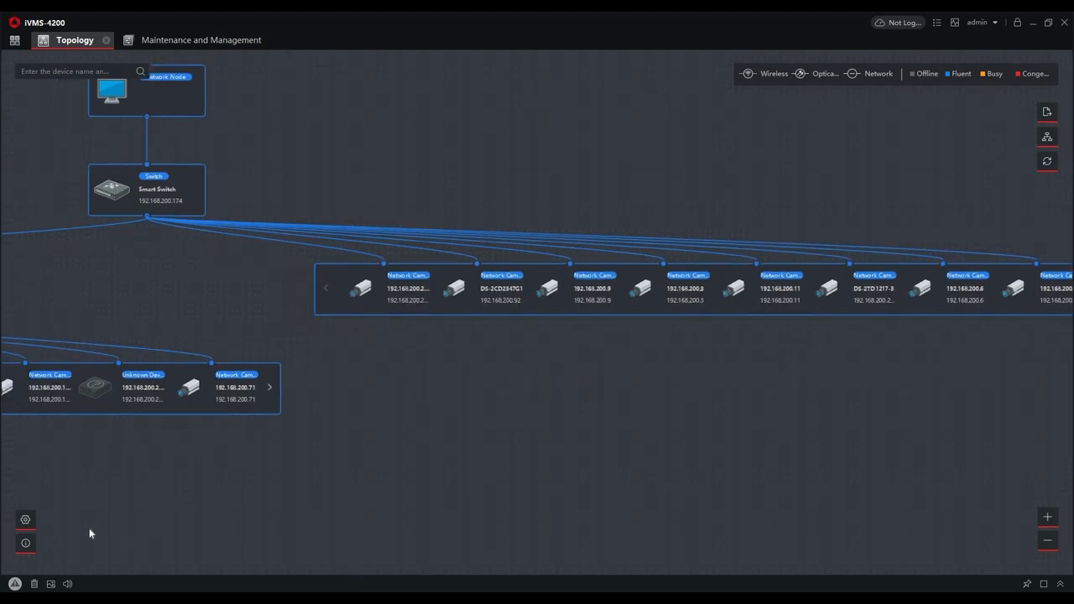
# Confirm the display settings and refresh the topology back to its centred layout.
pyautogui.click(25, 519)
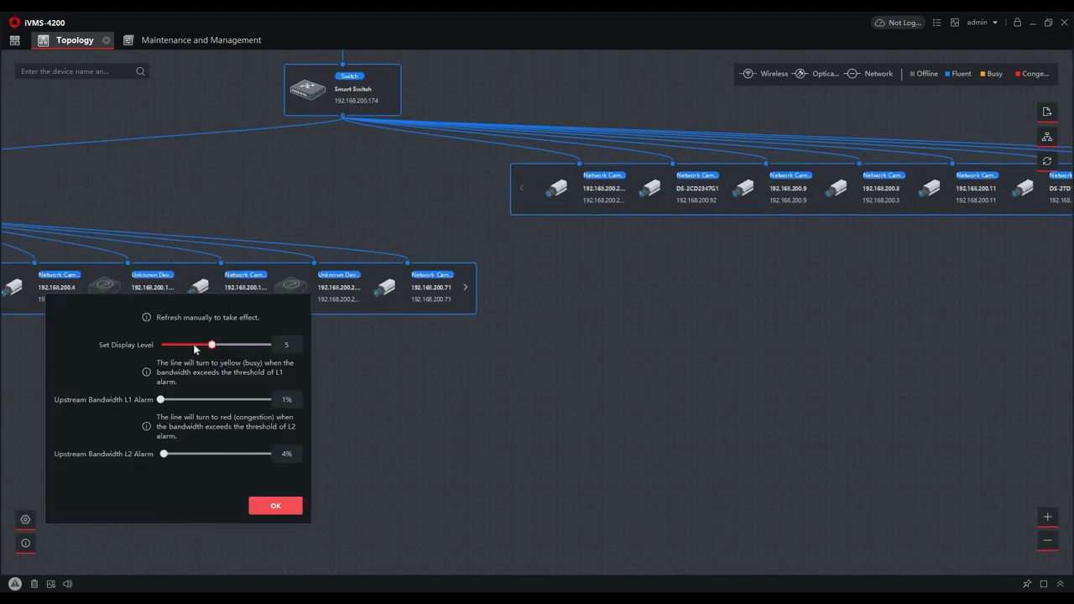
pyautogui.click(275, 505)
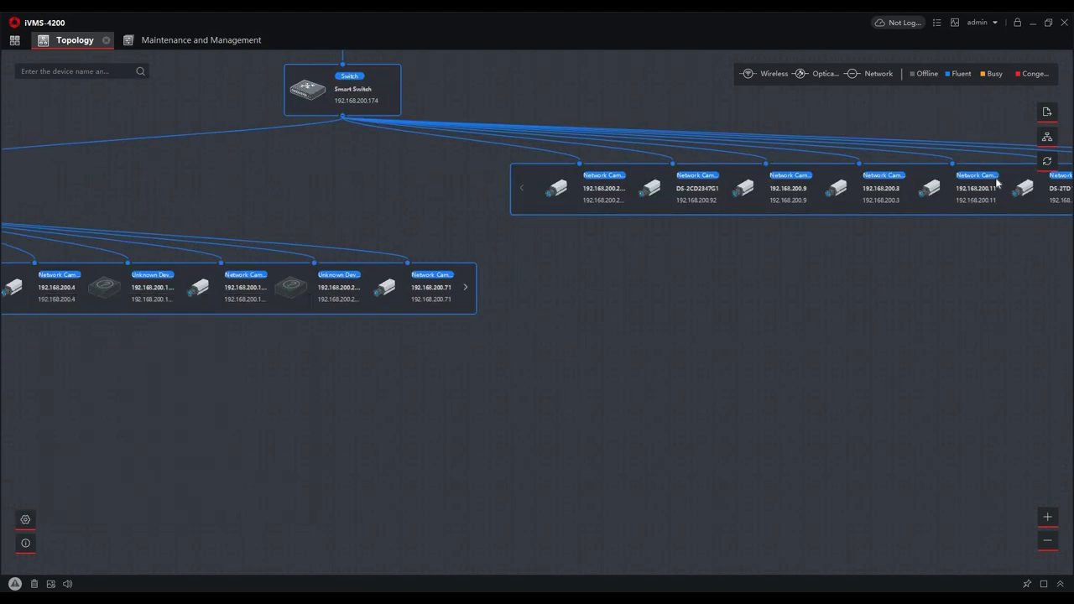
pyautogui.click(1046, 161)
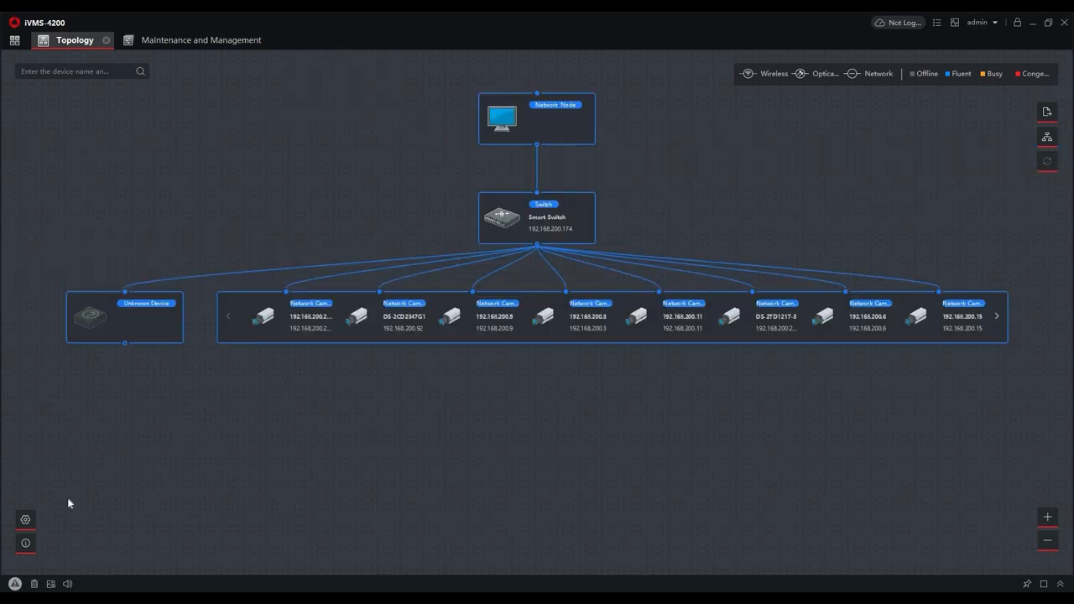
# Try the upstream bandwidth alarm sliders, leaving L1 at 1% and L2 at 48%.
pyautogui.click(25, 520)
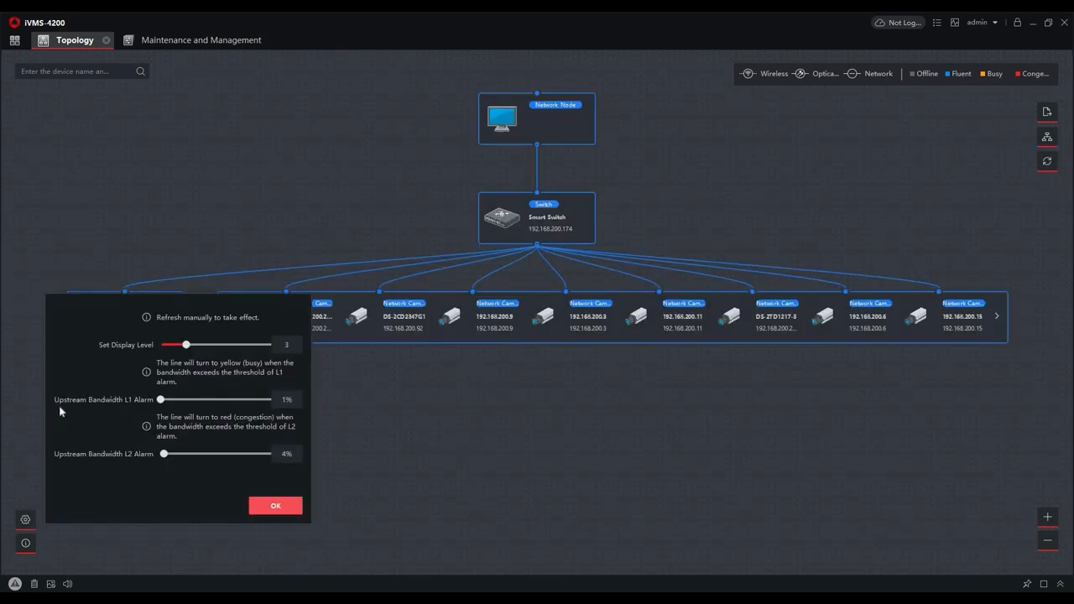
pyautogui.moveTo(120, 451)
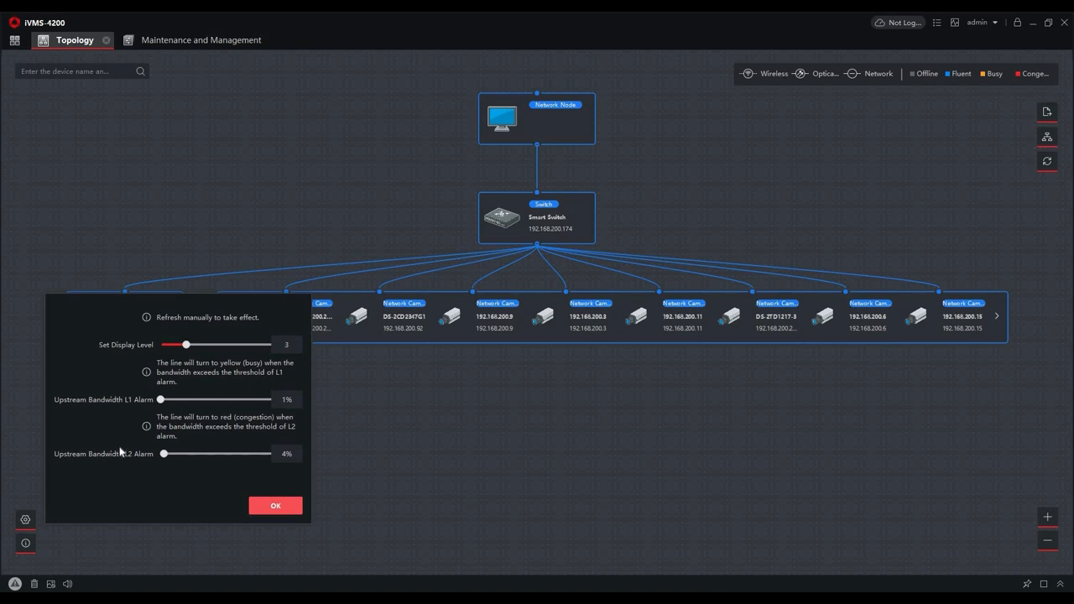
pyautogui.moveTo(164, 417)
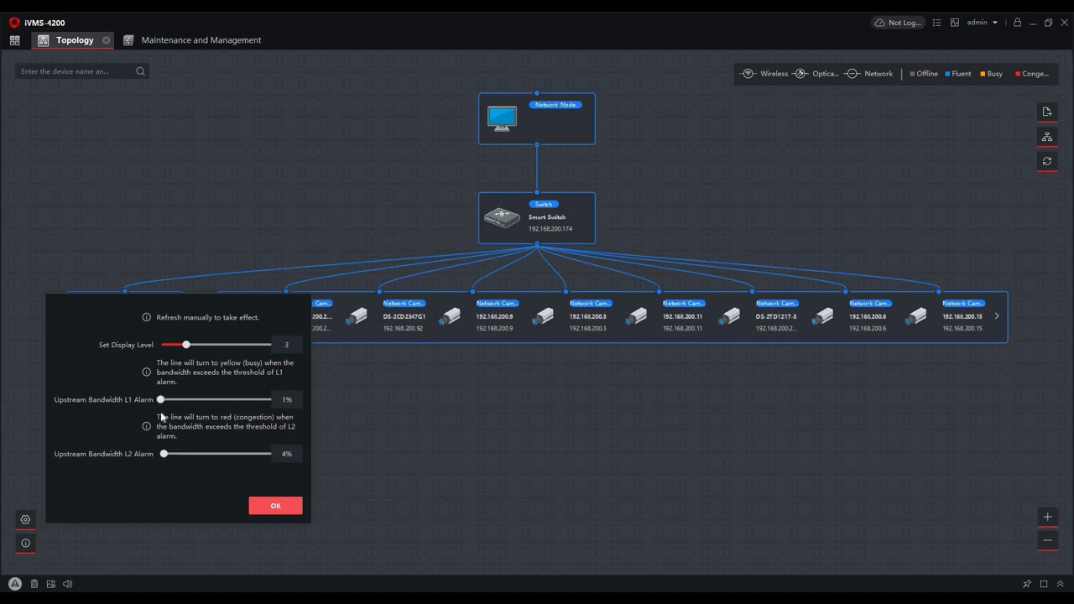
pyautogui.moveTo(160, 399); pyautogui.dragTo(261, 400)
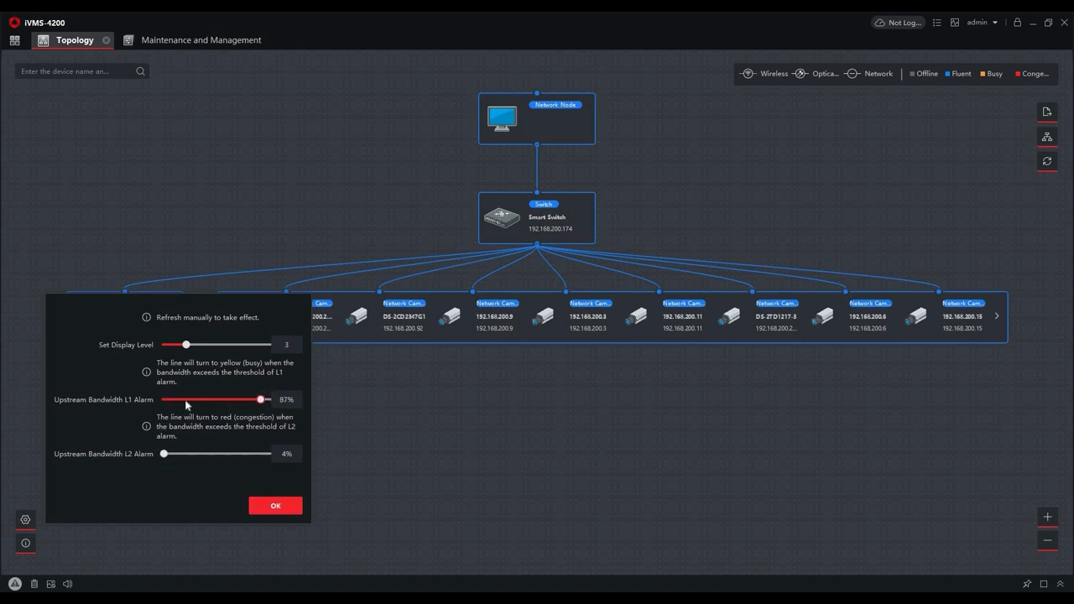
pyautogui.moveTo(260, 399); pyautogui.dragTo(160, 399)
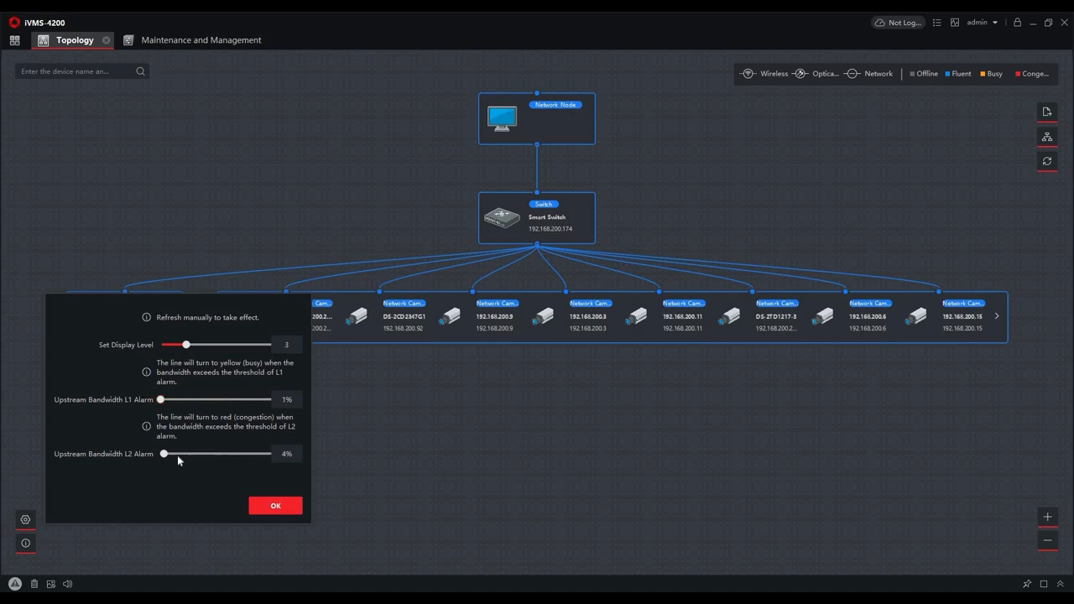
pyautogui.moveTo(146, 454); pyautogui.dragTo(215, 454)
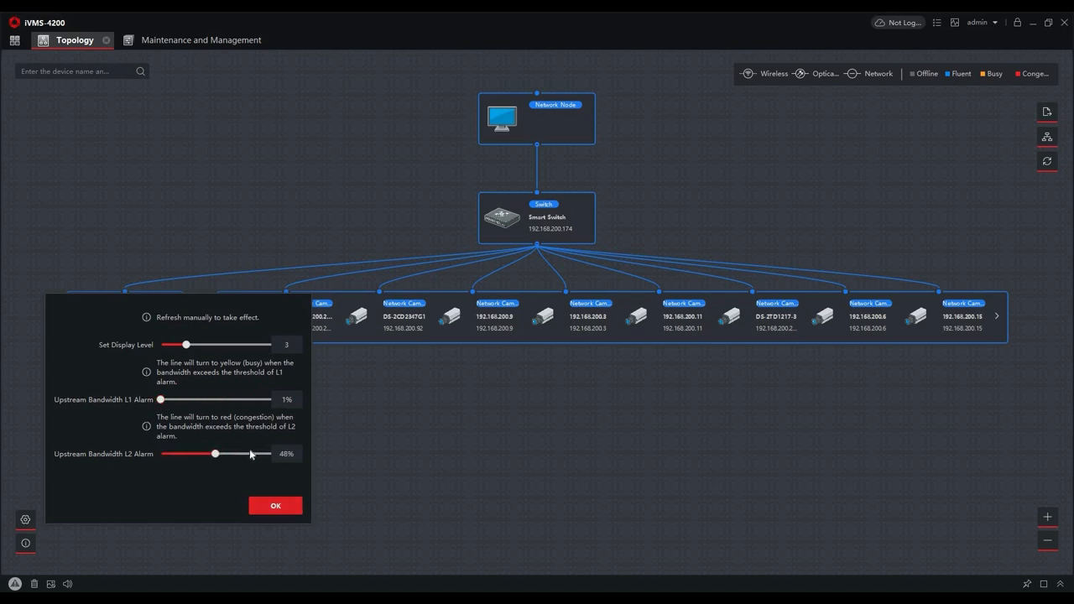
pyautogui.click(275, 505)
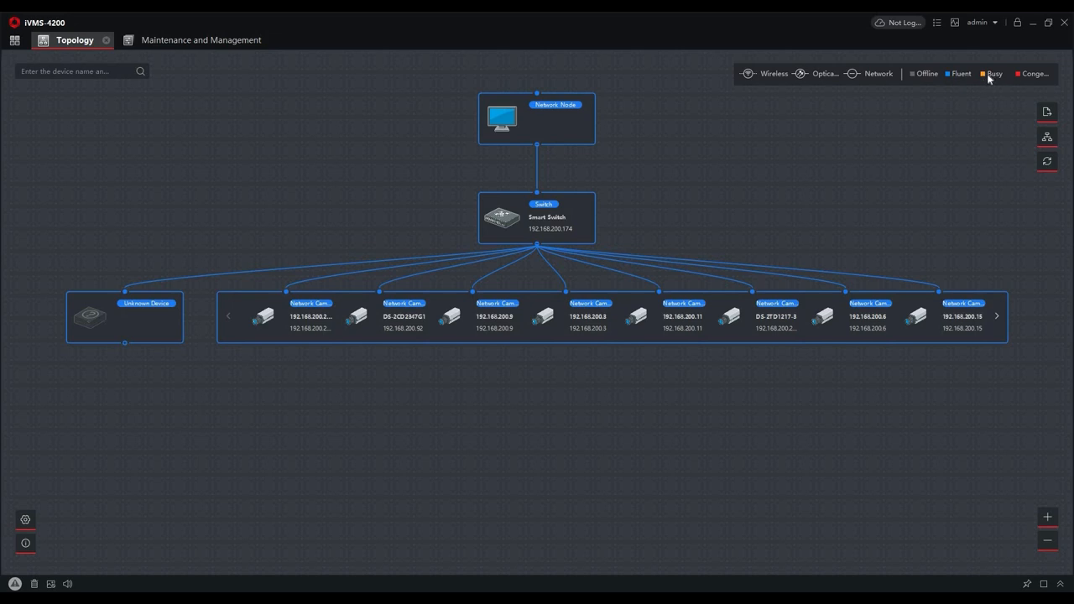
pyautogui.moveTo(1028, 76)
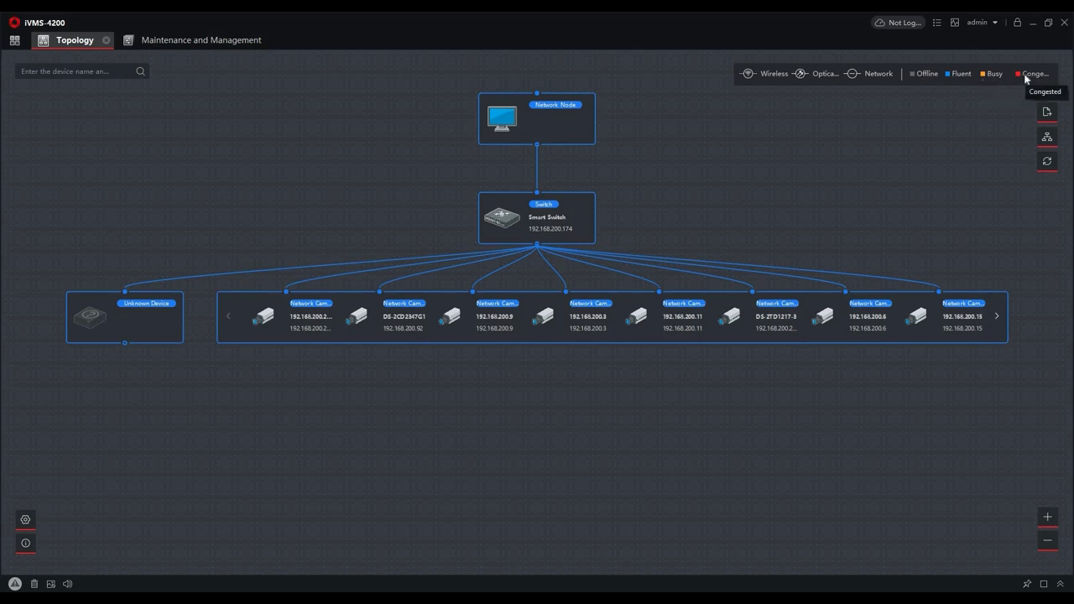
pyautogui.moveTo(654, 327)
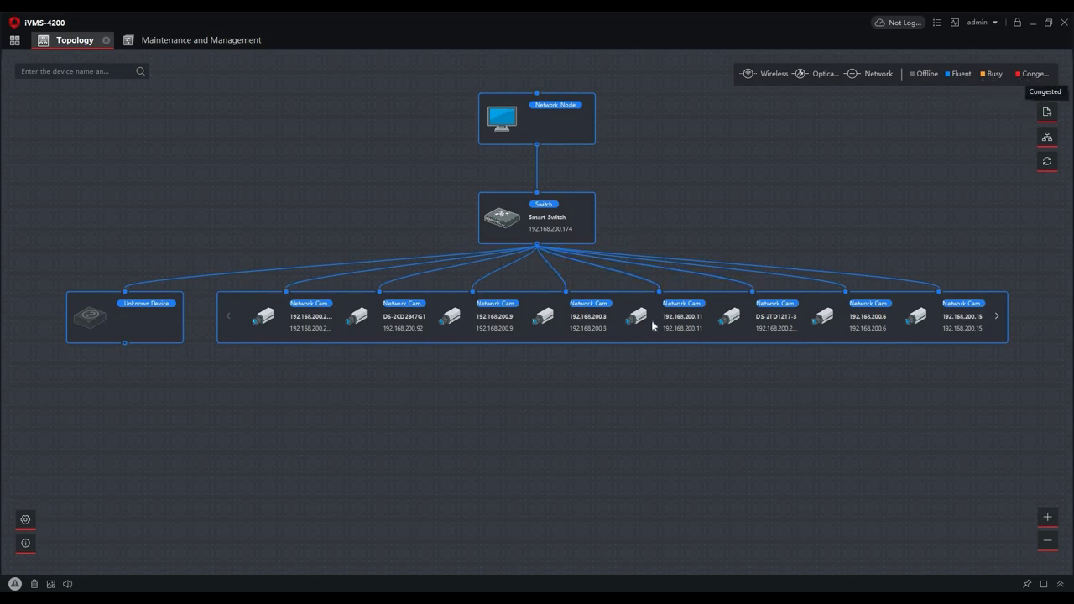
pyautogui.moveTo(637, 429)
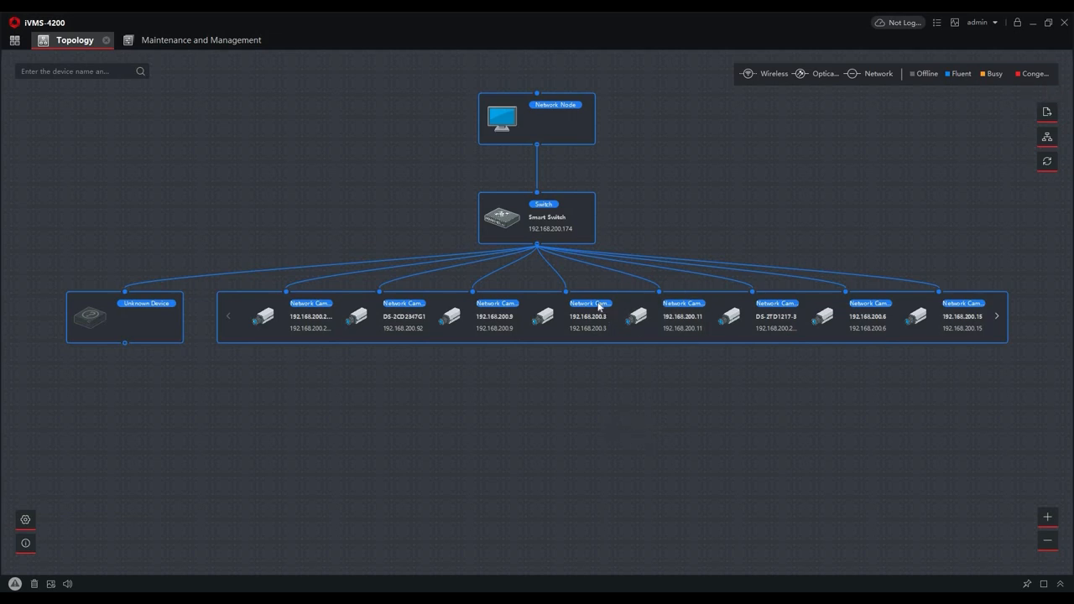
pyautogui.moveTo(601, 271)
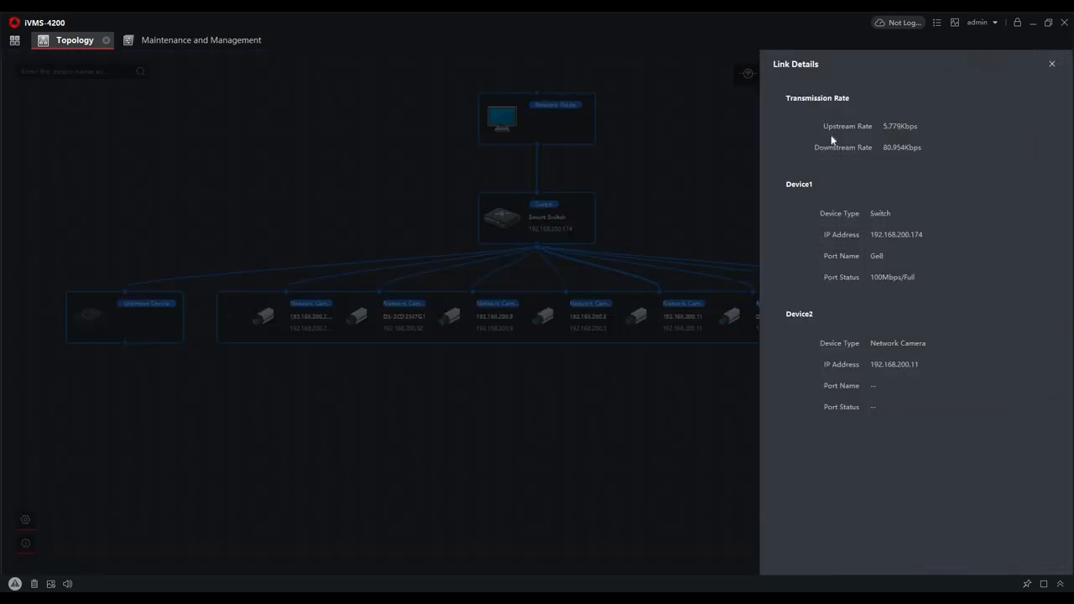
pyautogui.moveTo(812, 339)
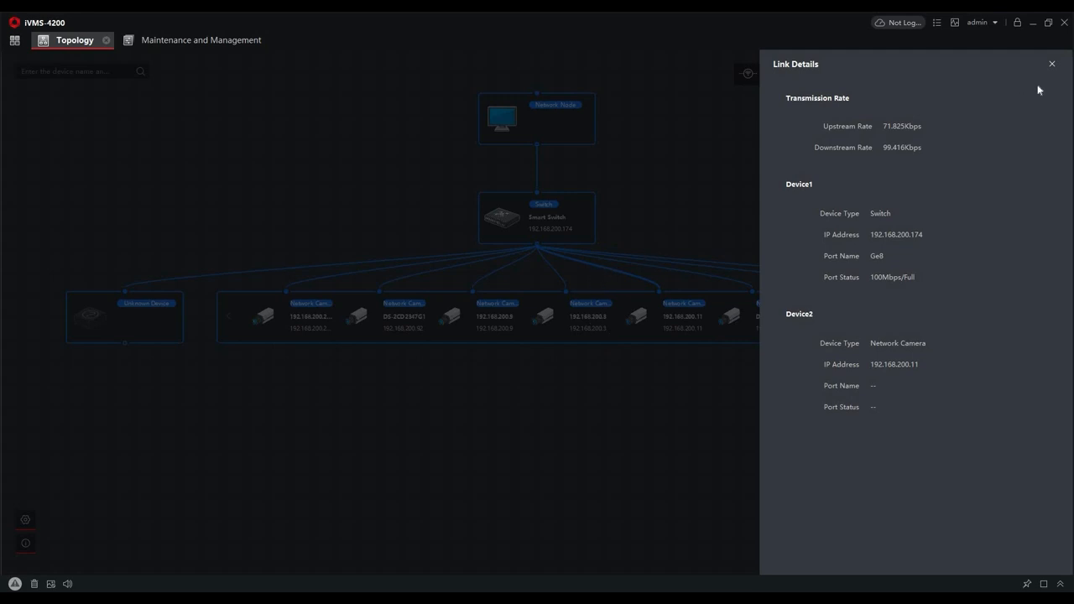
pyautogui.click(1051, 64)
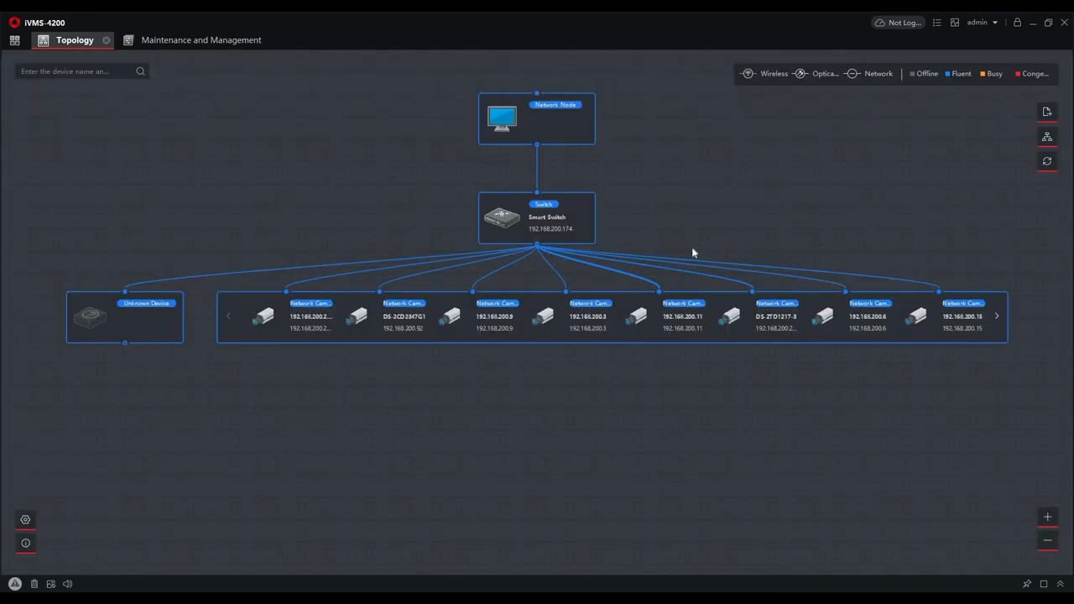
pyautogui.click(1046, 112)
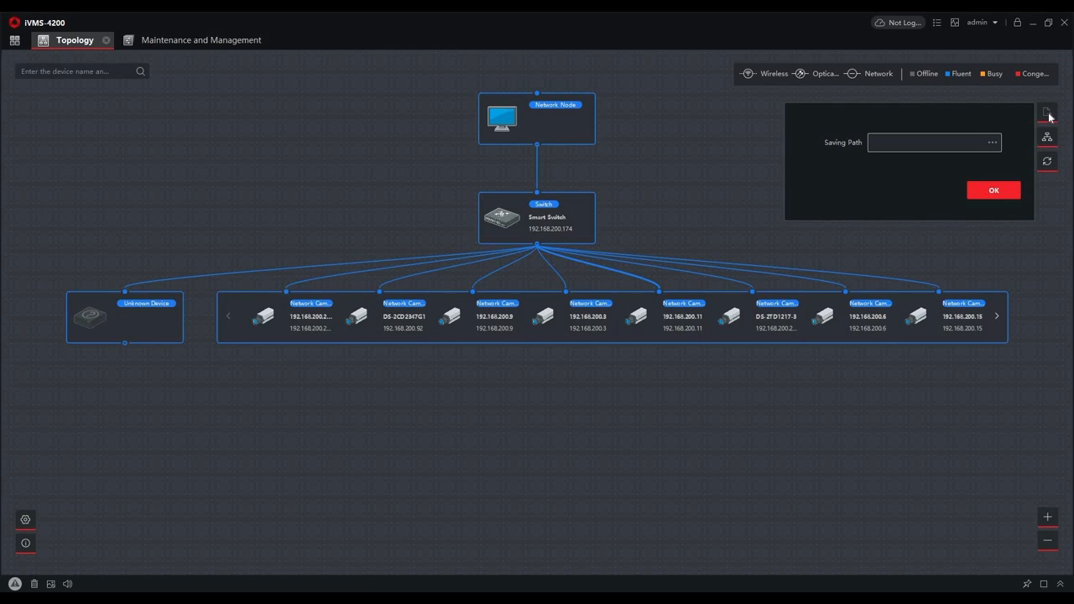
pyautogui.moveTo(755, 177)
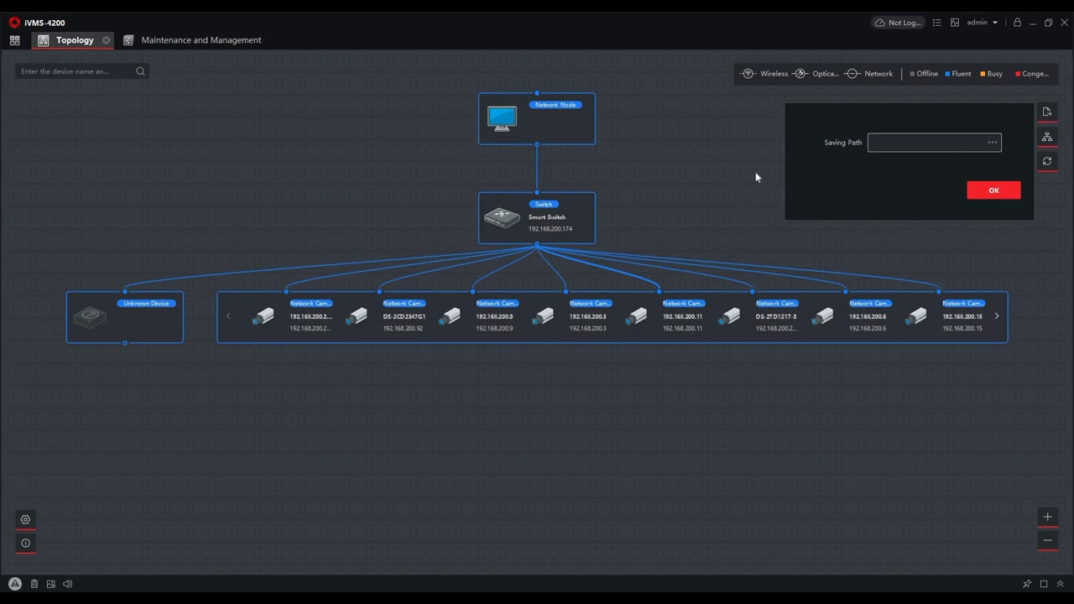
pyautogui.click(993, 189)
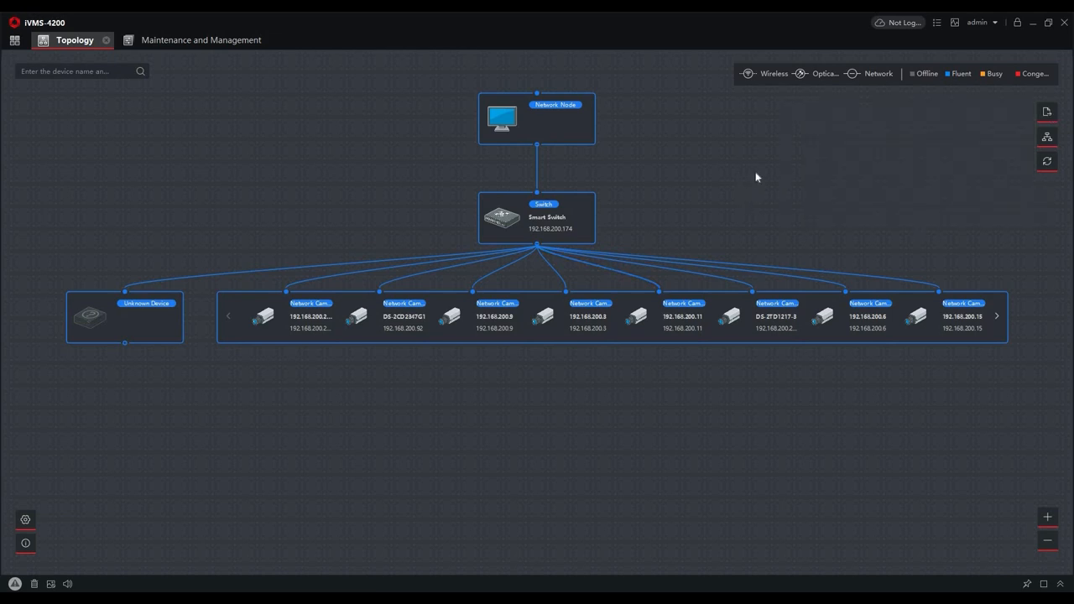
pyautogui.moveTo(832, 190)
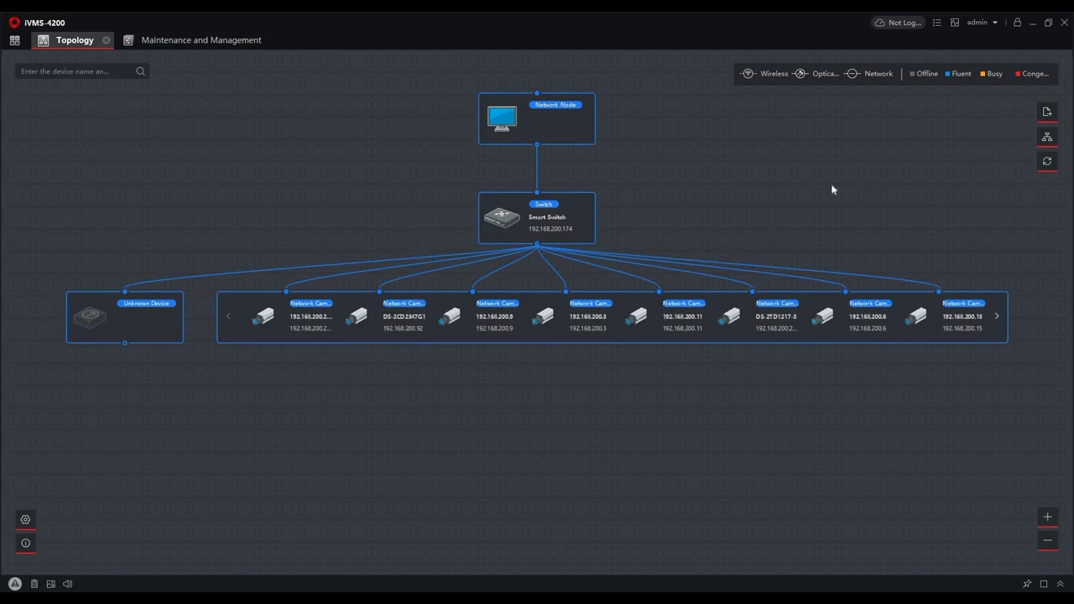
pyautogui.moveTo(724, 191)
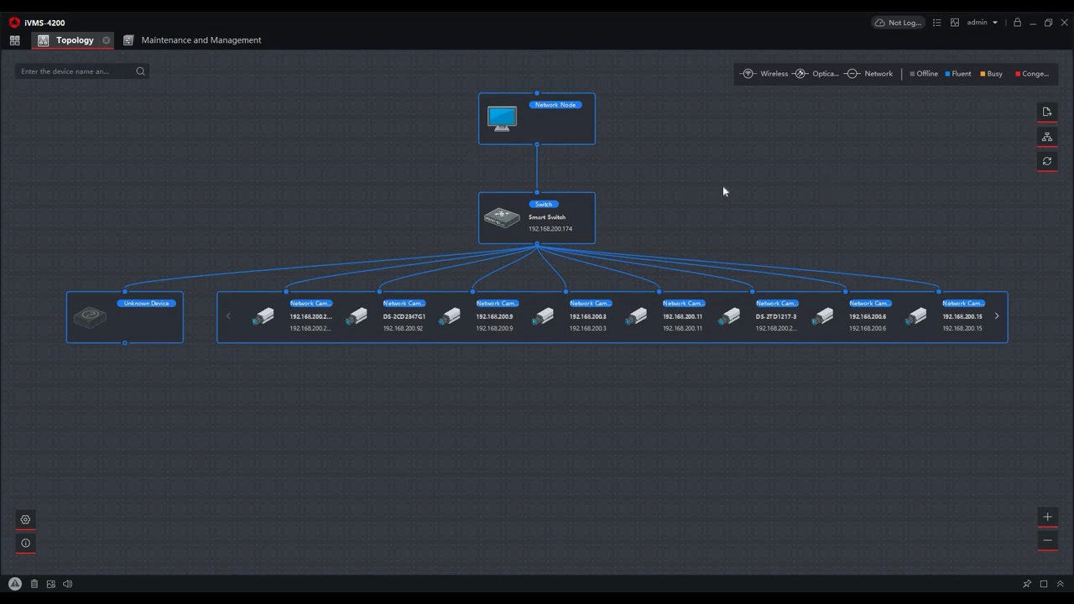
# Show only the Smart Switch path to the DS-2CD2347G1 camera, then clear that filter.
pyautogui.click(1047, 137)
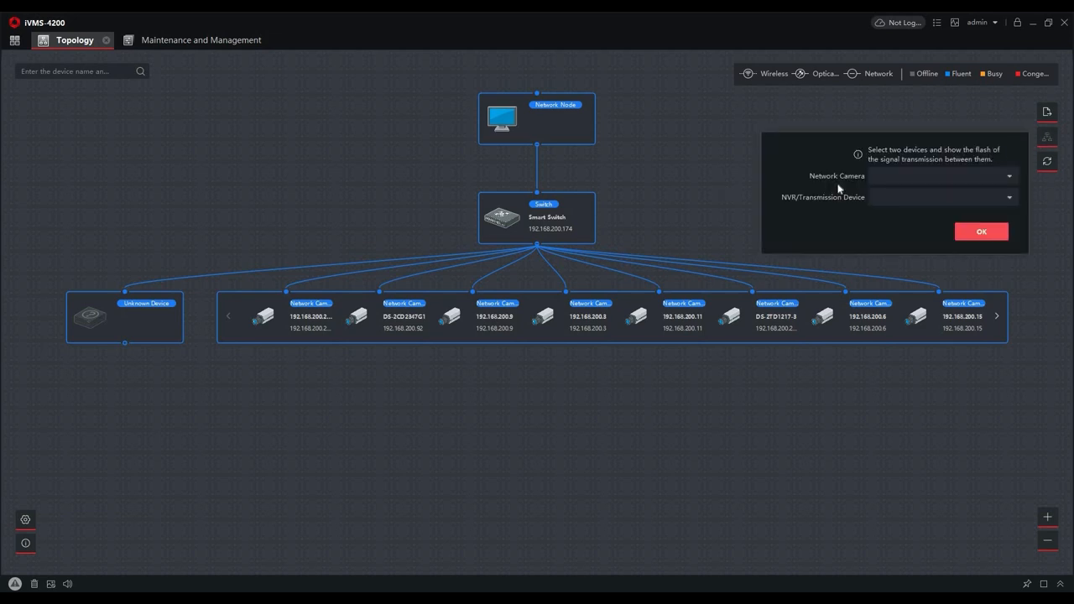
pyautogui.click(943, 176)
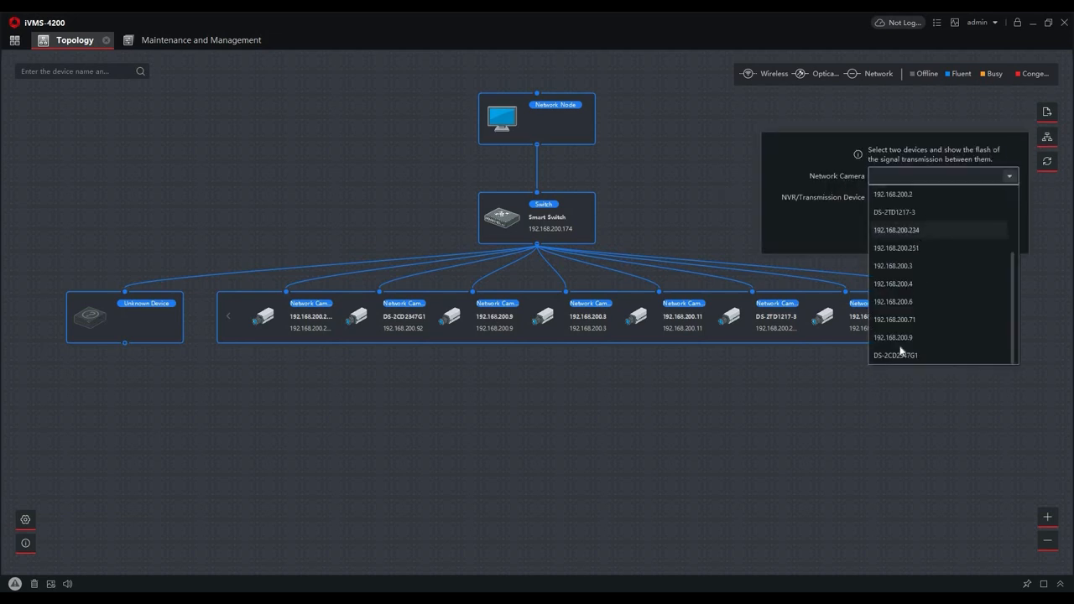
pyautogui.click(895, 355)
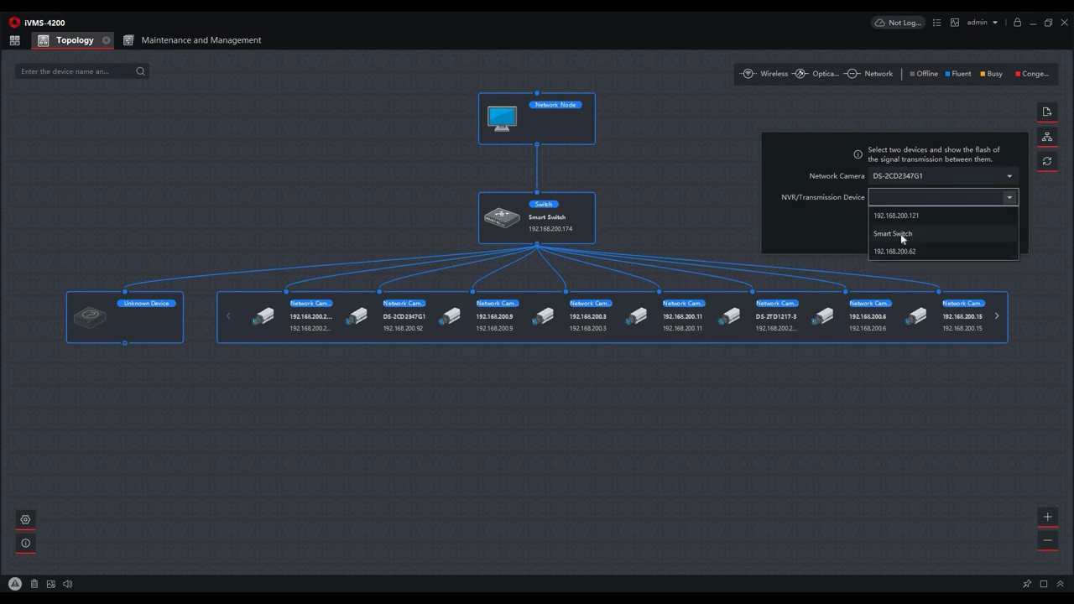
pyautogui.click(892, 233)
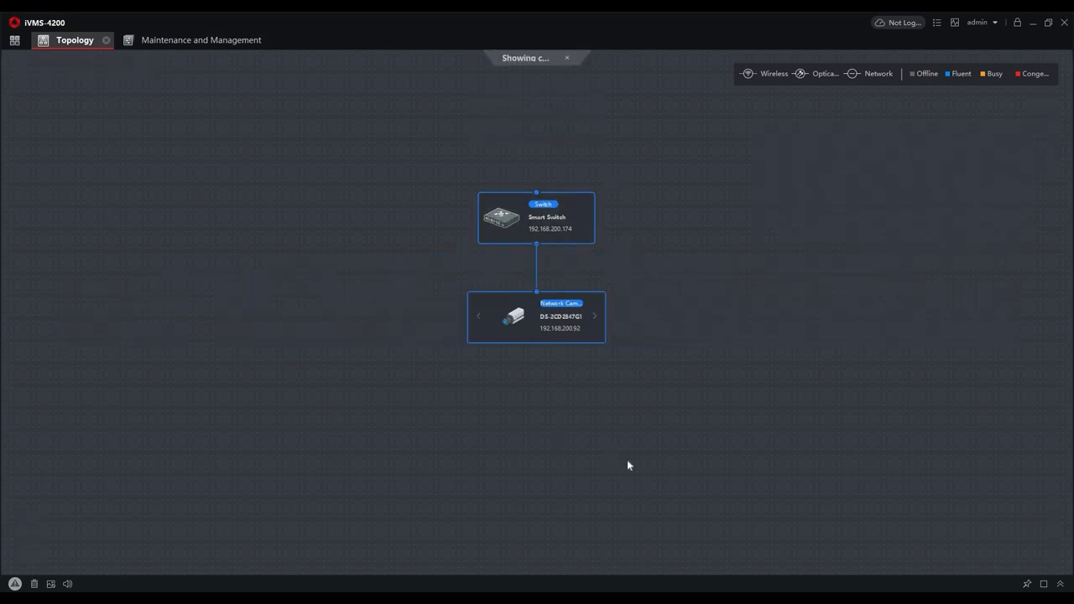
pyautogui.moveTo(520, 197)
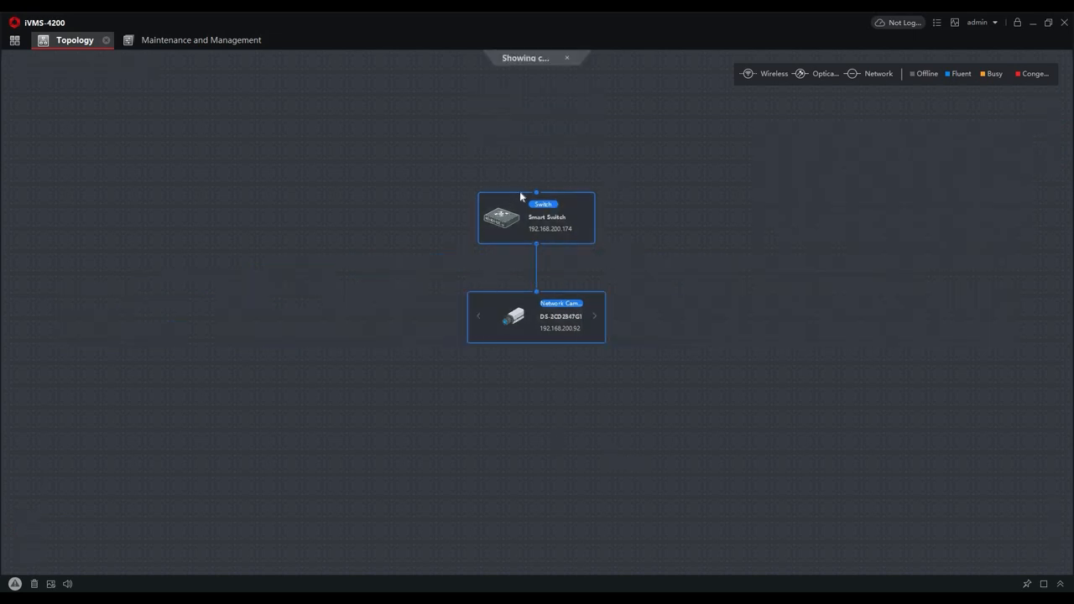
pyautogui.moveTo(542, 184)
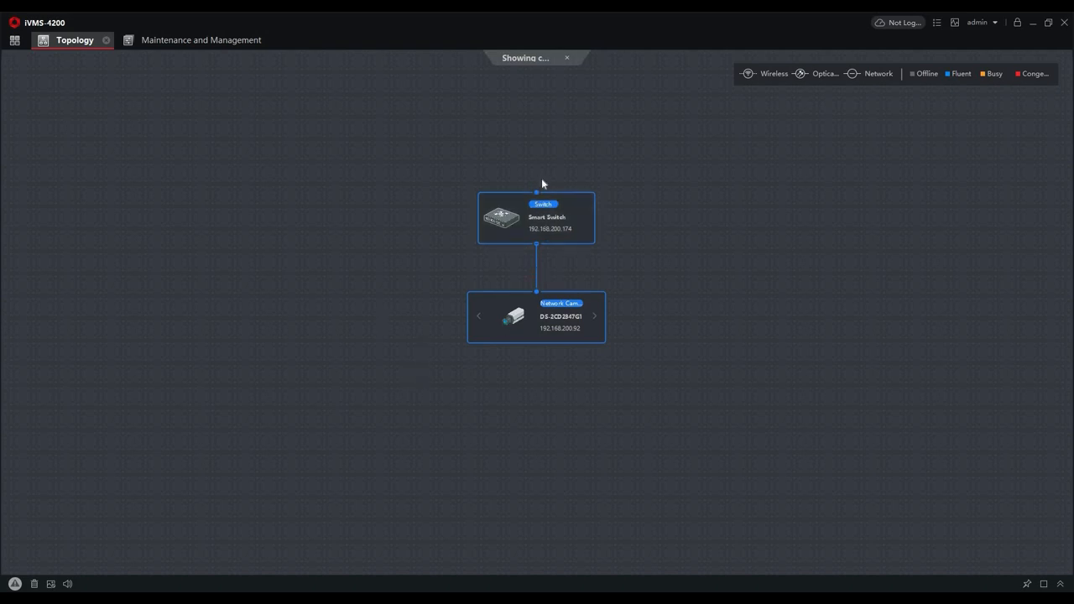
pyautogui.moveTo(534, 338)
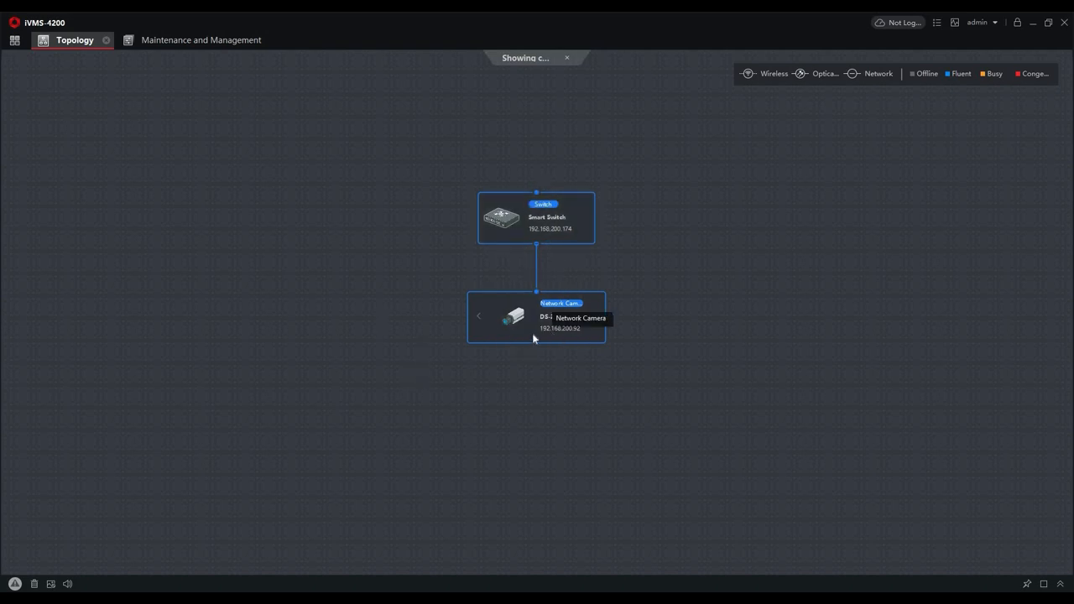
pyautogui.moveTo(673, 296)
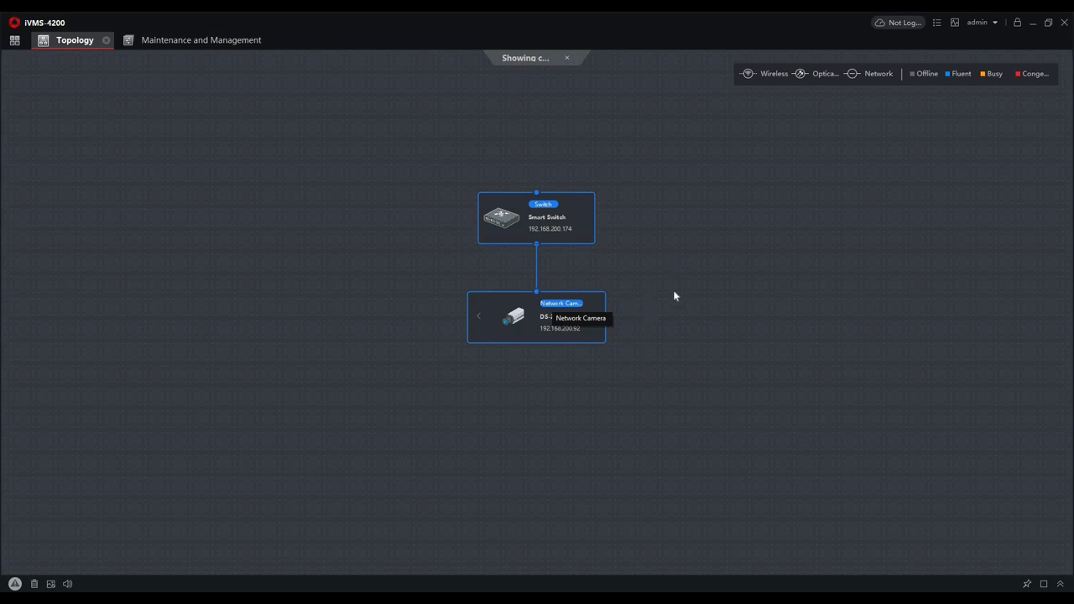
pyautogui.moveTo(536, 279)
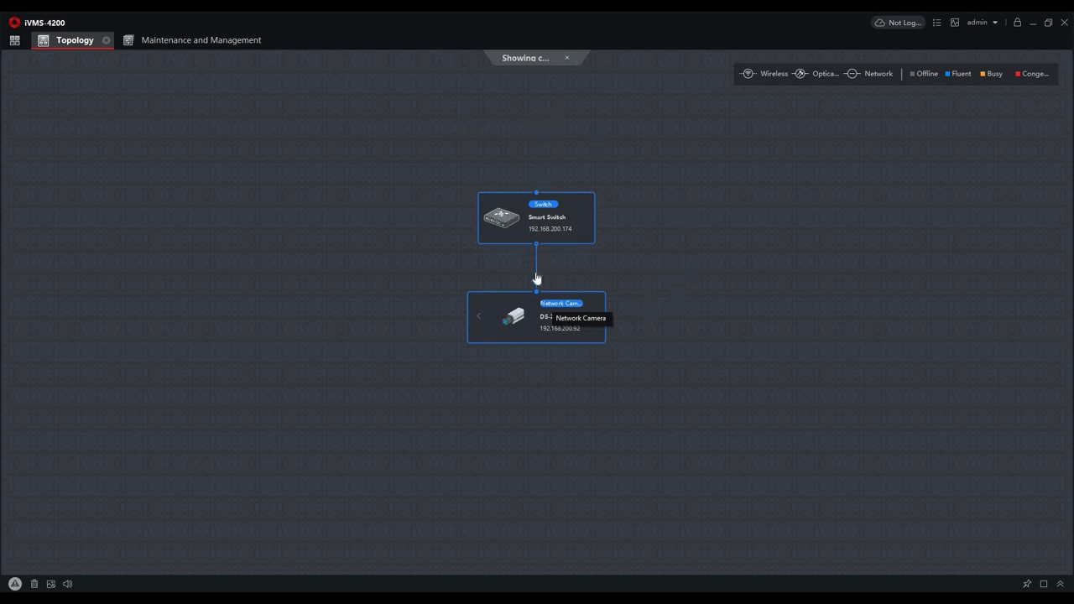
pyautogui.moveTo(566, 62)
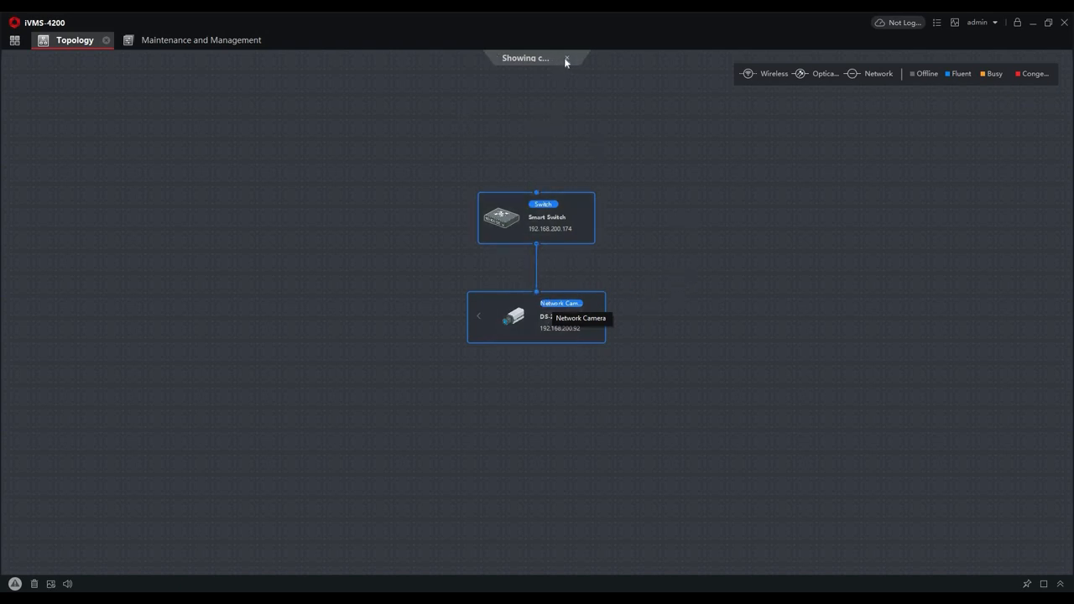
pyautogui.click(567, 58)
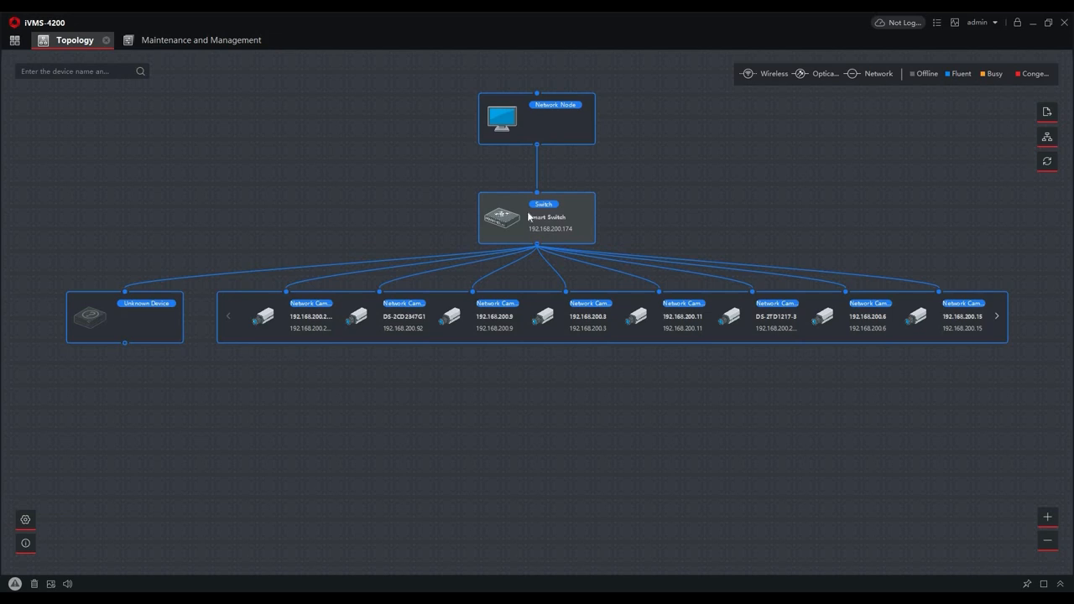
# Open Device Status for the Smart Switch from its right-click menu.
pyautogui.rightClick(501, 218)
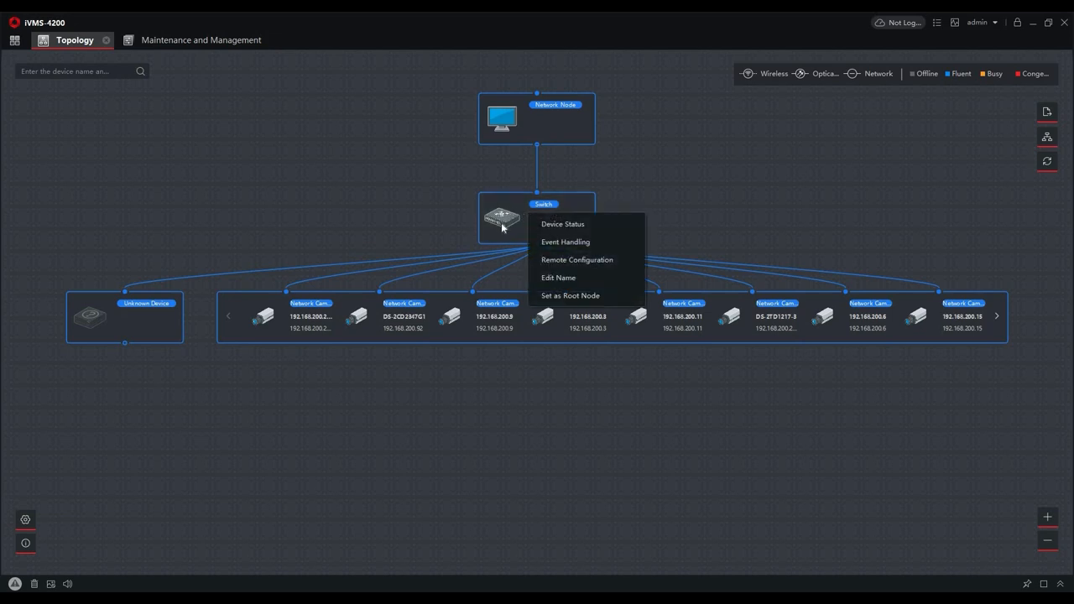
pyautogui.moveTo(491, 227)
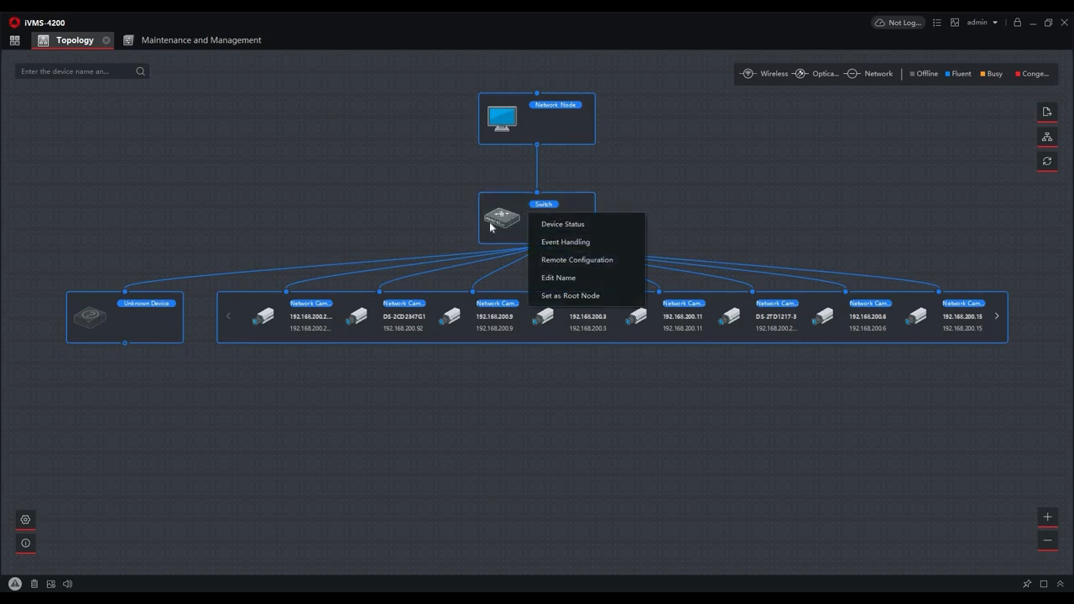
pyautogui.click(562, 224)
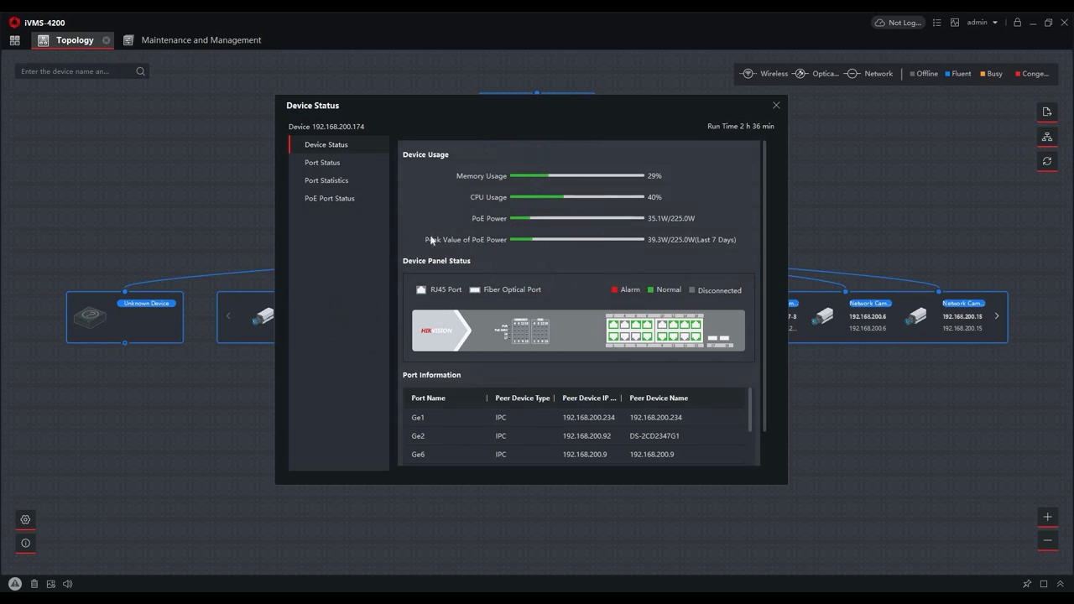
pyautogui.moveTo(419, 161)
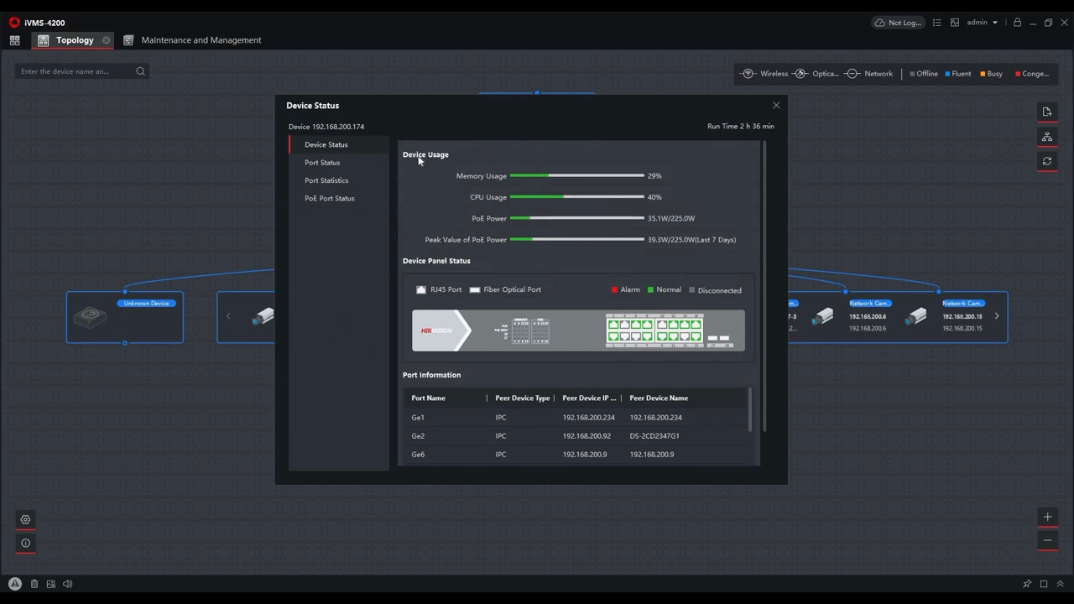
pyautogui.moveTo(444, 228)
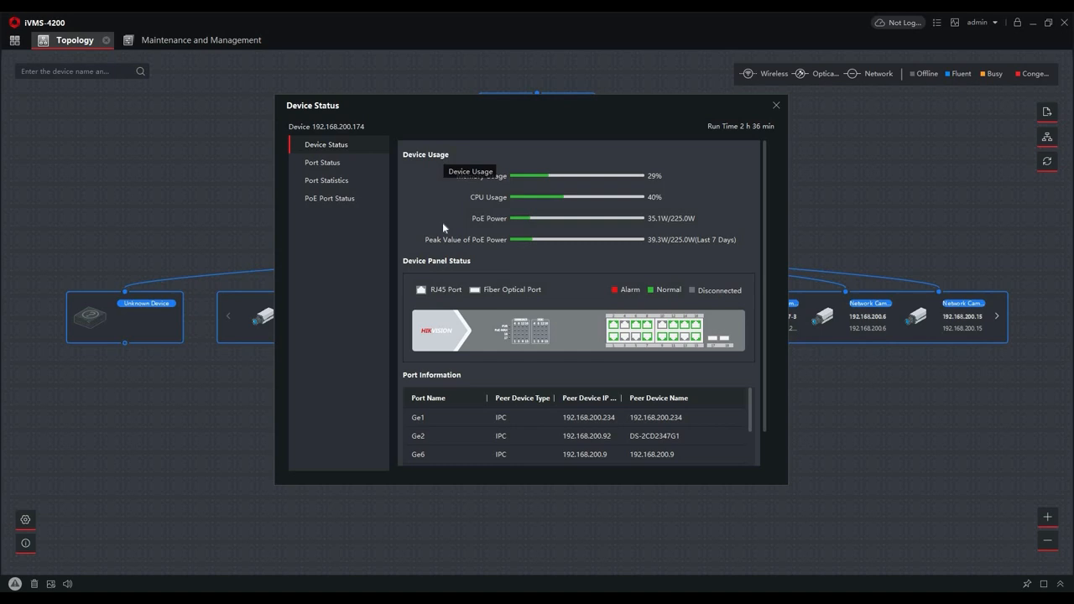
pyautogui.moveTo(441, 217)
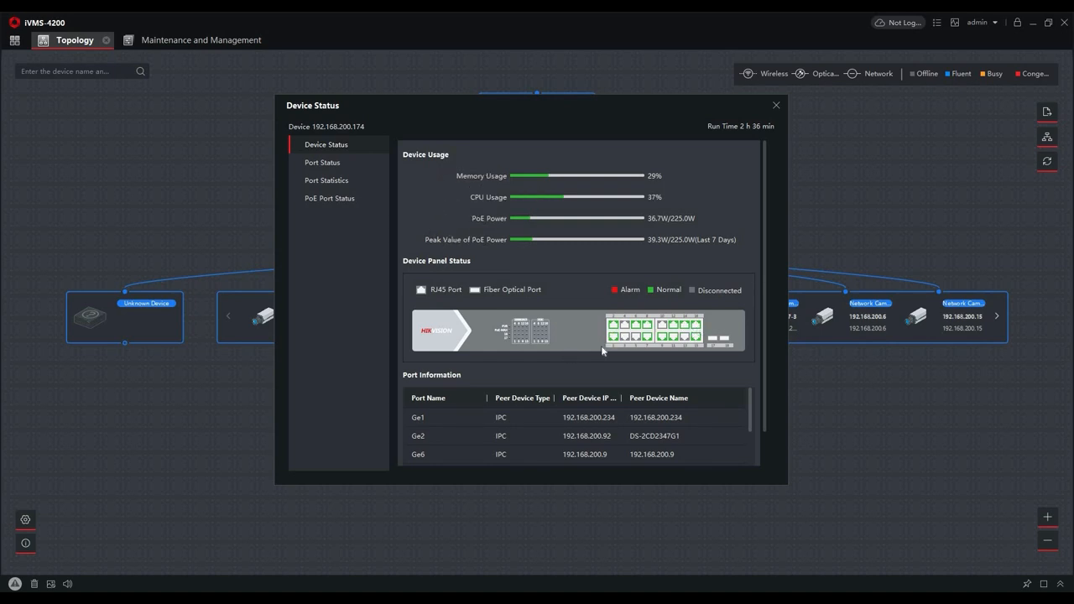
pyautogui.moveTo(654, 294)
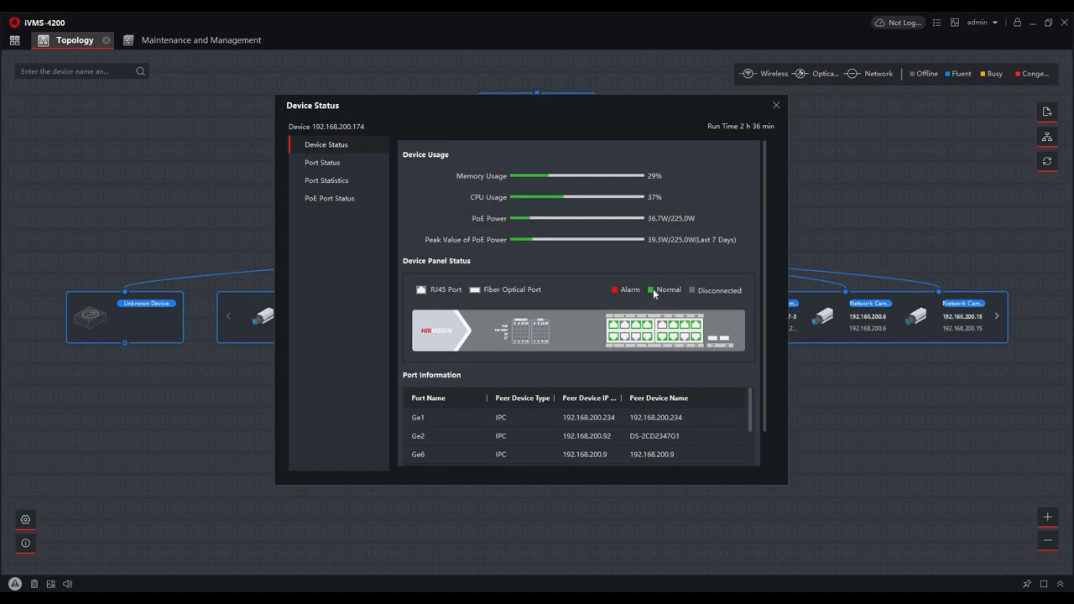
pyautogui.moveTo(616, 291)
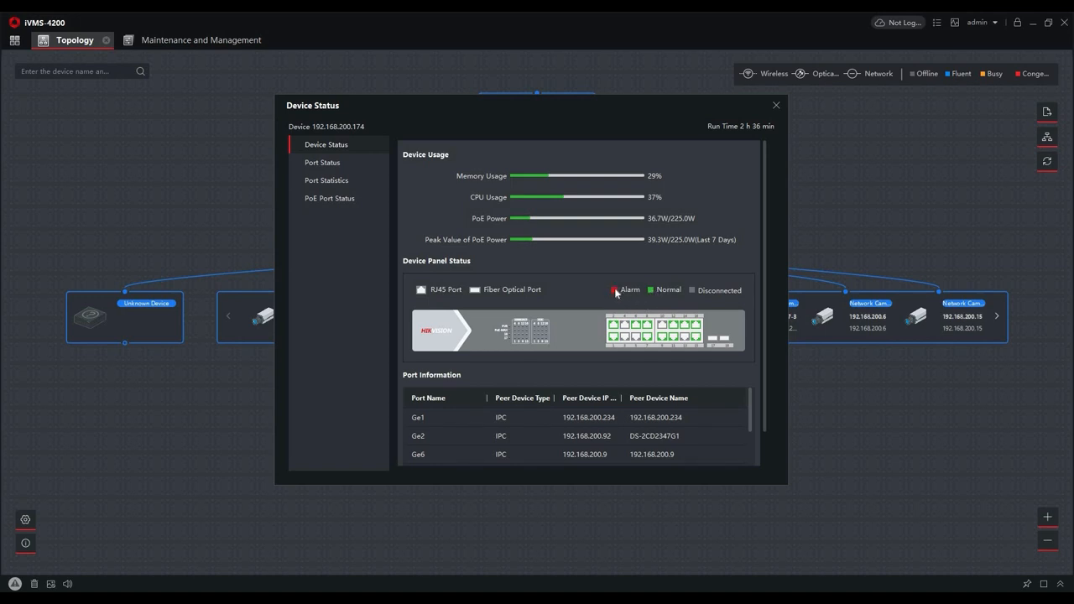
pyautogui.moveTo(505, 482)
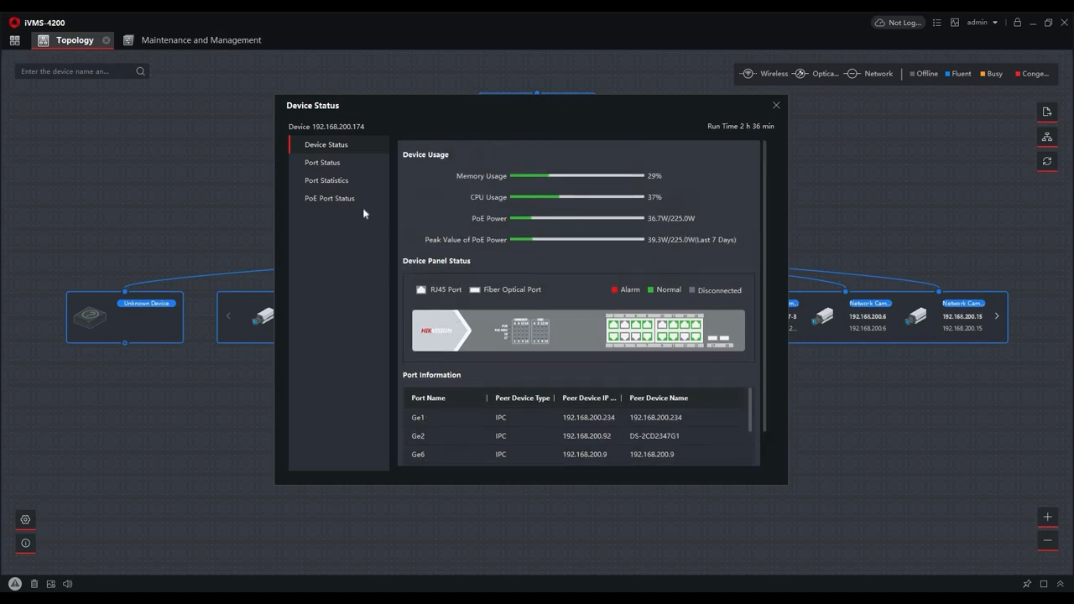
# Review each port's link speed and duplex under Port Status.
pyautogui.click(322, 162)
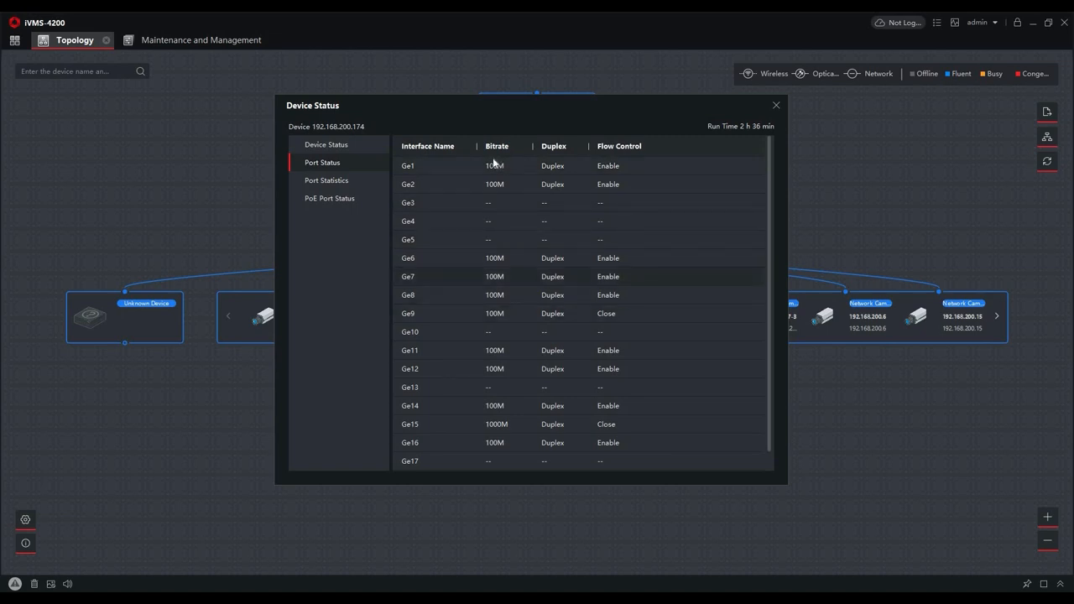
pyautogui.moveTo(550, 173)
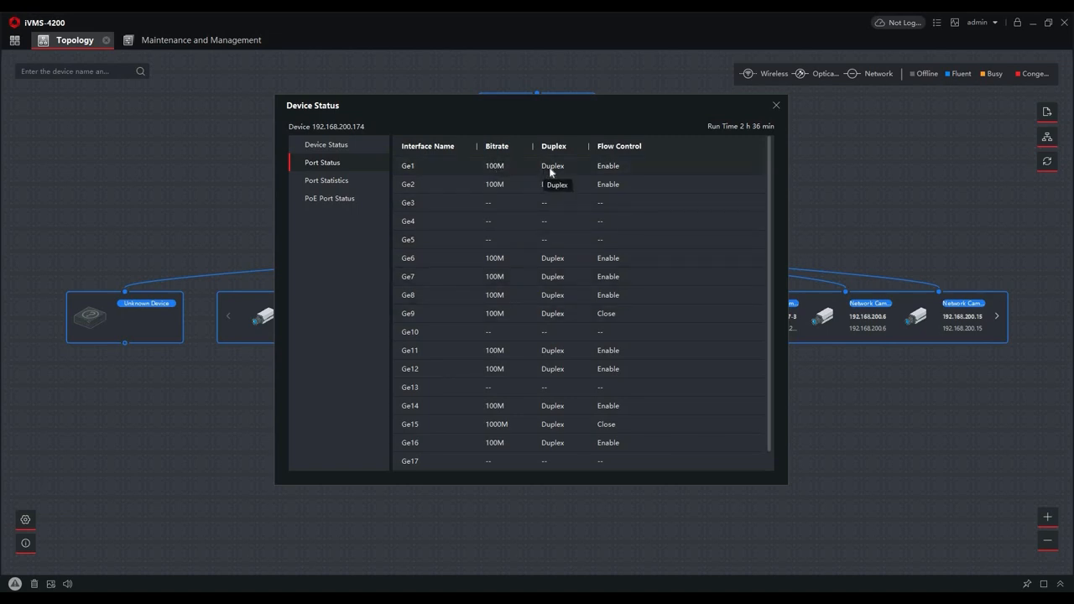
pyautogui.moveTo(733, 251)
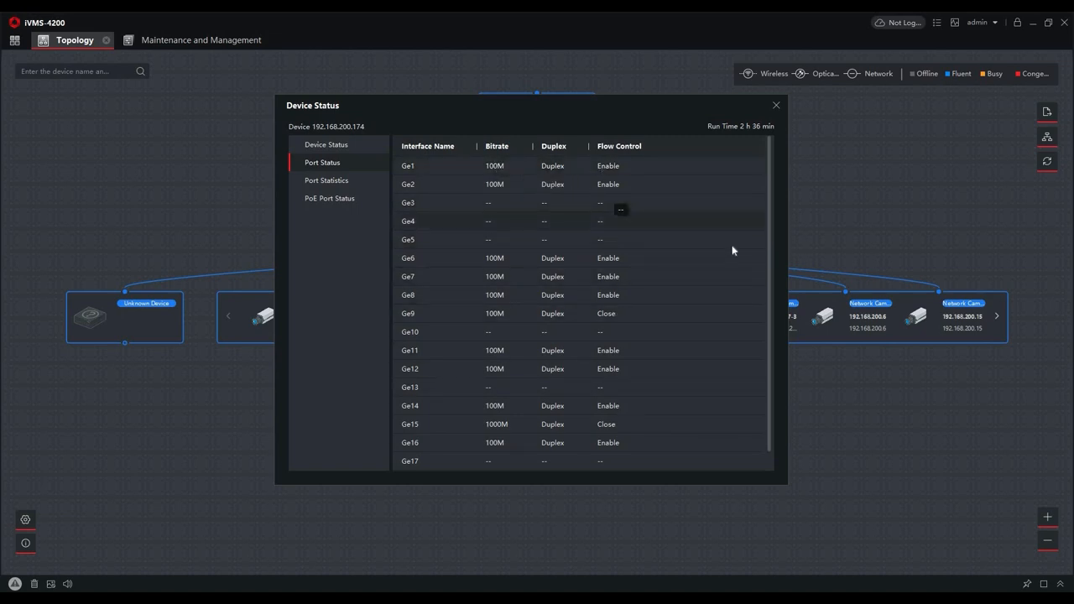
pyautogui.scroll(-3)
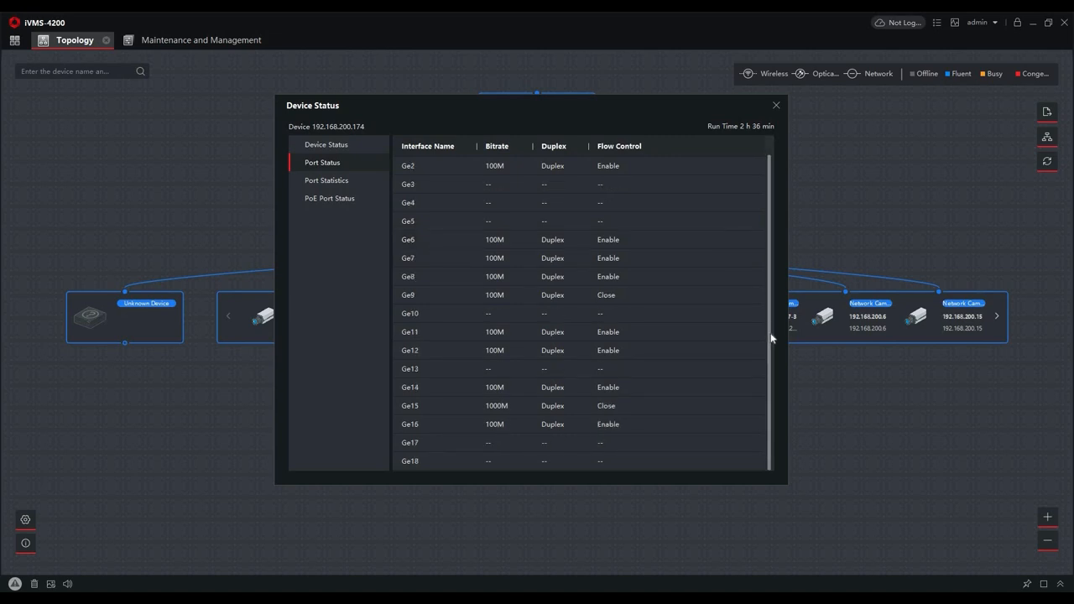
pyautogui.scroll(3)
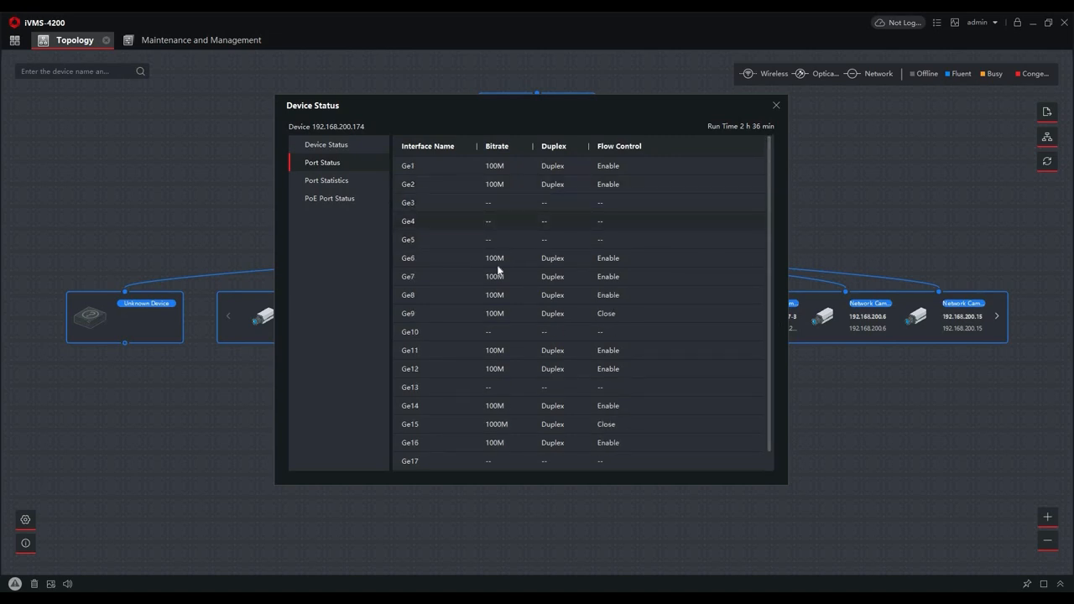
# Review per-port packet counts and sending rates under Port Statistics.
pyautogui.click(327, 180)
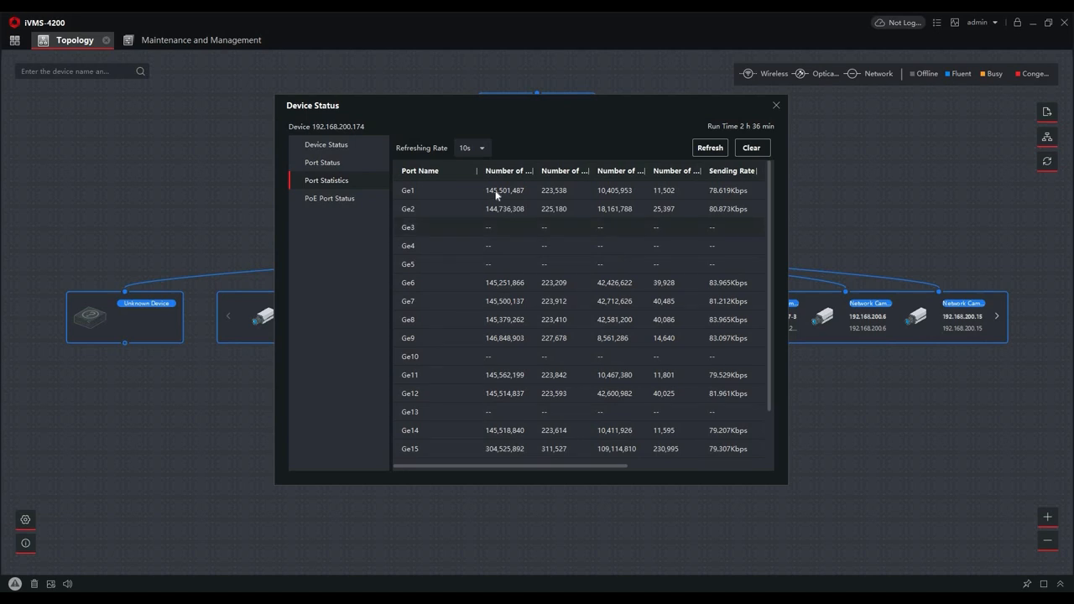
pyautogui.moveTo(600, 174)
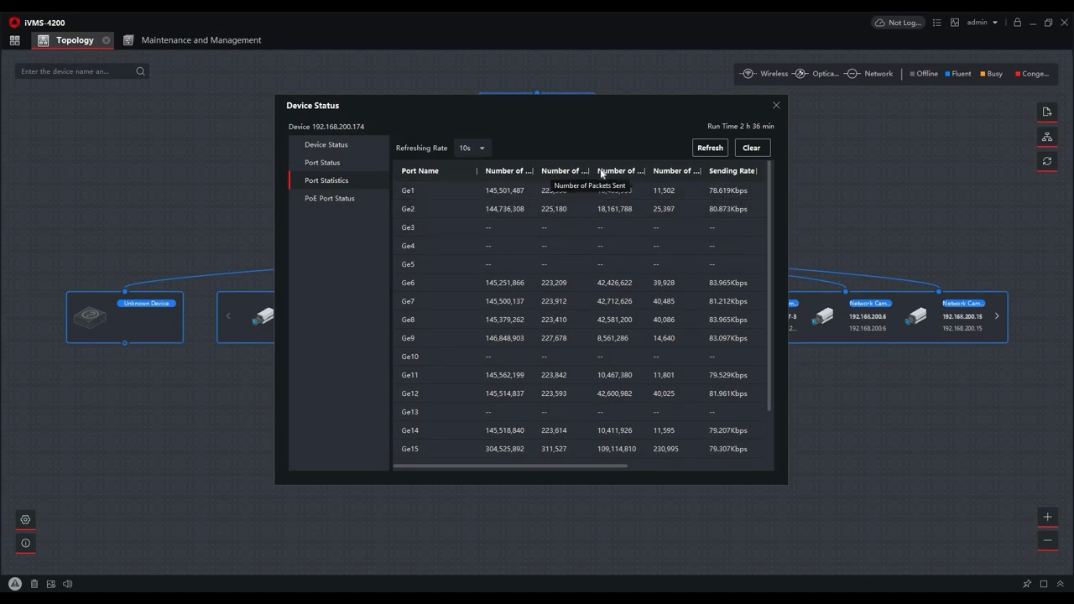
pyautogui.moveTo(656, 176)
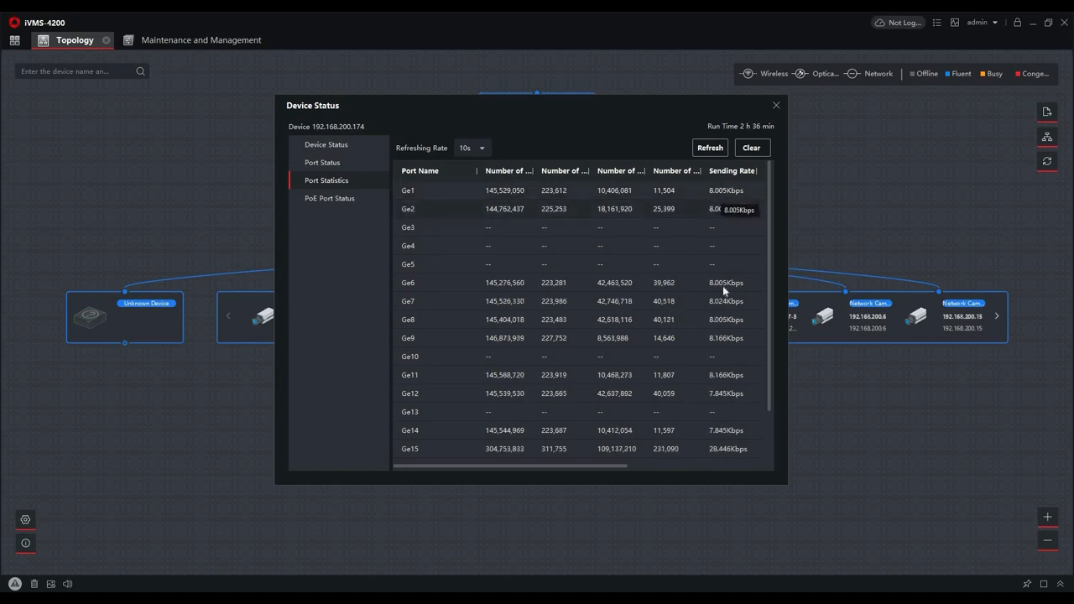
pyautogui.scroll(-3)
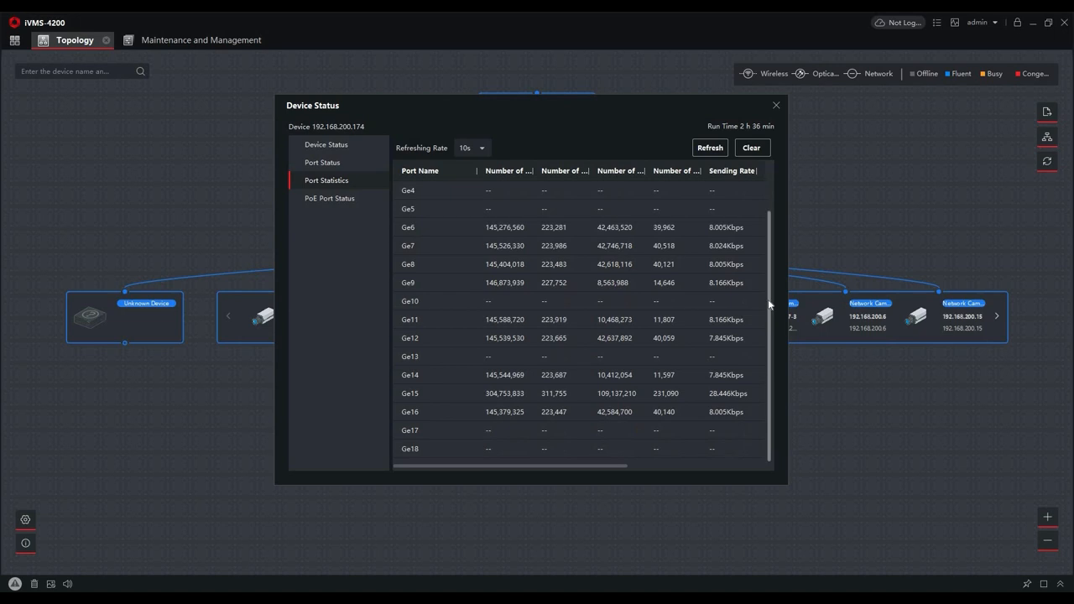
pyautogui.scroll(3)
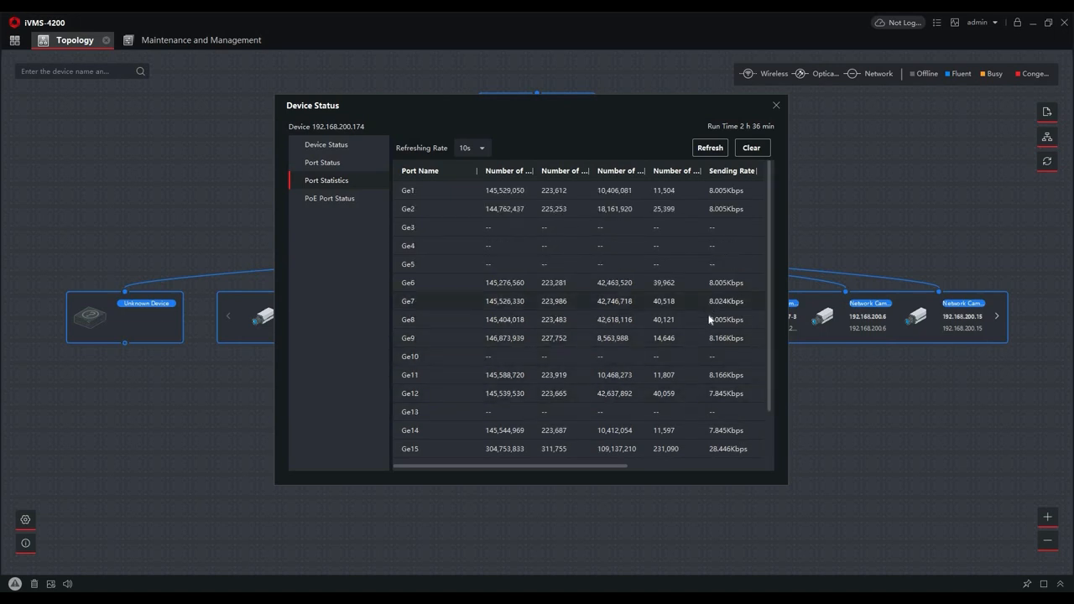
pyautogui.moveTo(583, 255)
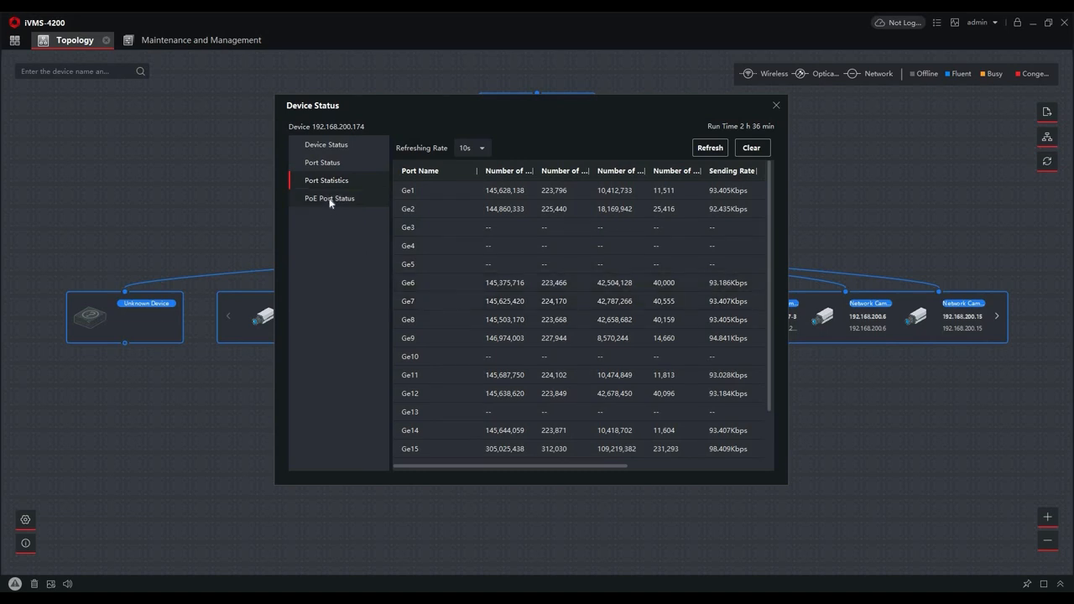
# View PoE port status, with each port enabled and its output power in watts.
pyautogui.click(329, 198)
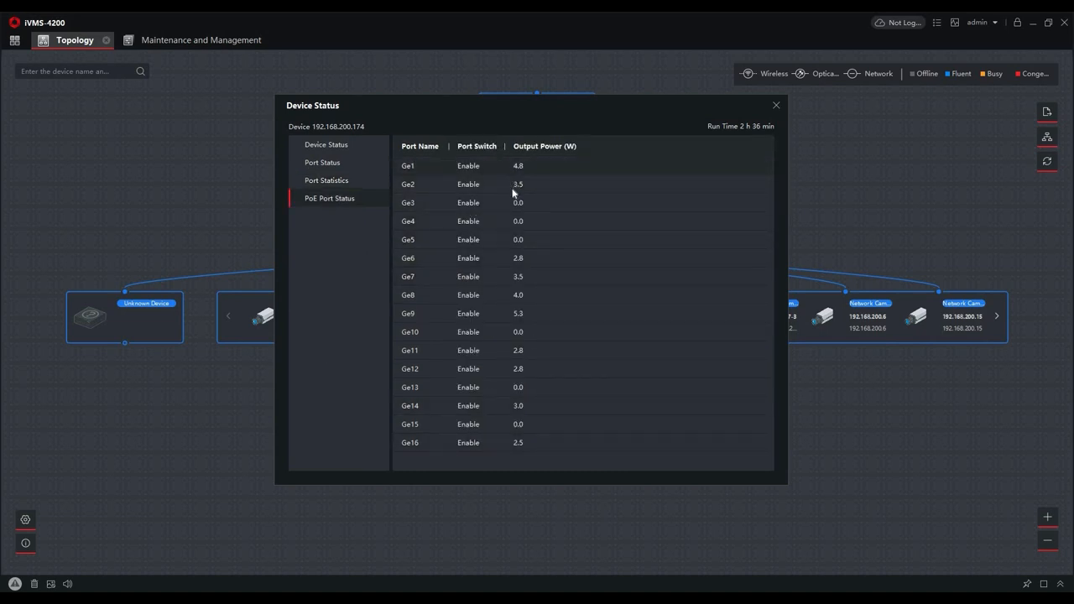
pyautogui.moveTo(578, 291)
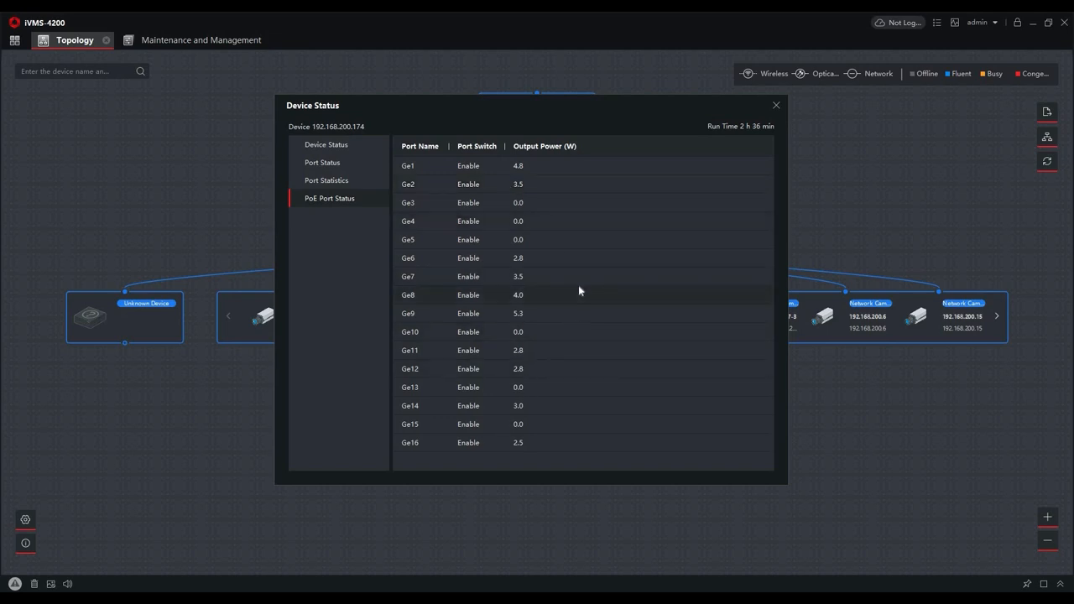
pyautogui.moveTo(532, 364)
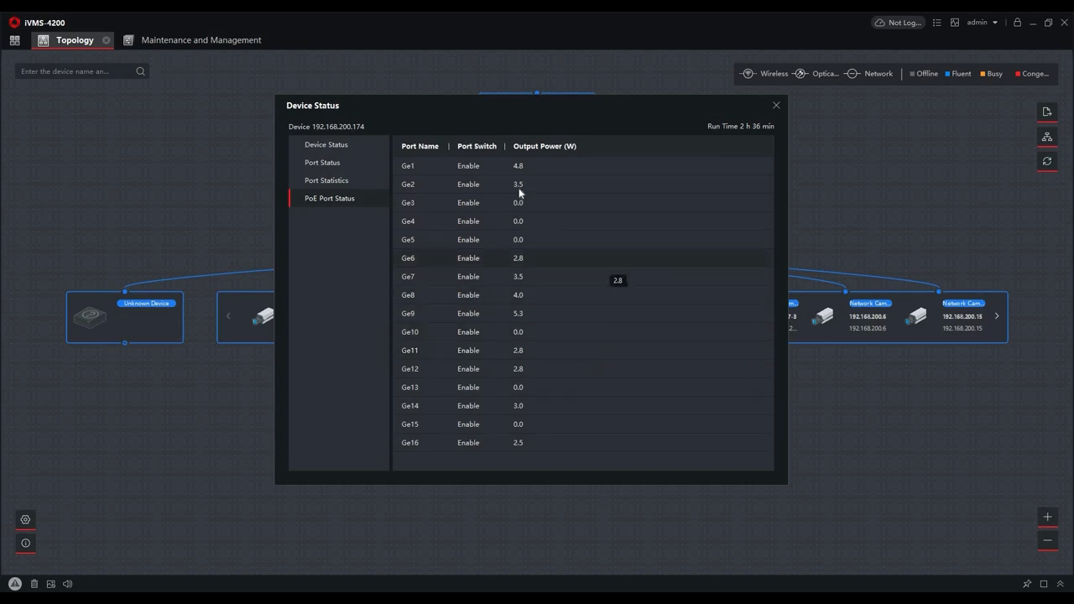
pyautogui.moveTo(527, 258)
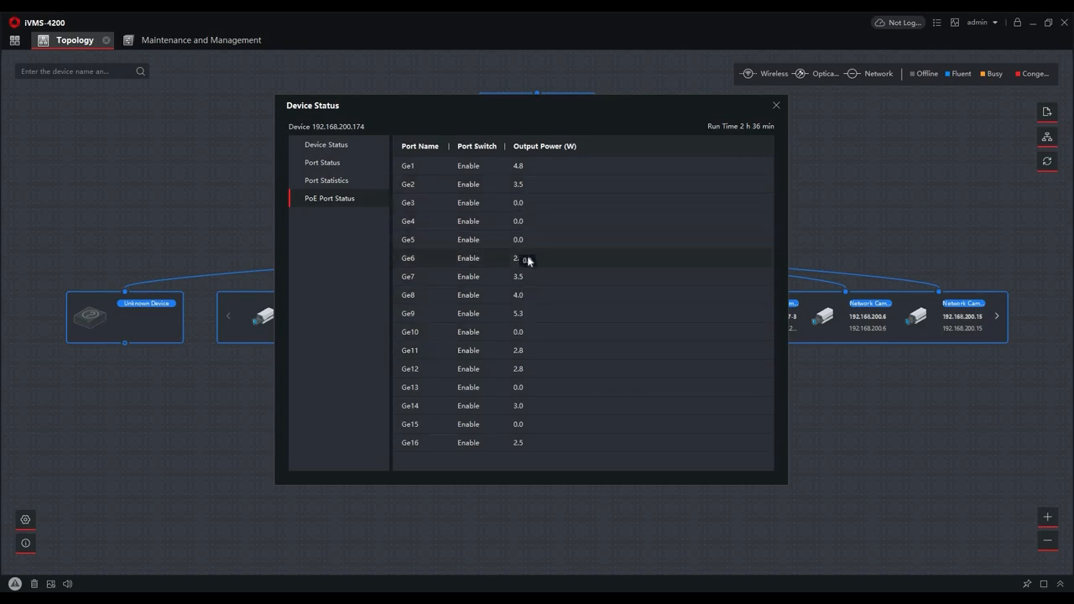
pyautogui.moveTo(526, 333)
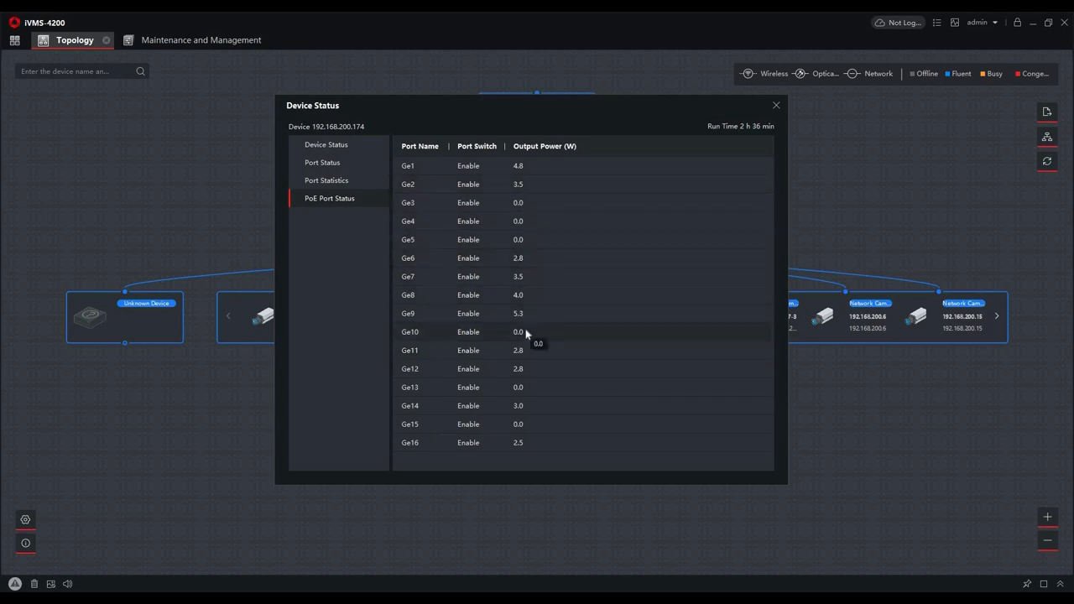
pyautogui.moveTo(726, 132)
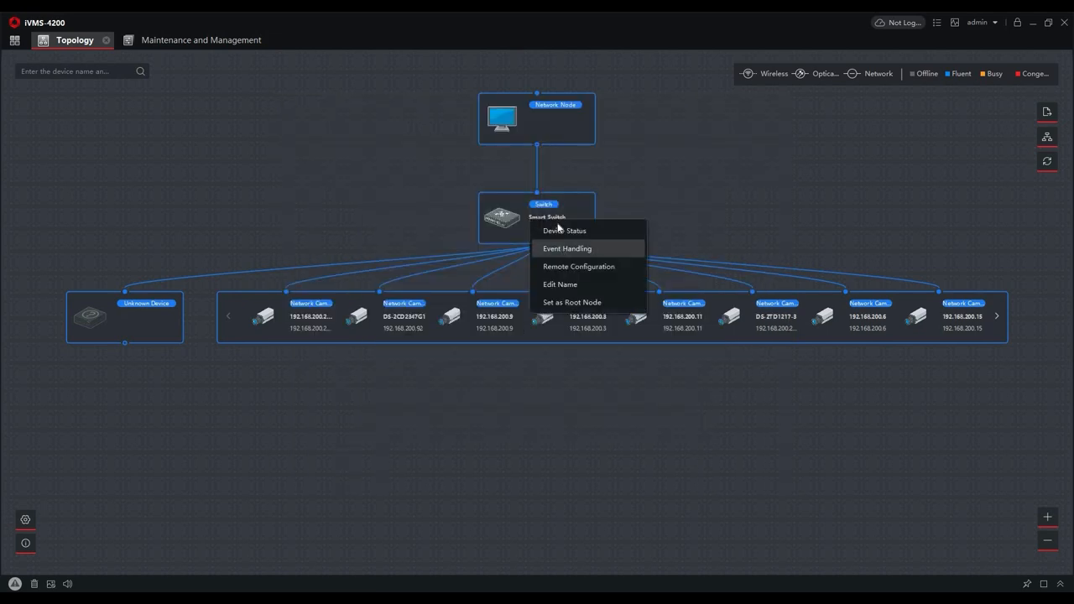
# Open the switch's Remote Configuration and review system maintenance, logs, locked IPs and network parameters.
pyautogui.click(568, 274)
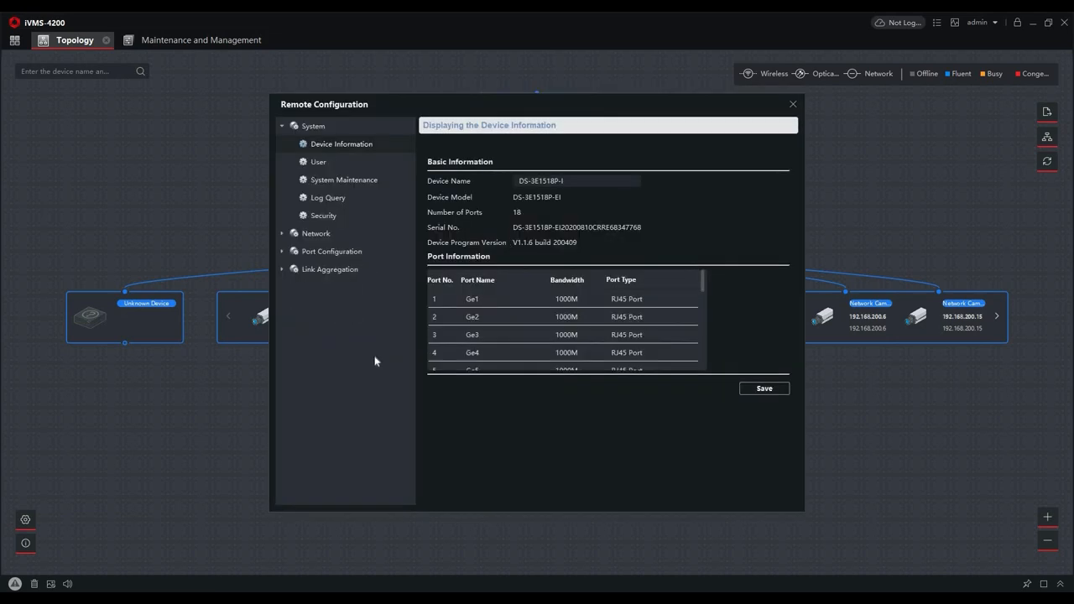
pyautogui.moveTo(346, 317)
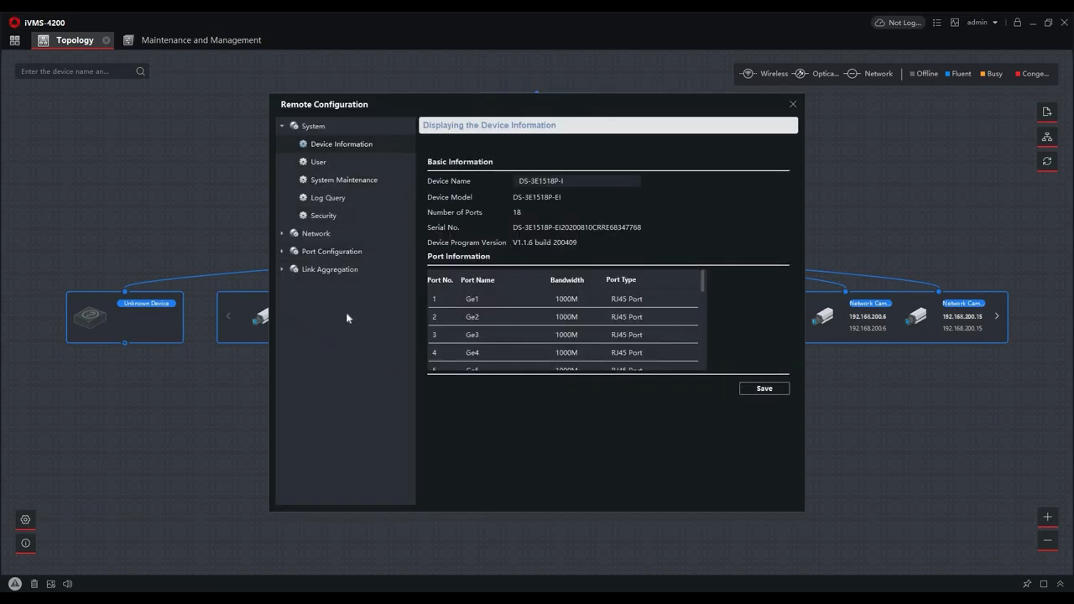
pyautogui.moveTo(344, 180)
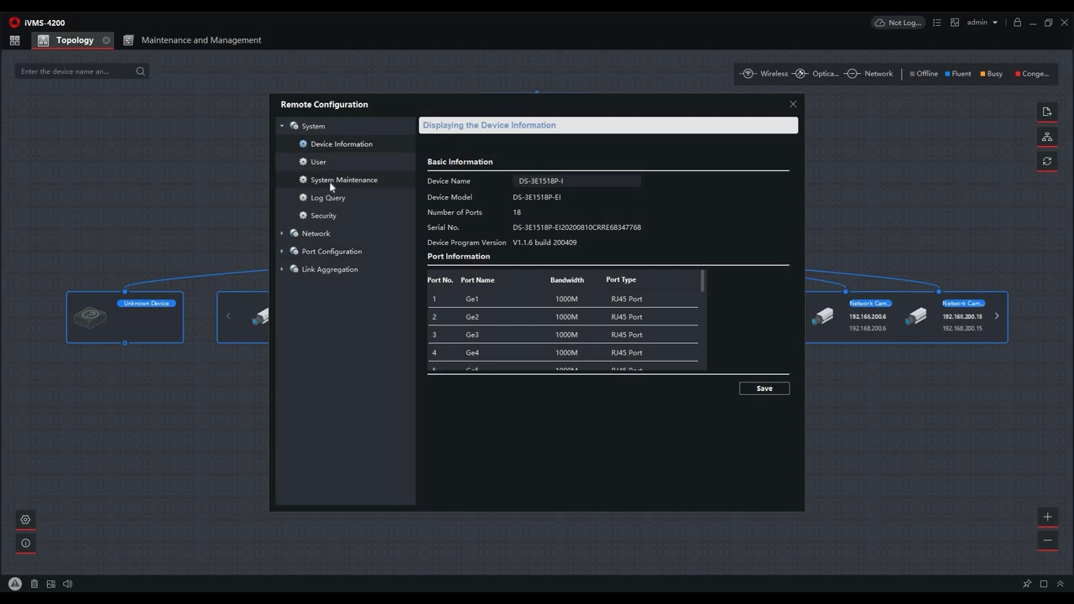
pyautogui.click(343, 180)
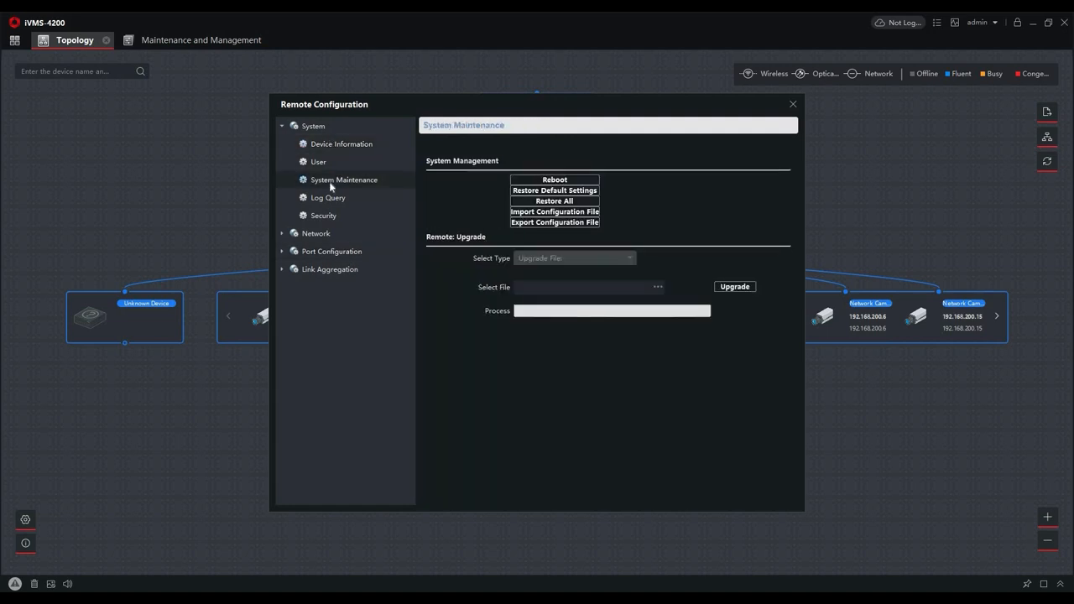
pyautogui.click(328, 198)
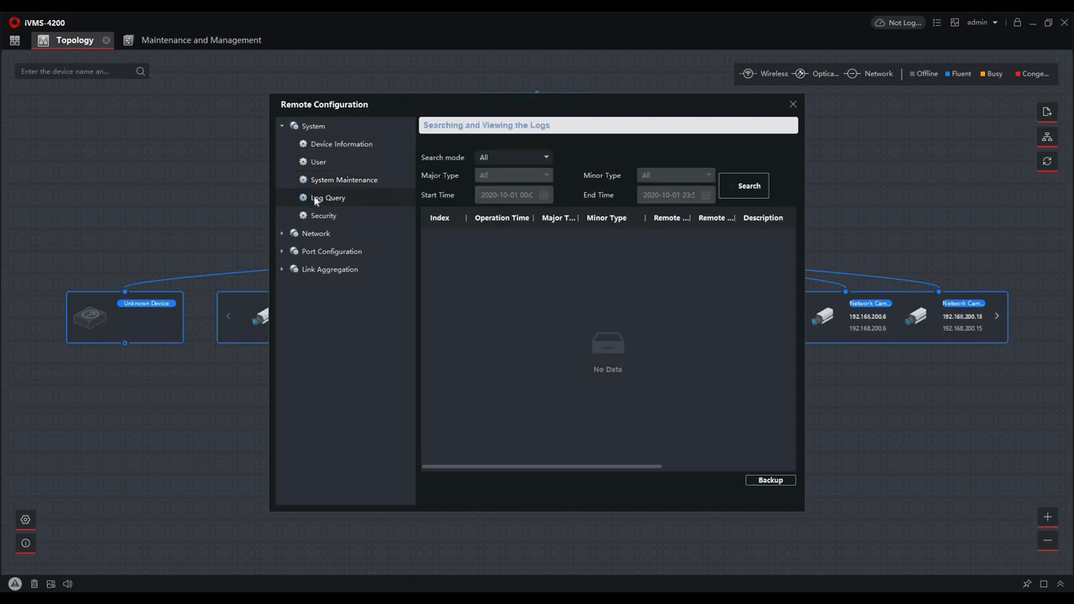
pyautogui.moveTo(524, 228)
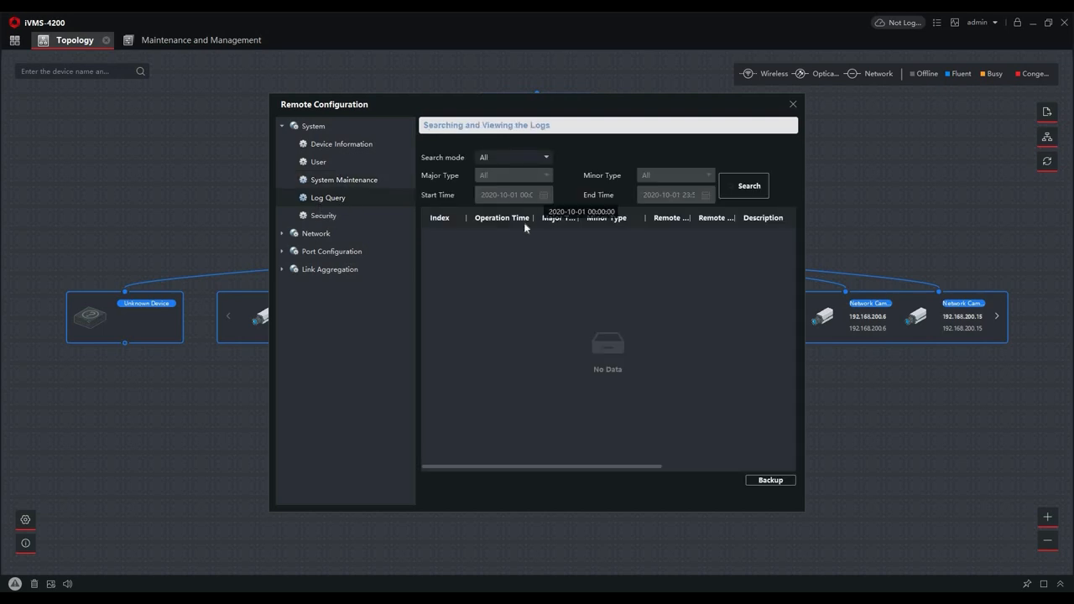
pyautogui.click(323, 216)
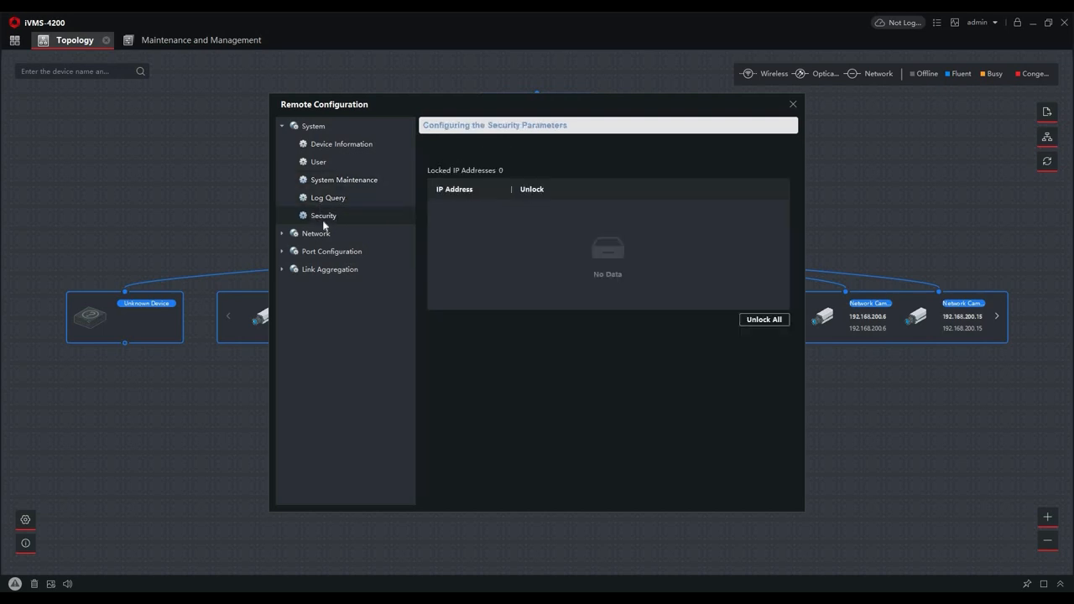
pyautogui.moveTo(402, 204)
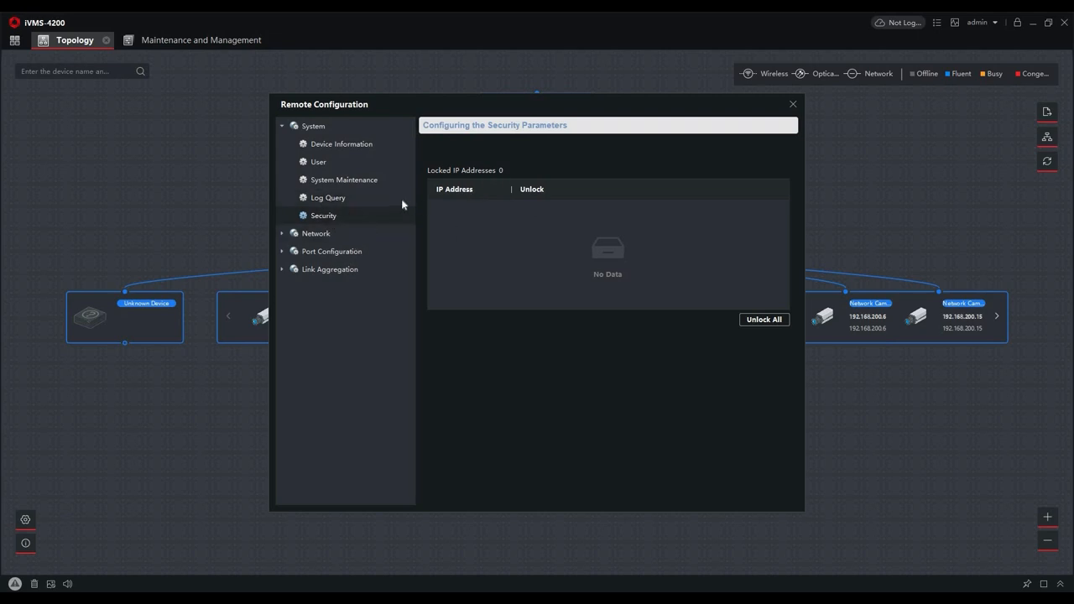
pyautogui.click(315, 234)
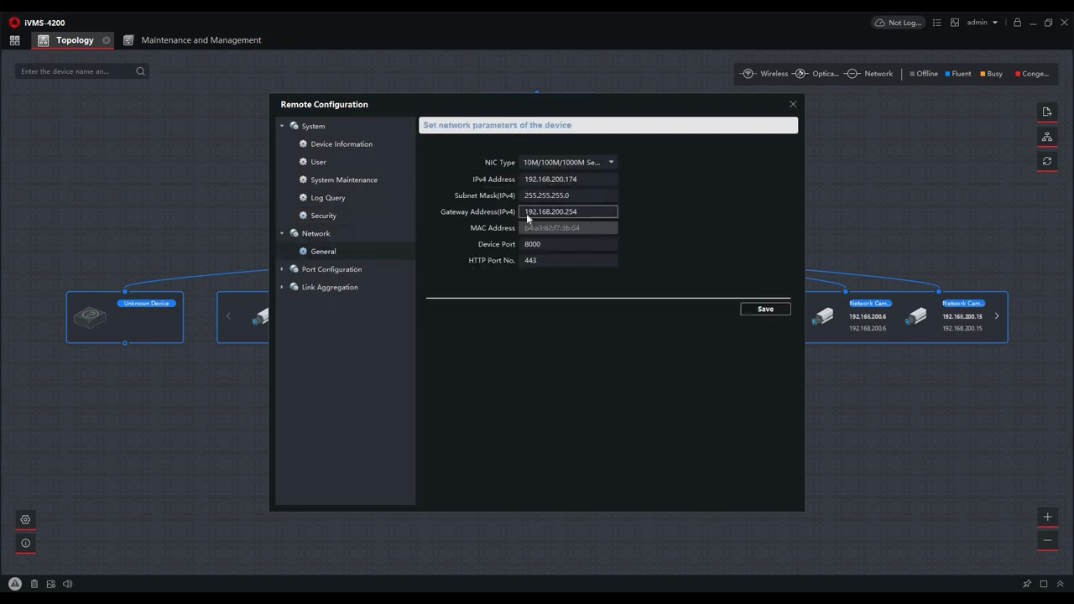
# Review port bitrate, duplex and flow control, PoE settings, and long-range mode per port.
pyautogui.click(331, 269)
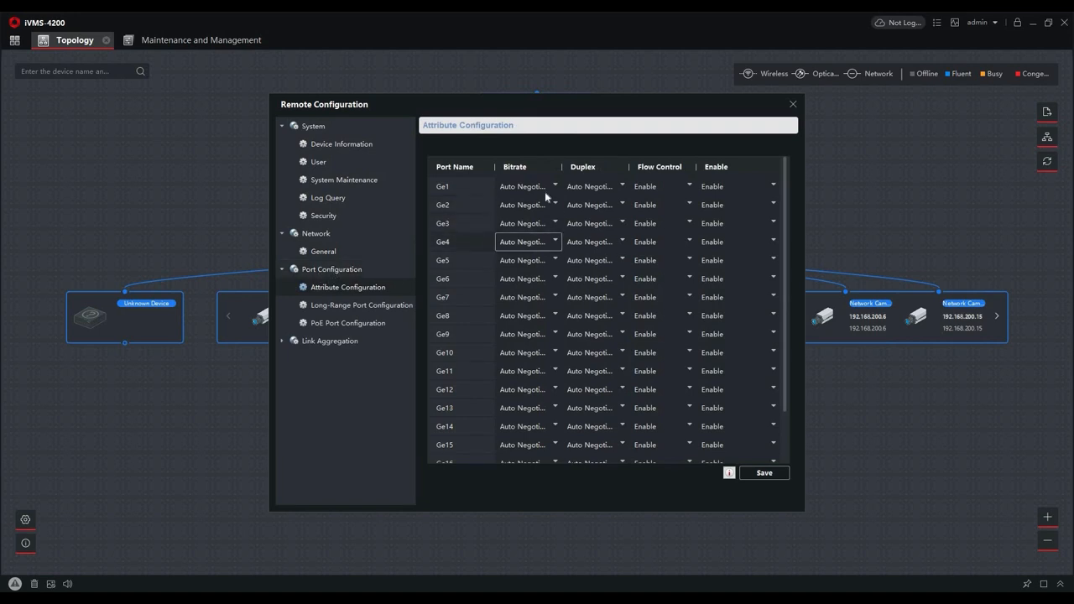
pyautogui.click(554, 185)
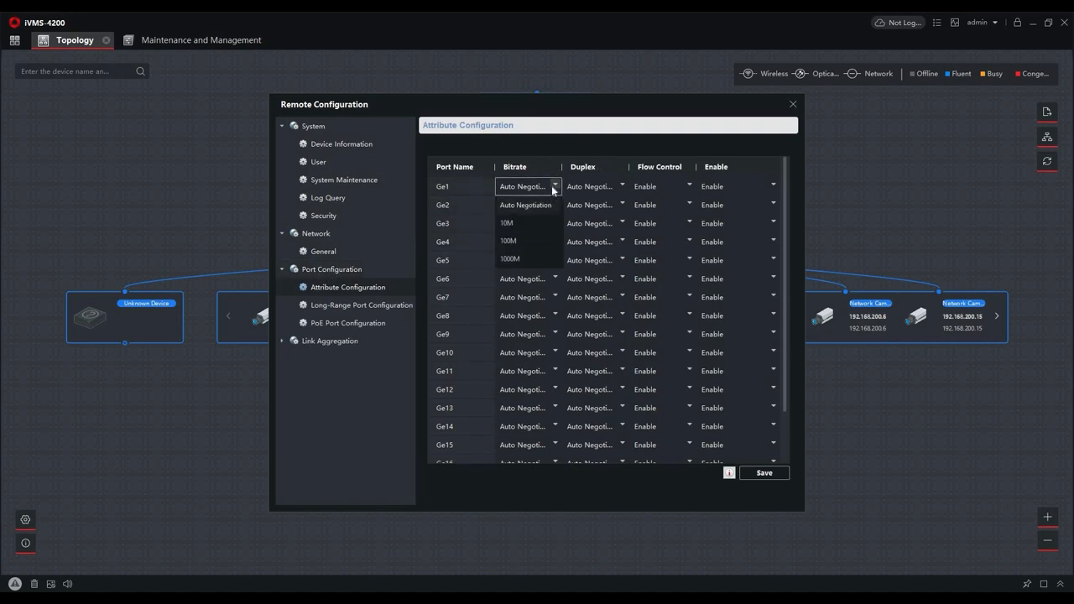
pyautogui.click(553, 186)
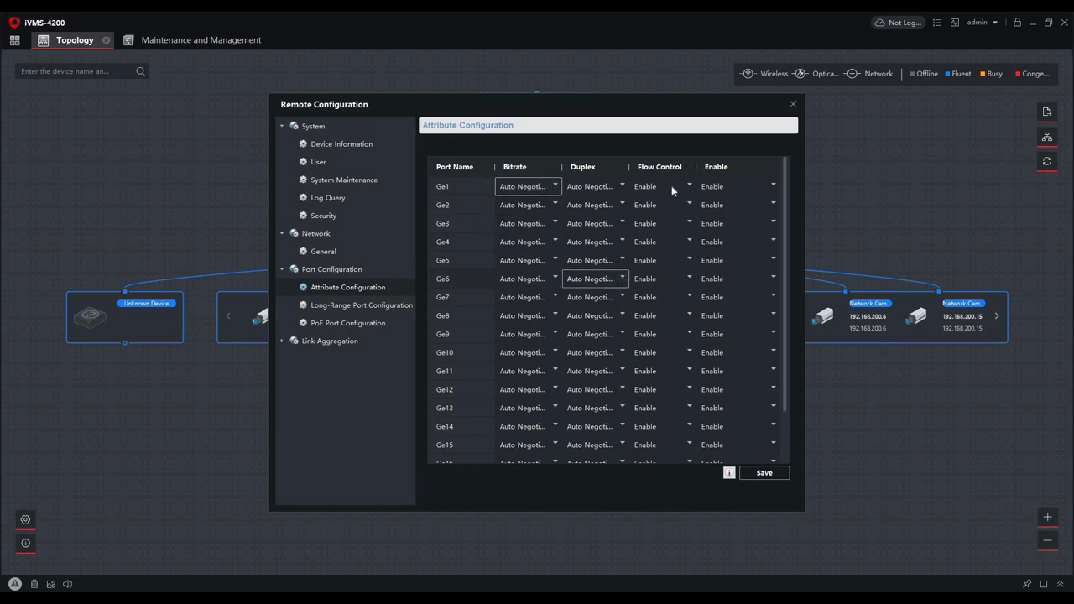
pyautogui.click(736, 186)
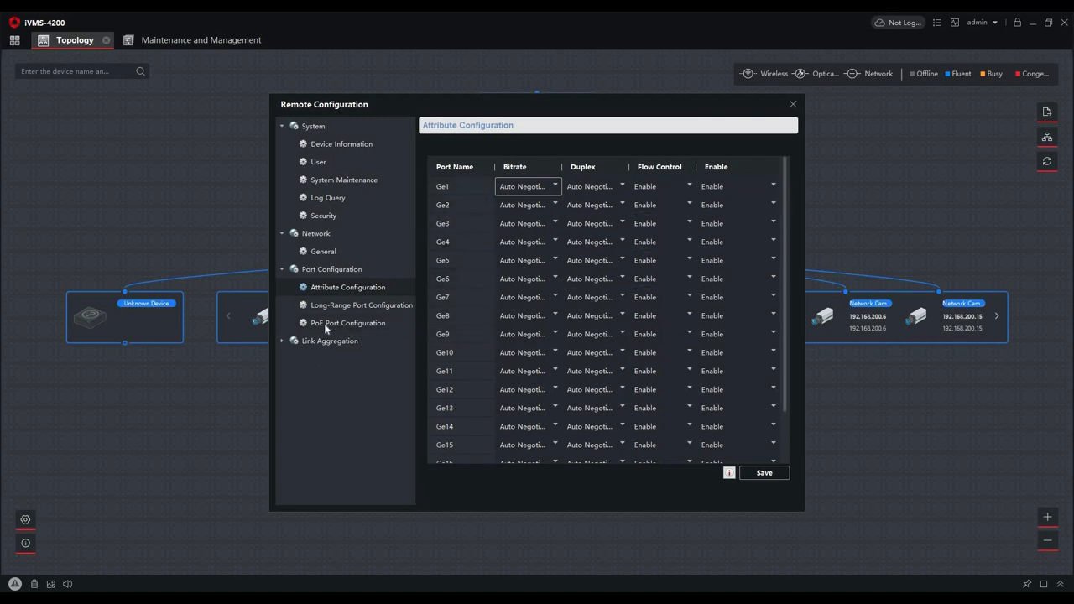
pyautogui.click(347, 323)
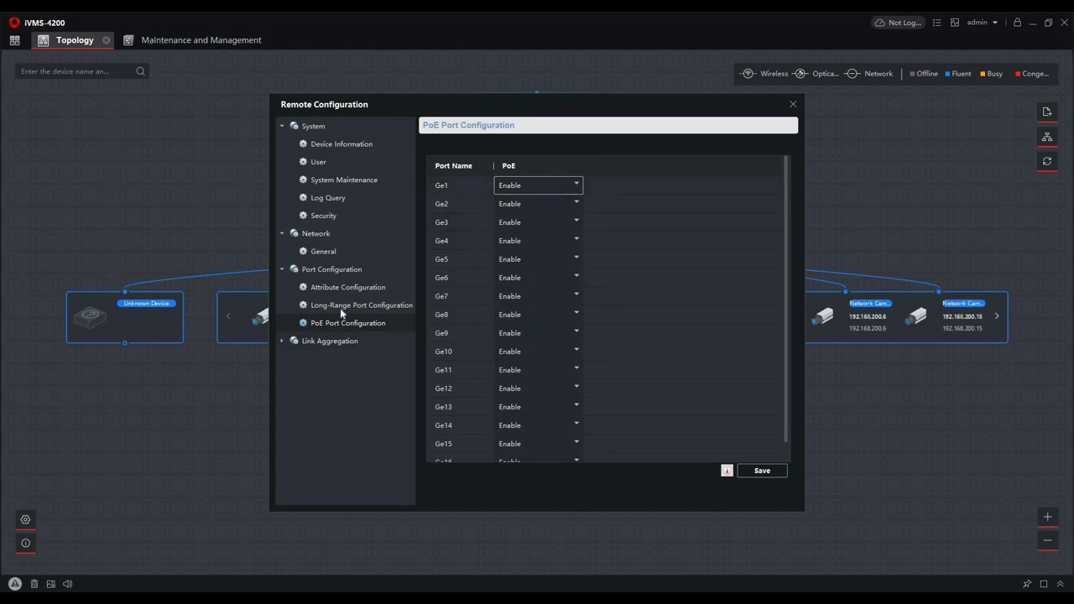
pyautogui.click(361, 304)
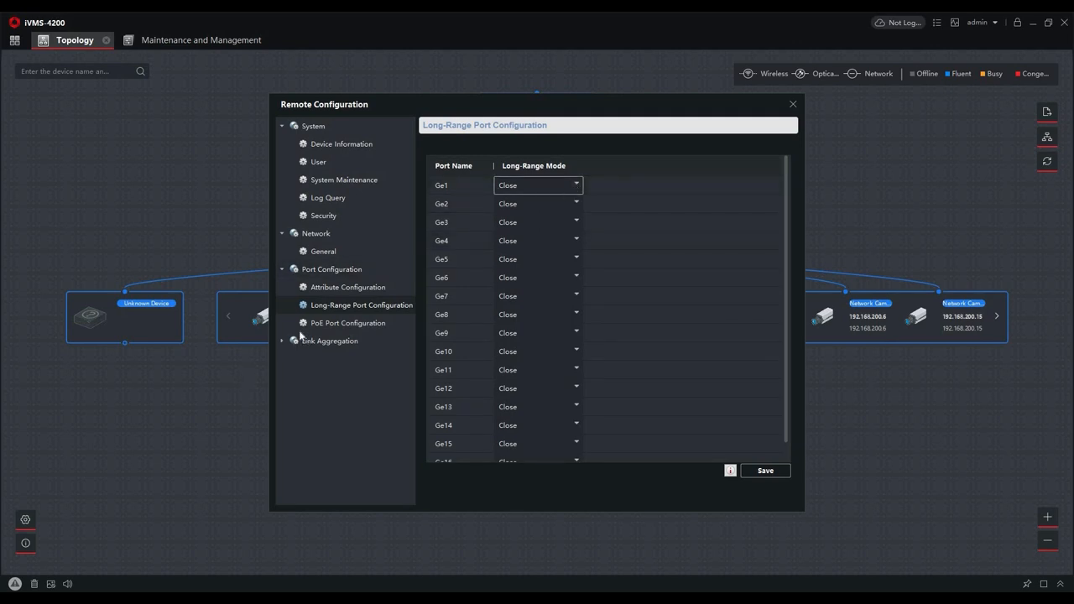
pyautogui.moveTo(341, 349)
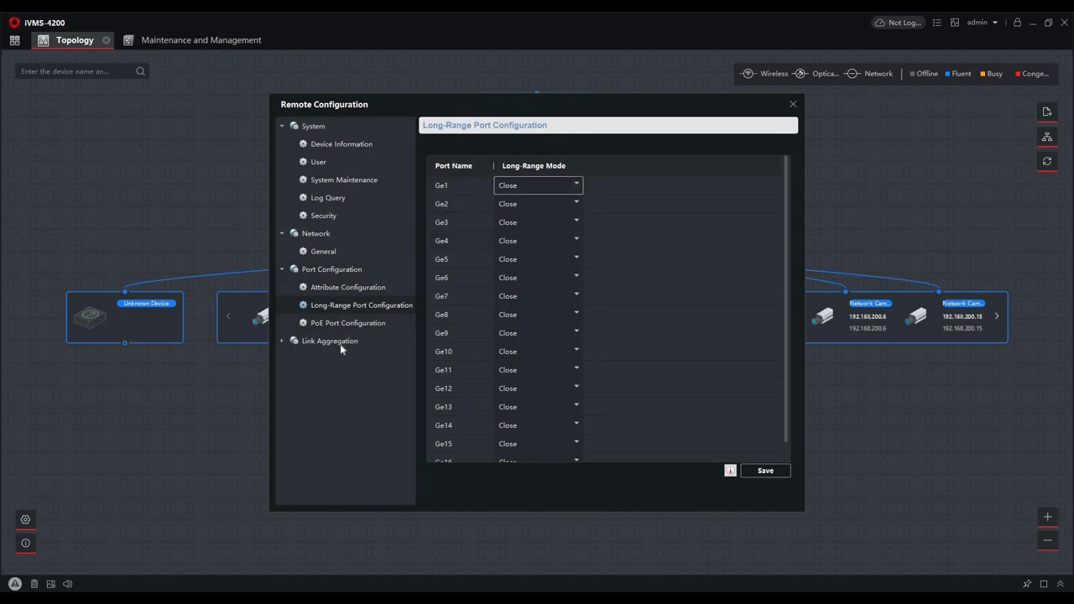
pyautogui.moveTo(788, 106)
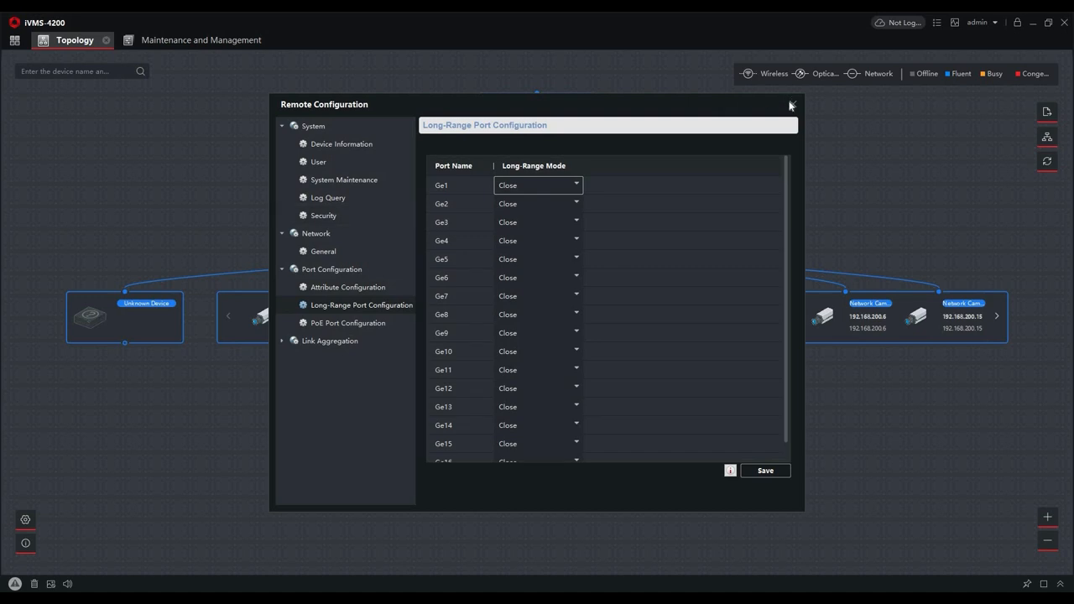
# Close Remote Configuration and dismiss the empty Event Handling list.
pyautogui.click(790, 105)
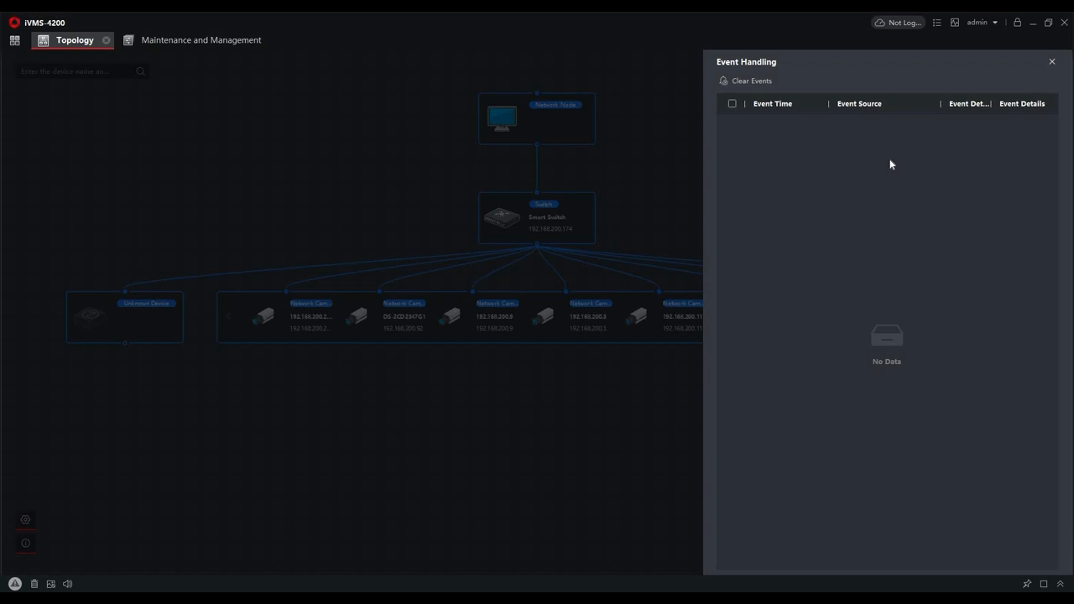
pyautogui.moveTo(777, 122)
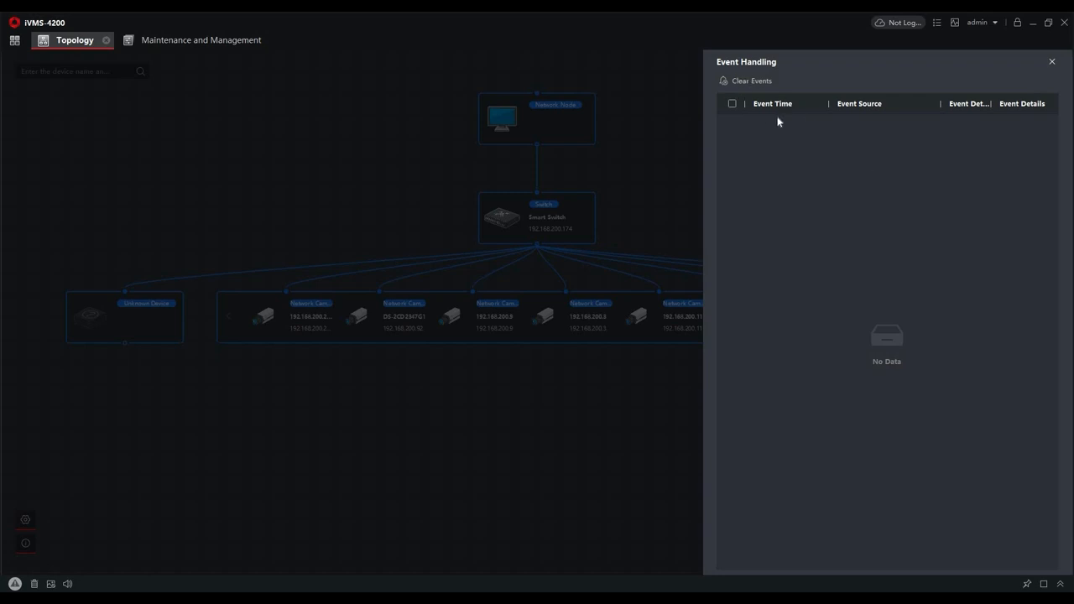
pyautogui.click(1051, 61)
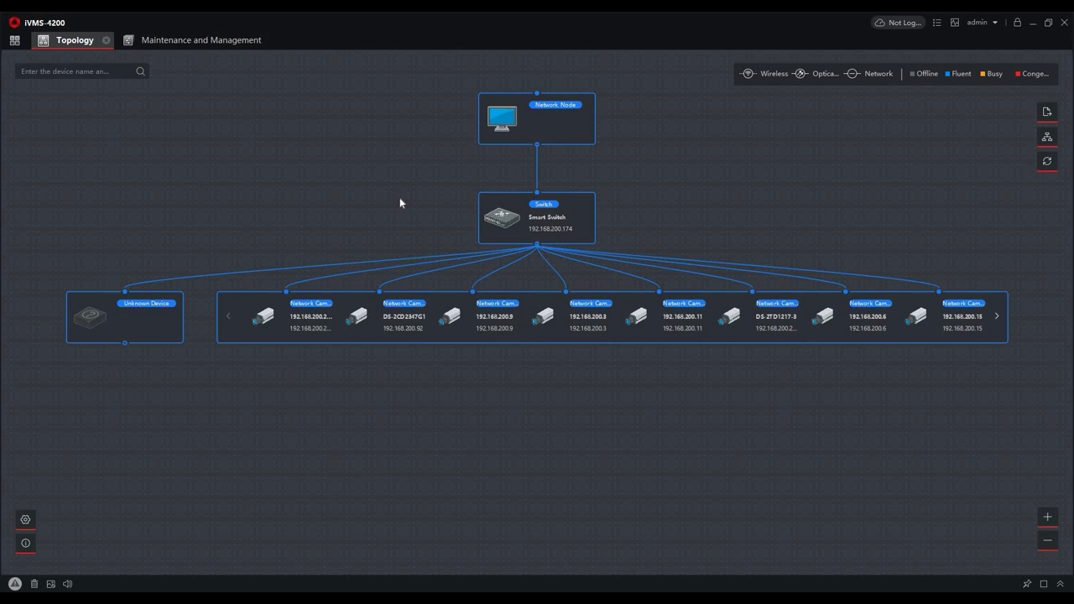
pyautogui.moveTo(413, 207)
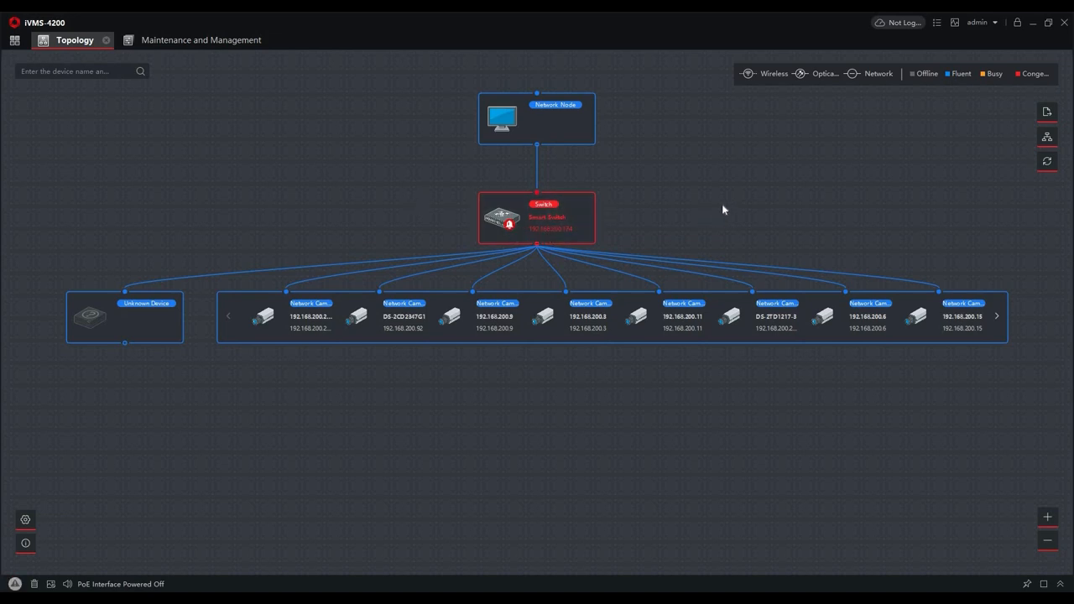
# Review the switch's Port6 network interface and PoE power-off events, then close the list.
pyautogui.rightClick(537, 218)
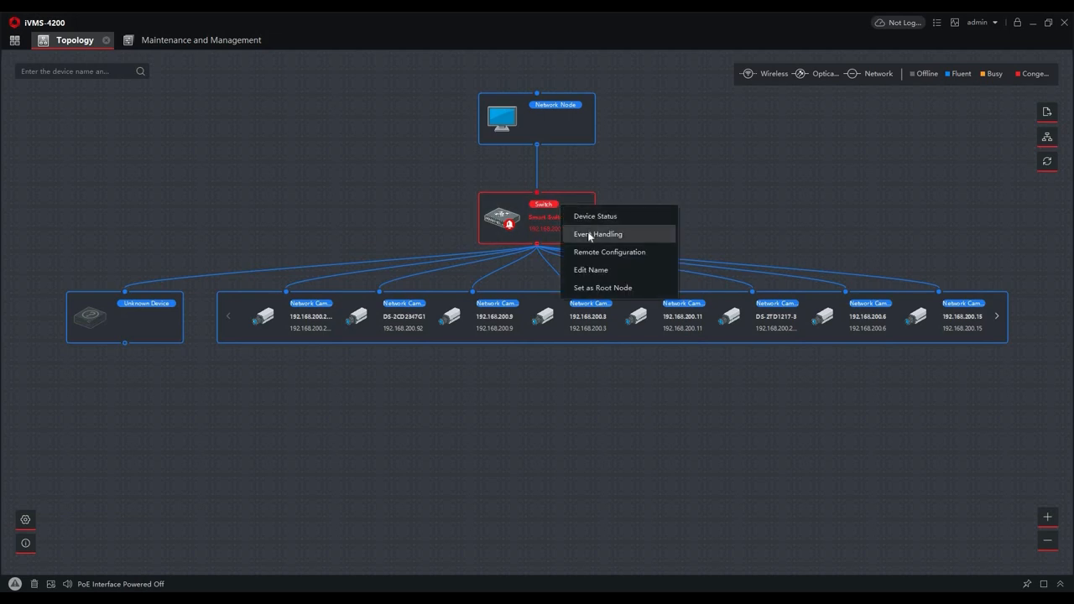
pyautogui.click(597, 234)
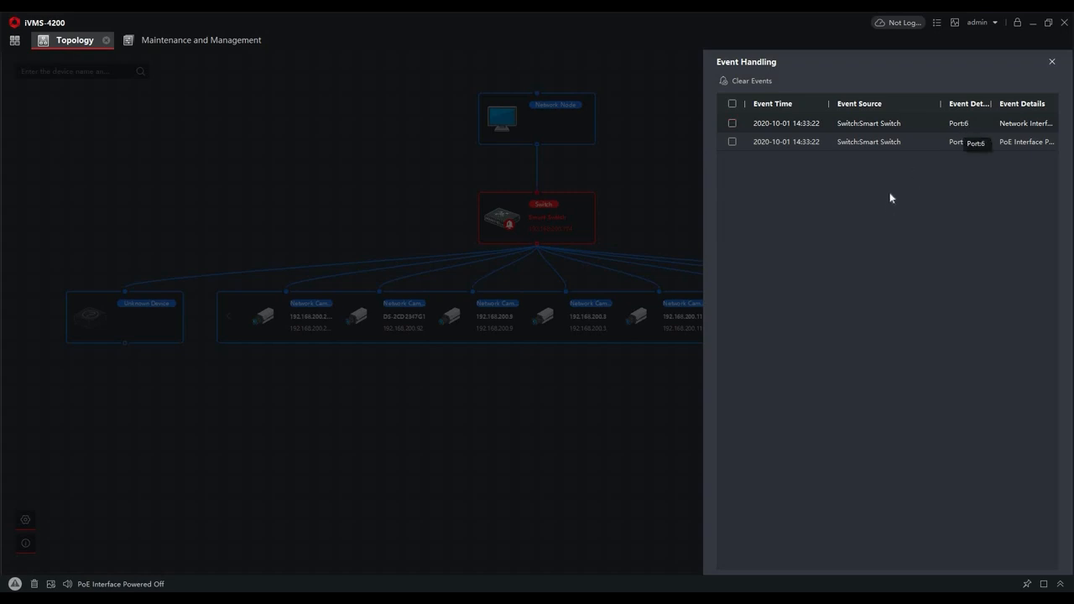
pyautogui.moveTo(858, 129)
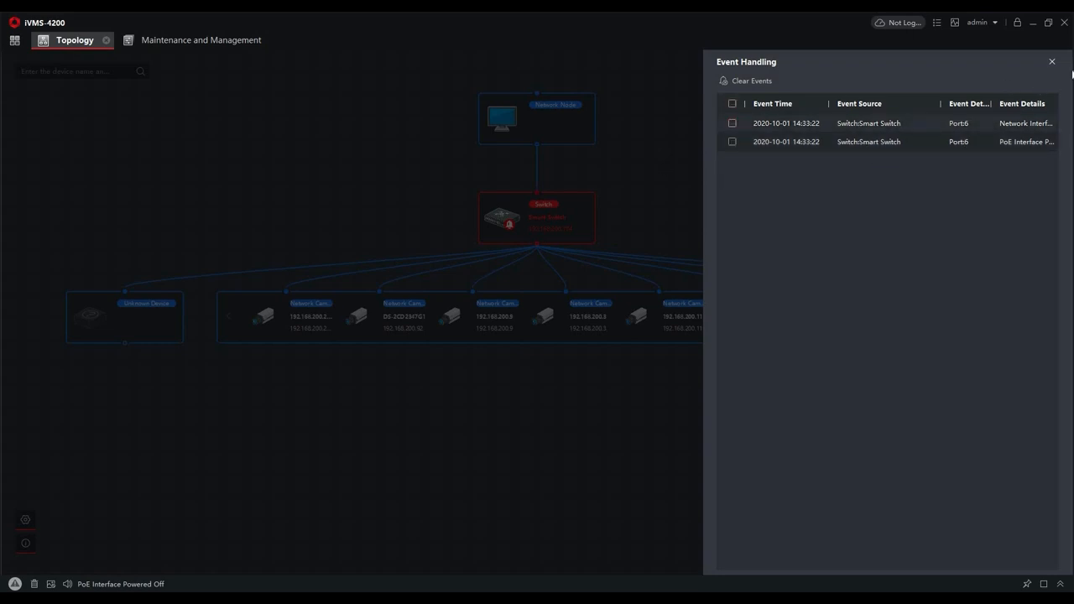
pyautogui.click(1051, 62)
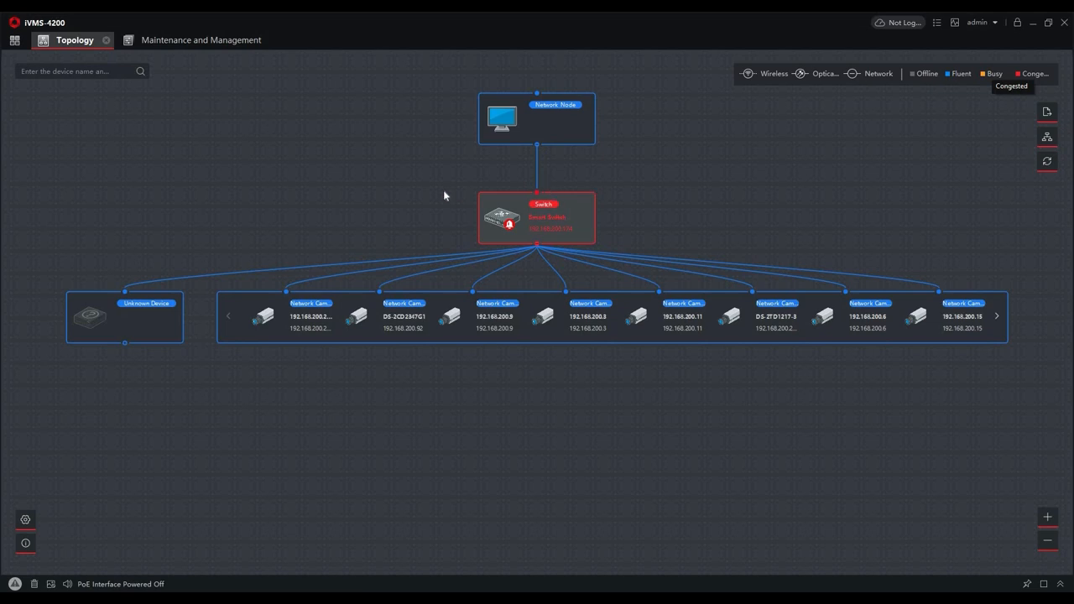
pyautogui.moveTo(772, 232)
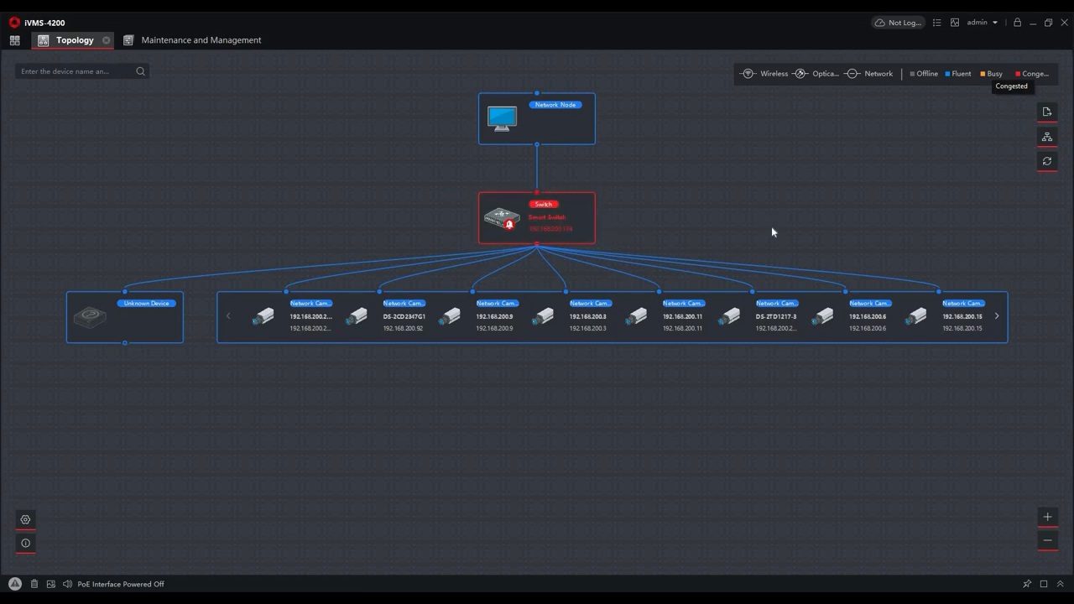
pyautogui.moveTo(723, 209)
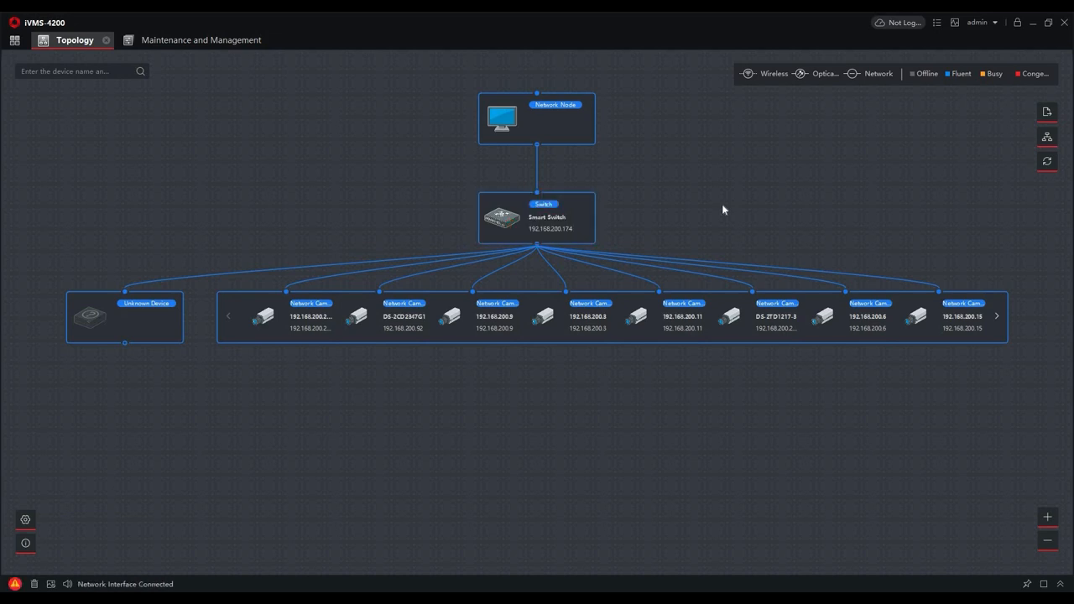
pyautogui.moveTo(535, 219)
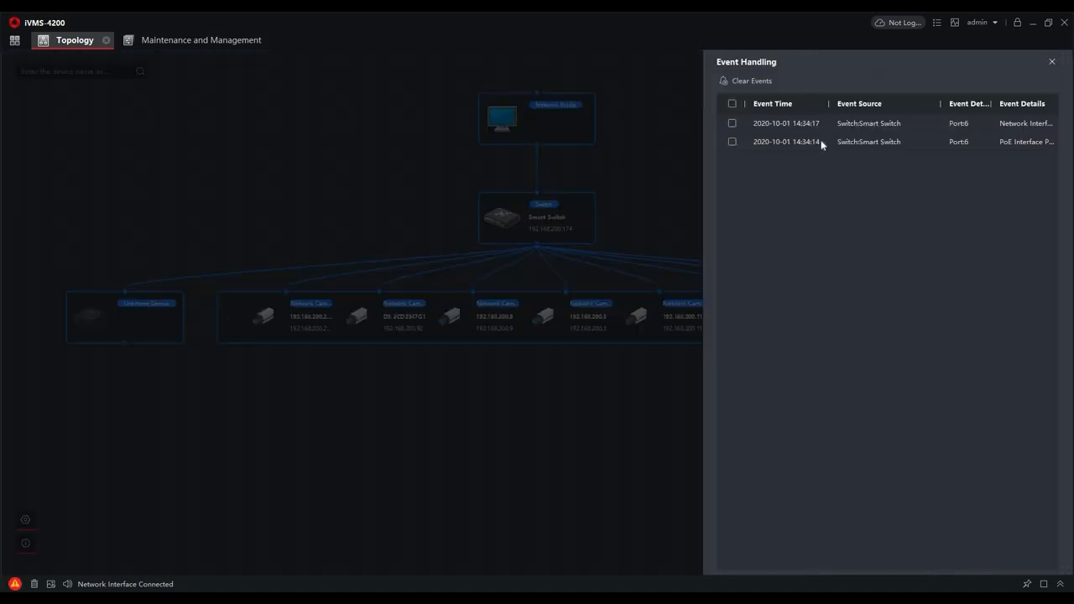
pyautogui.moveTo(803, 123)
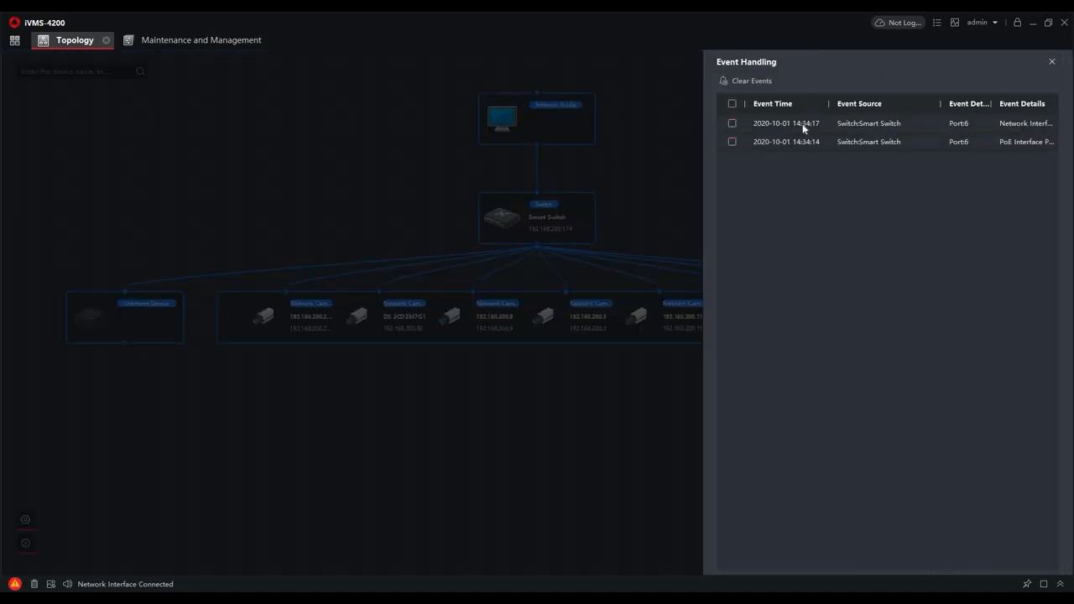
pyautogui.moveTo(854, 210)
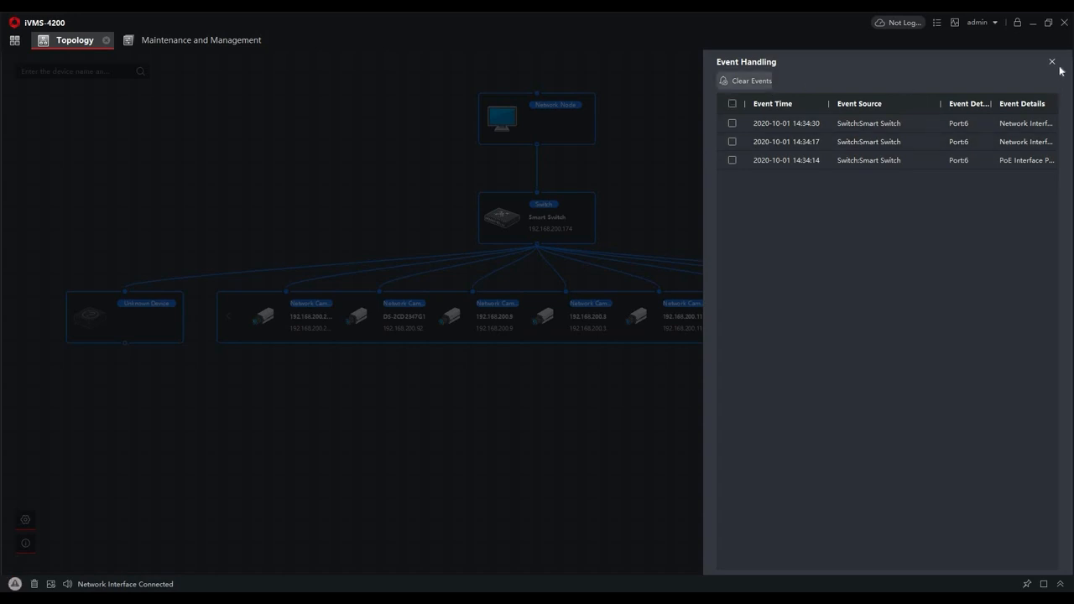
# Select and clear every Smart Switch event record, then close the Event Handling panel.
pyautogui.click(732, 103)
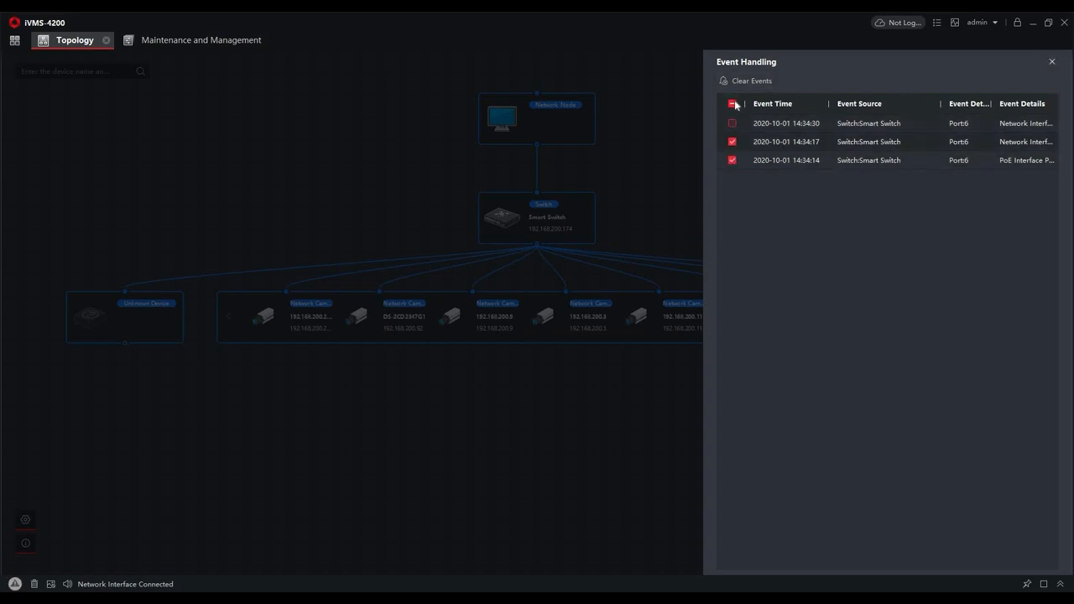
pyautogui.click(745, 81)
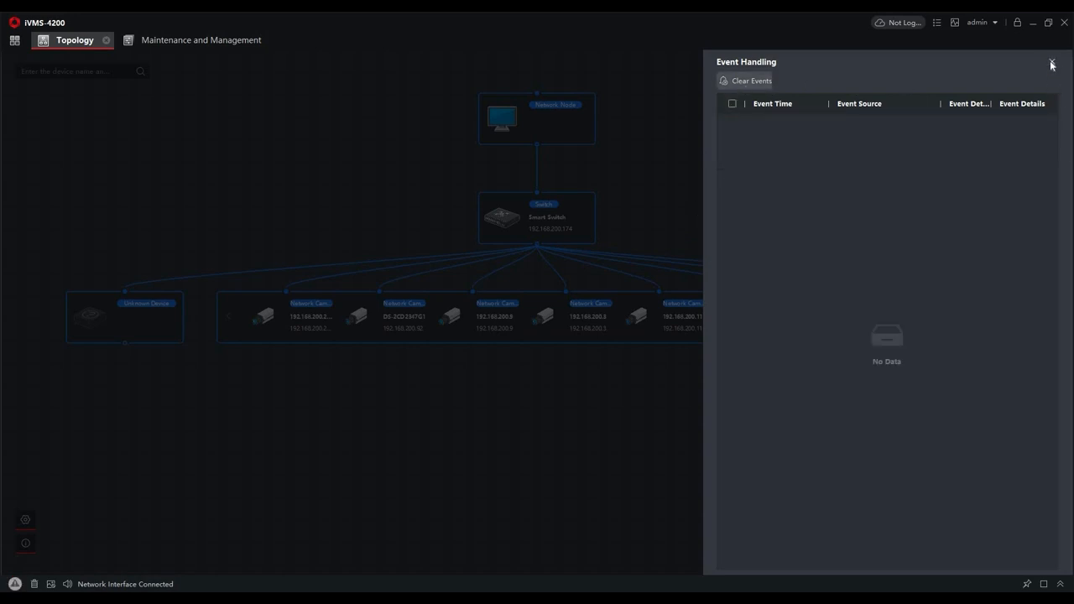
pyautogui.click(1051, 65)
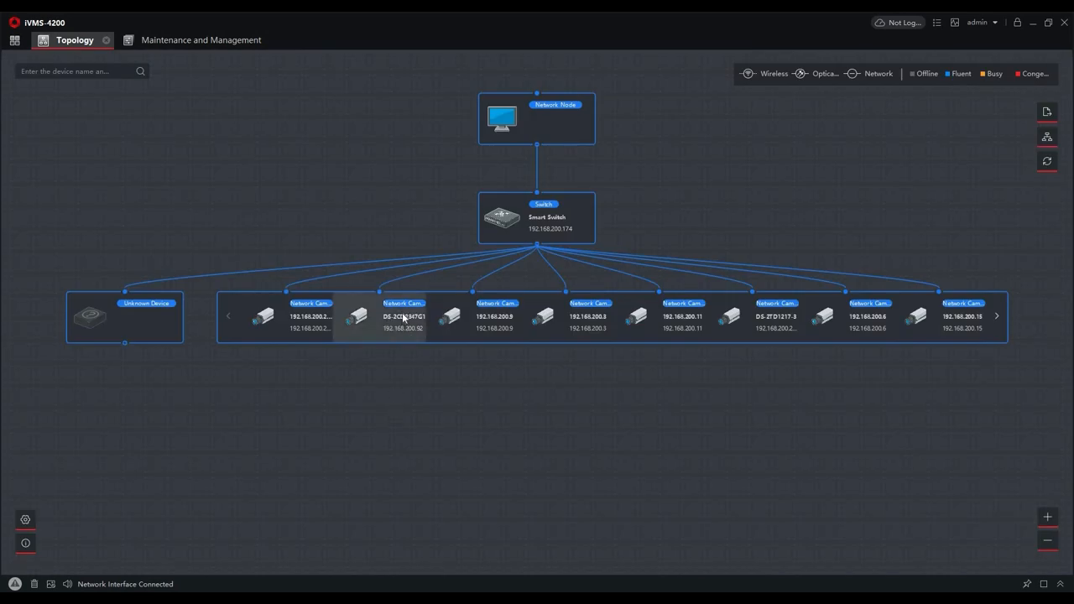
pyautogui.rightClick(403, 316)
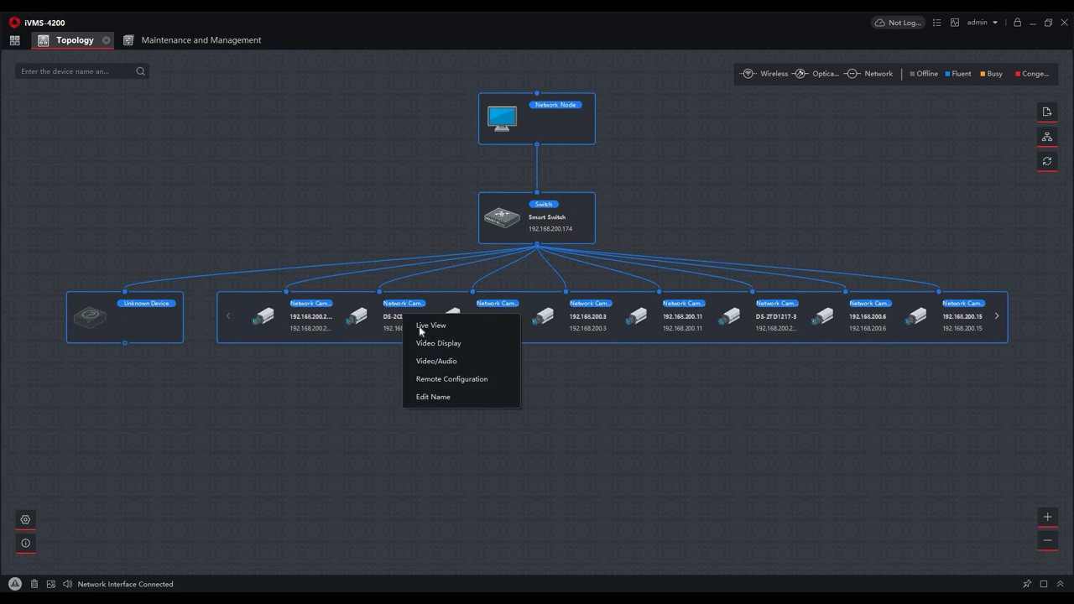
pyautogui.click(430, 326)
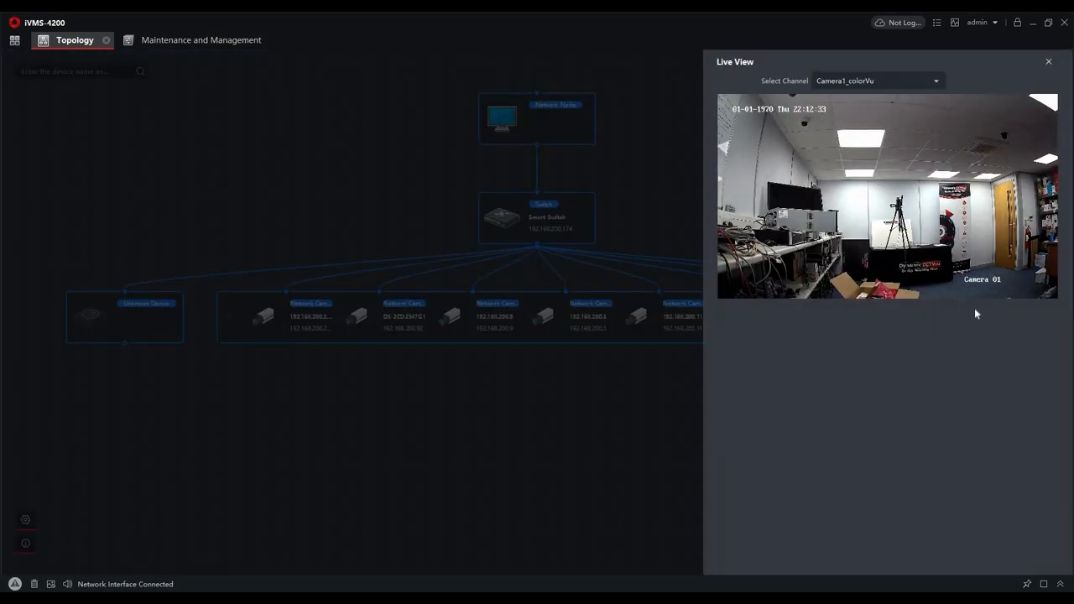
pyautogui.moveTo(846, 414)
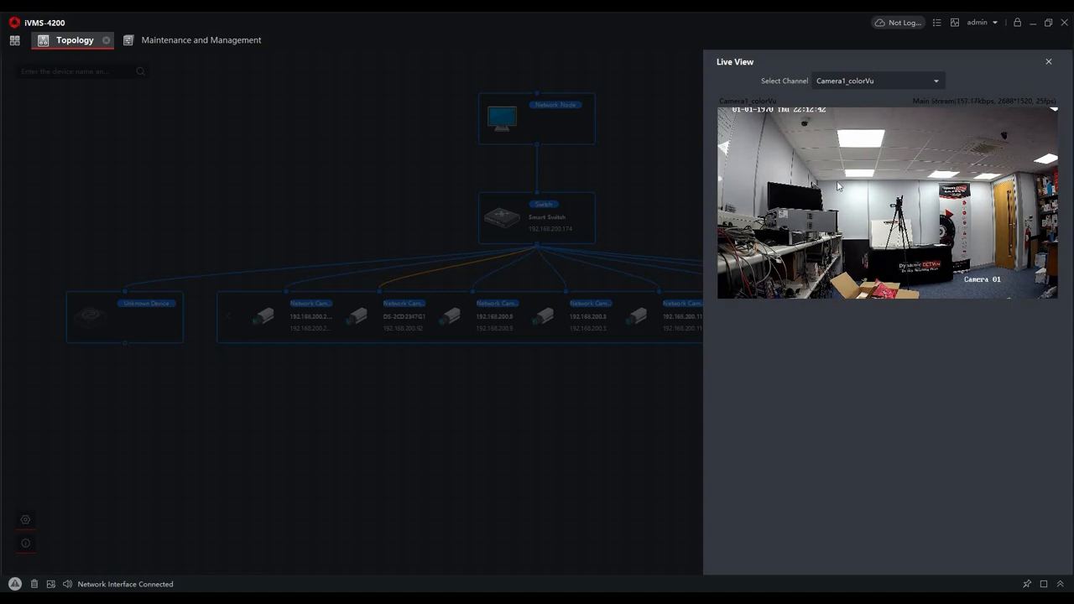
pyautogui.click(1048, 61)
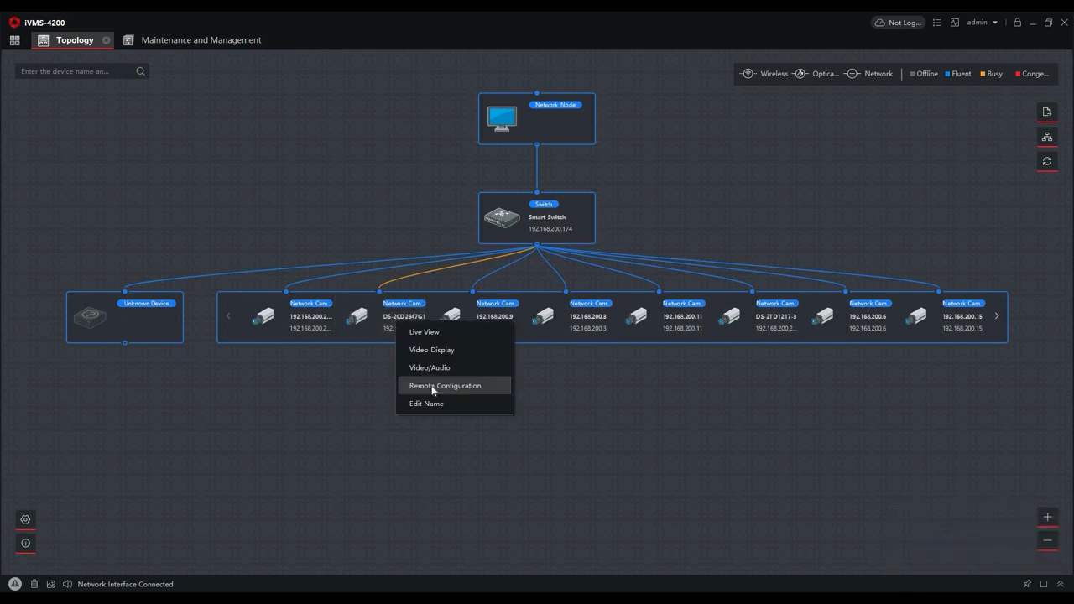
pyautogui.click(443, 385)
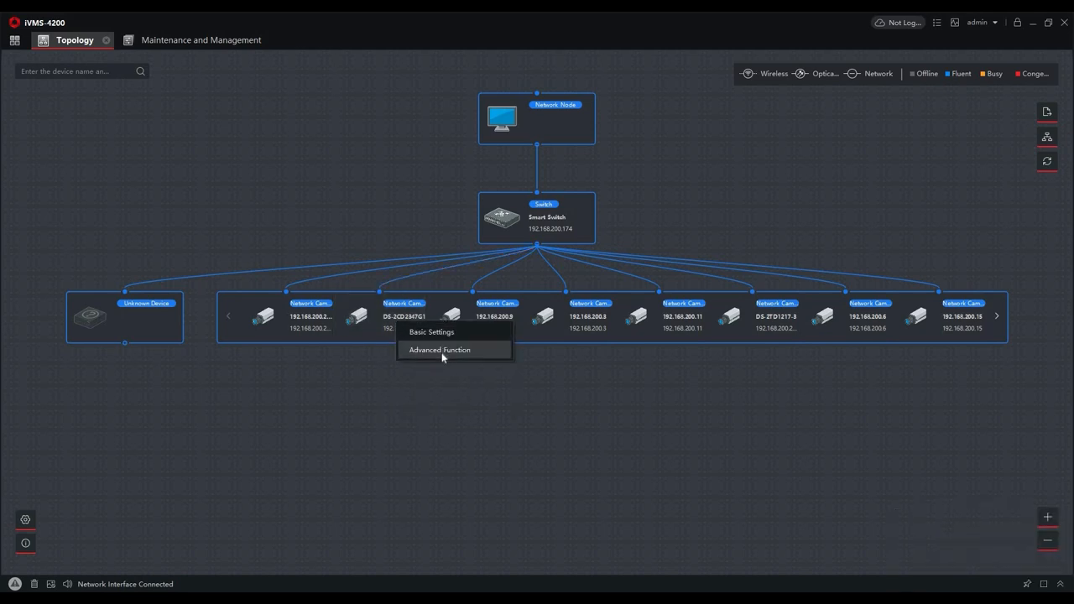
pyautogui.click(439, 350)
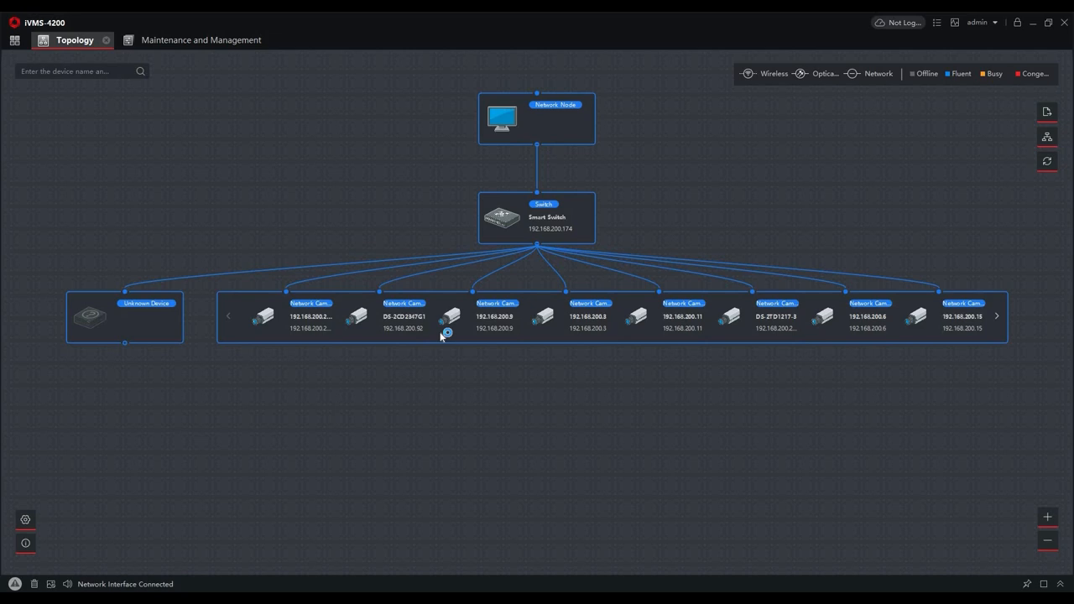
pyautogui.doubleClick(402, 316)
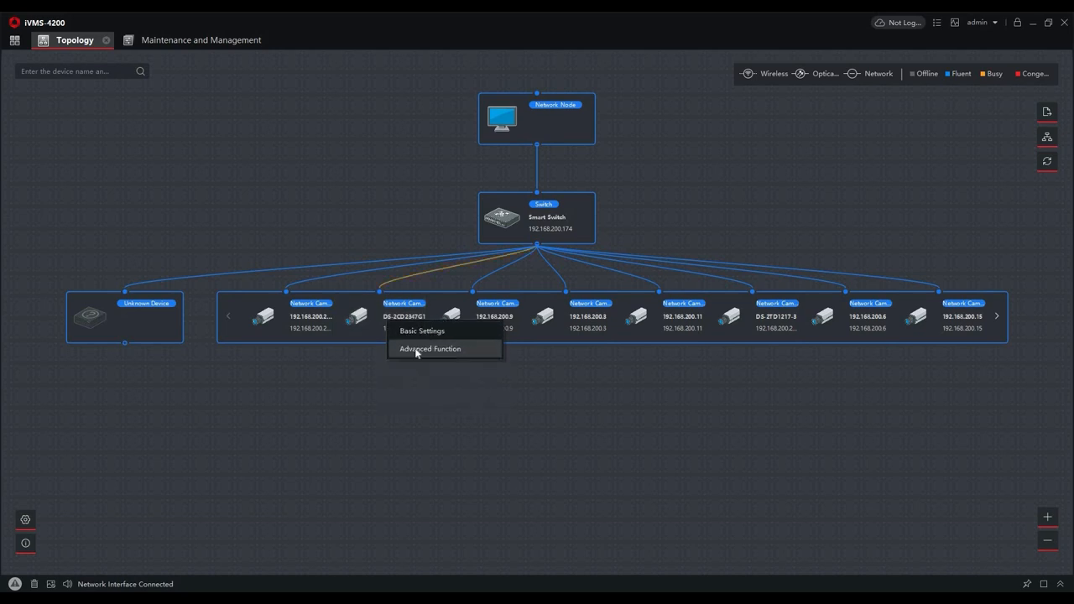
pyautogui.click(430, 348)
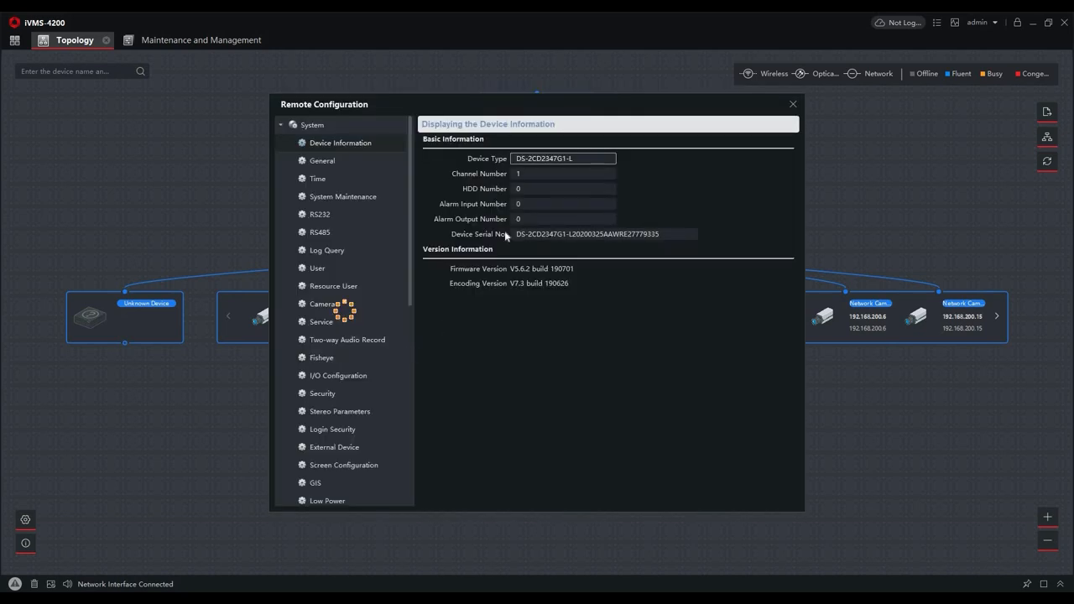
pyautogui.moveTo(575, 455)
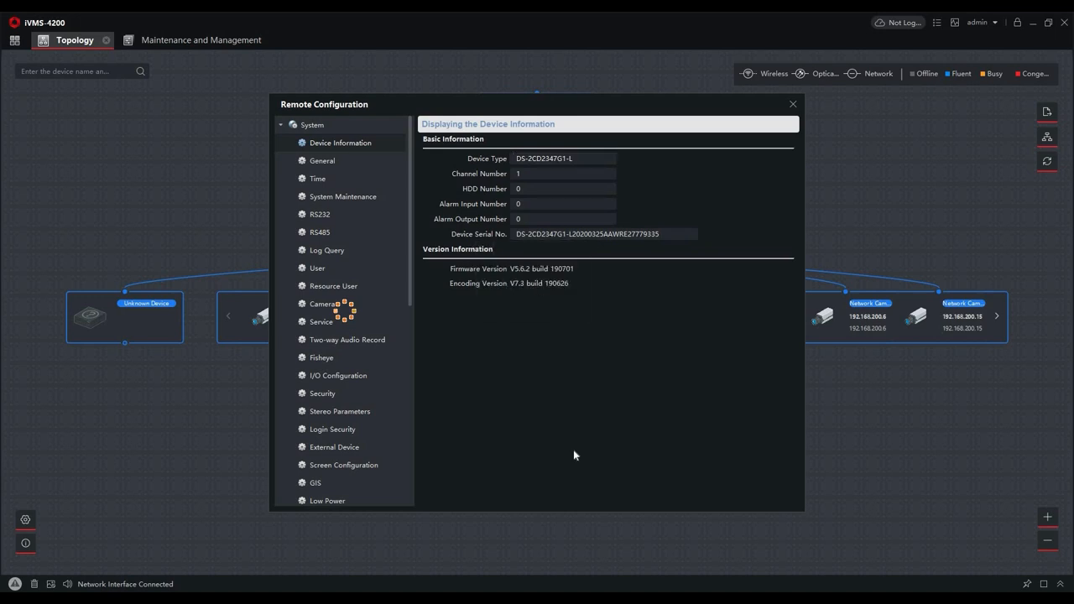
pyautogui.click(313, 124)
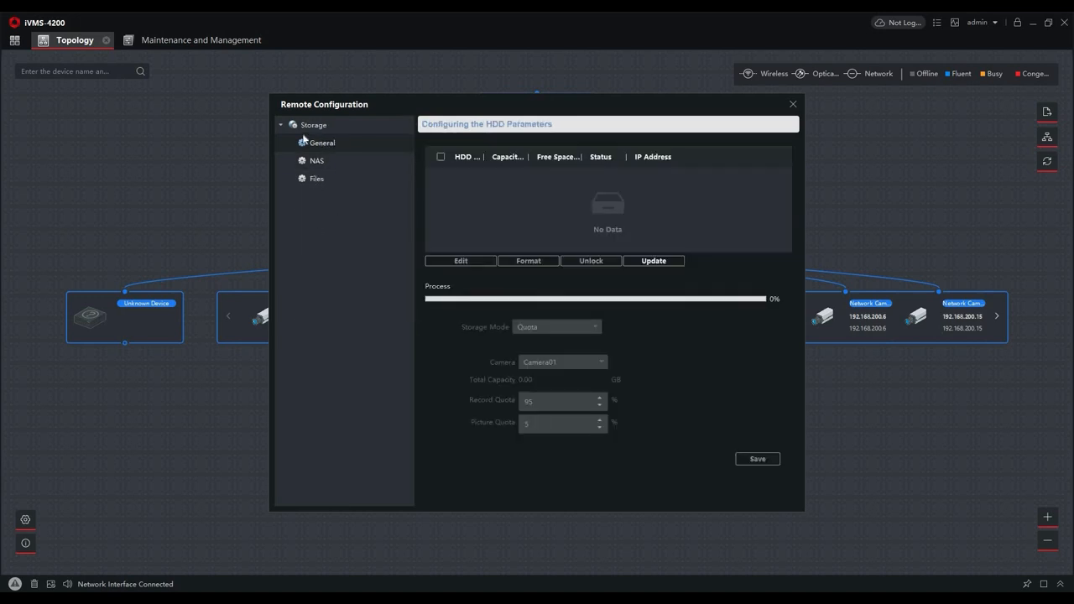
pyautogui.click(791, 104)
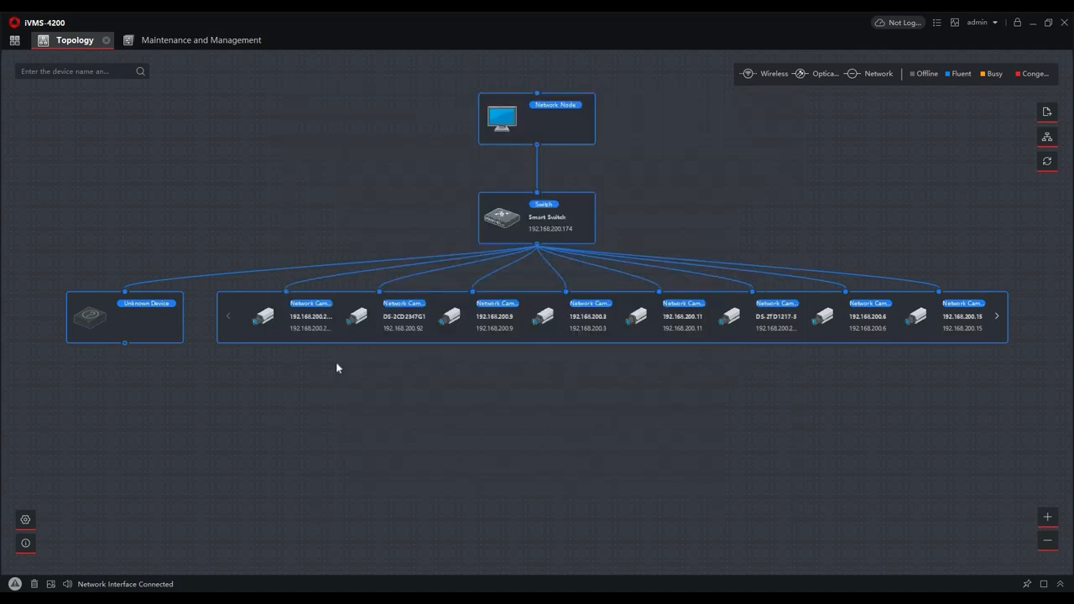
pyautogui.rightClick(403, 316)
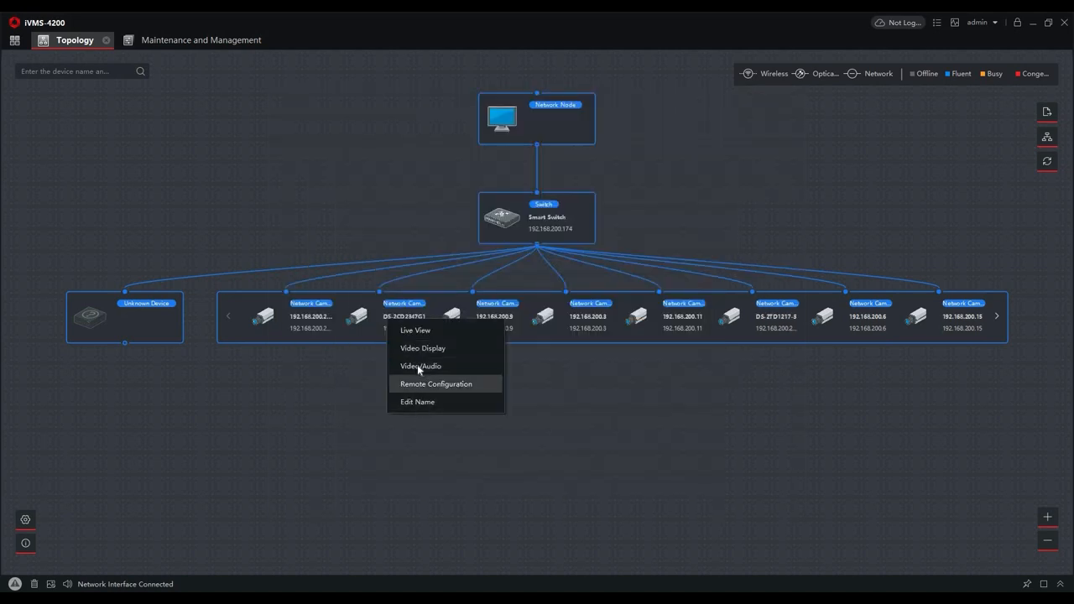
pyautogui.click(435, 383)
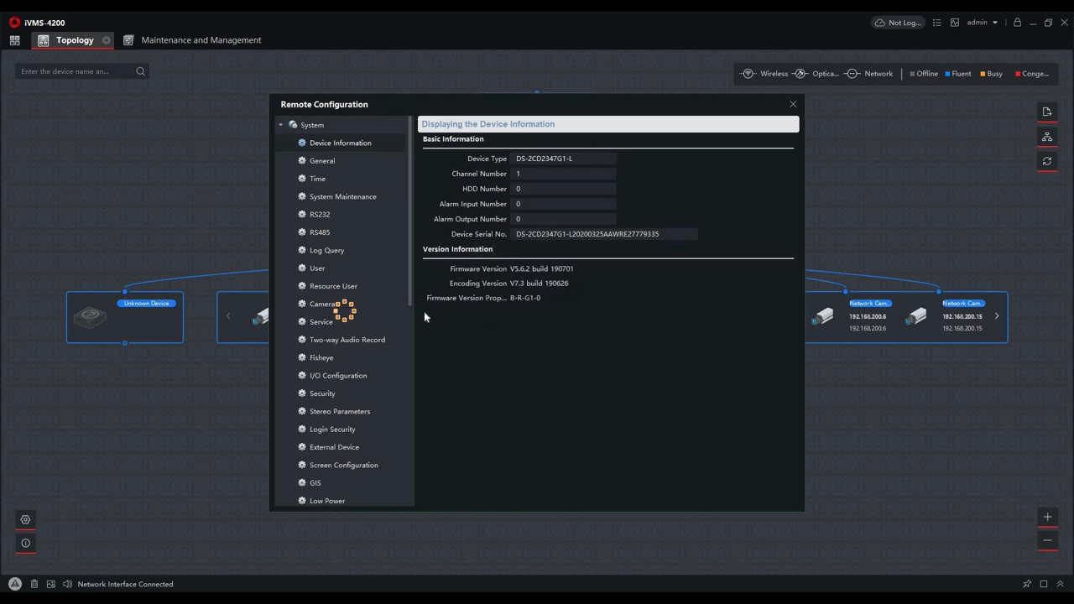
pyautogui.click(322, 303)
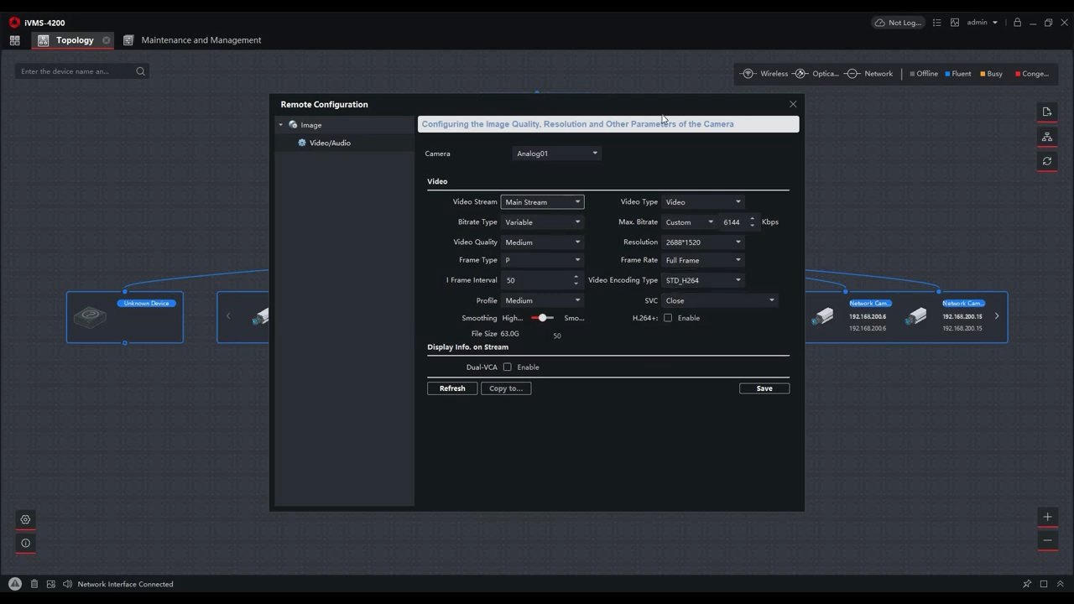
pyautogui.moveTo(793, 125)
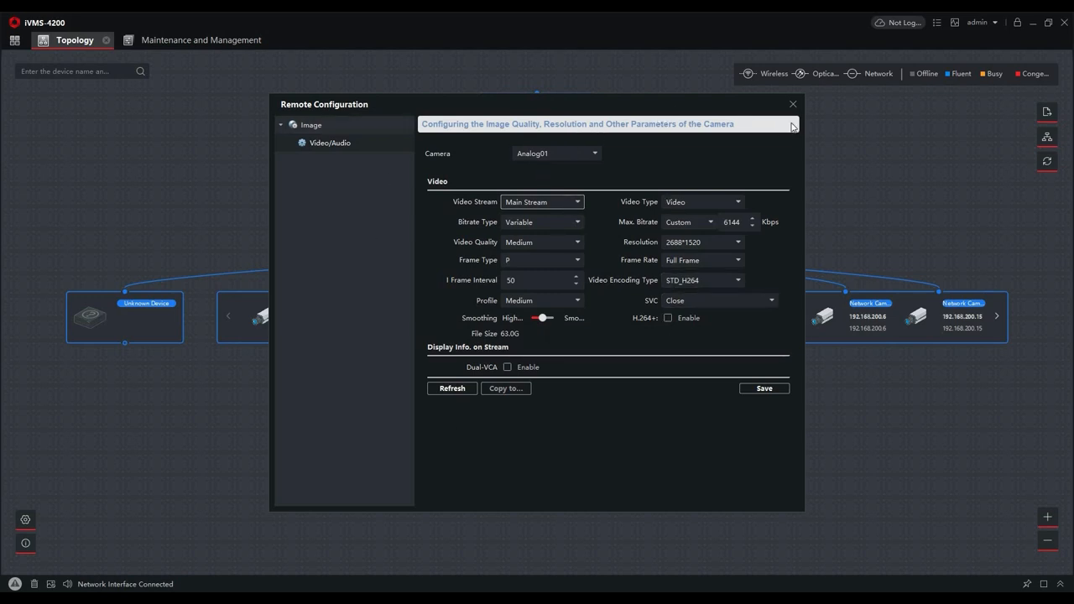
pyautogui.moveTo(795, 105)
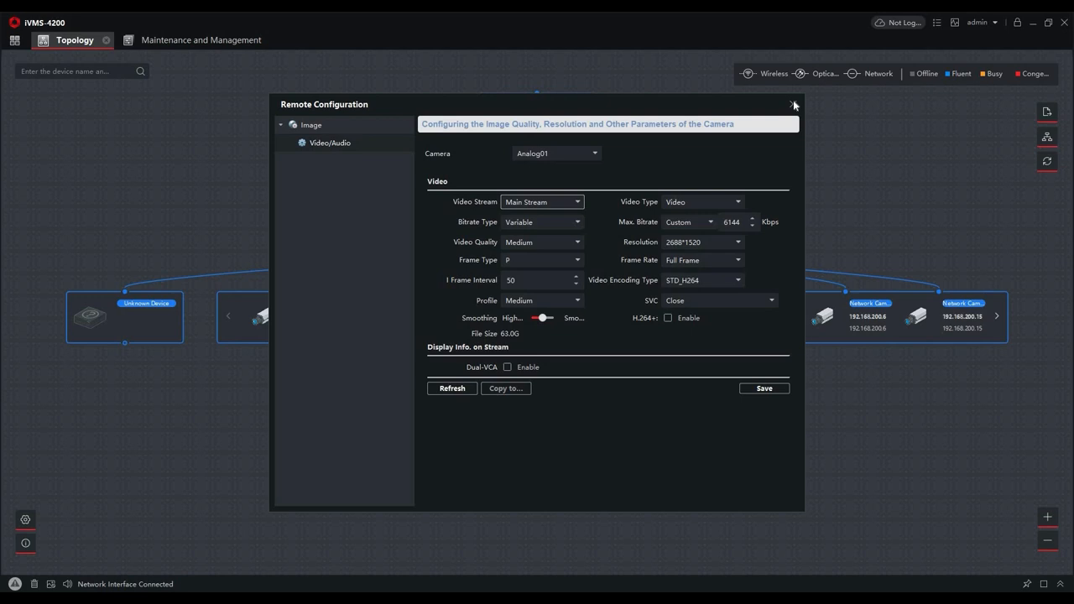
pyautogui.click(792, 104)
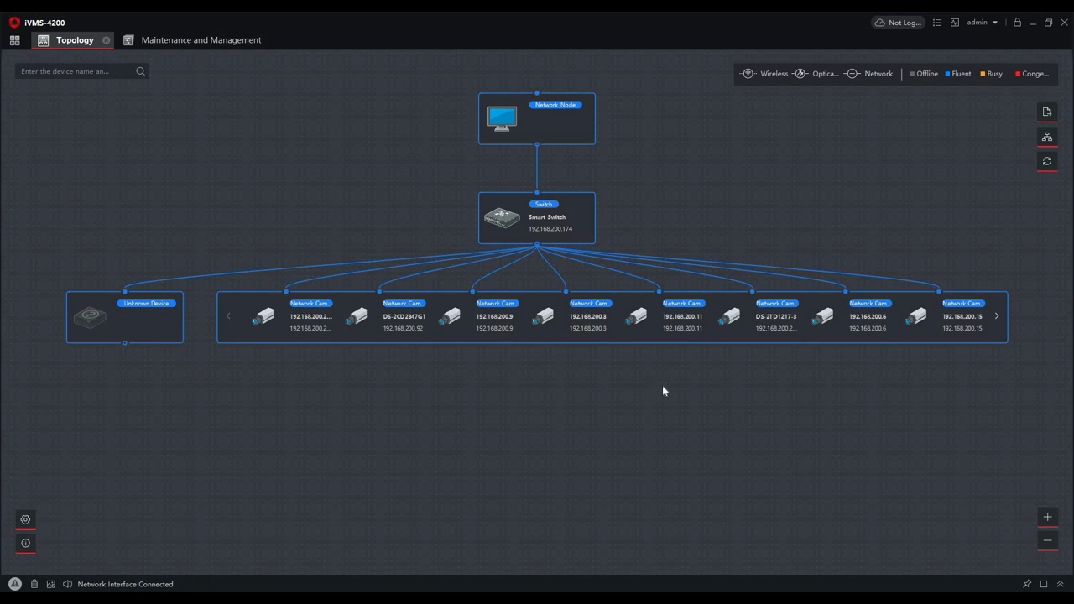
pyautogui.moveTo(595, 432)
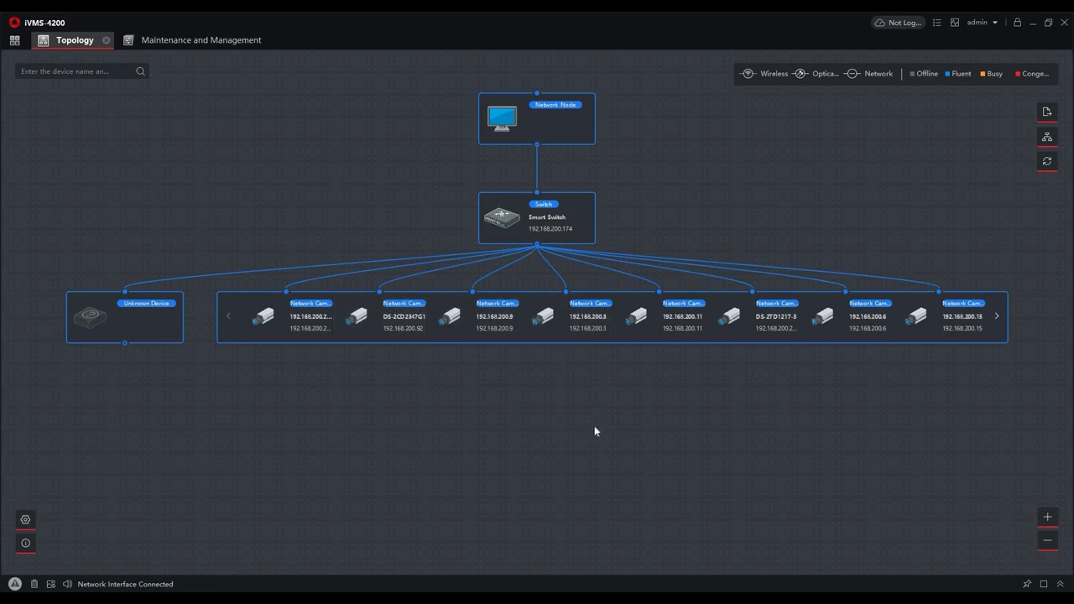
pyautogui.rightClick(537, 218)
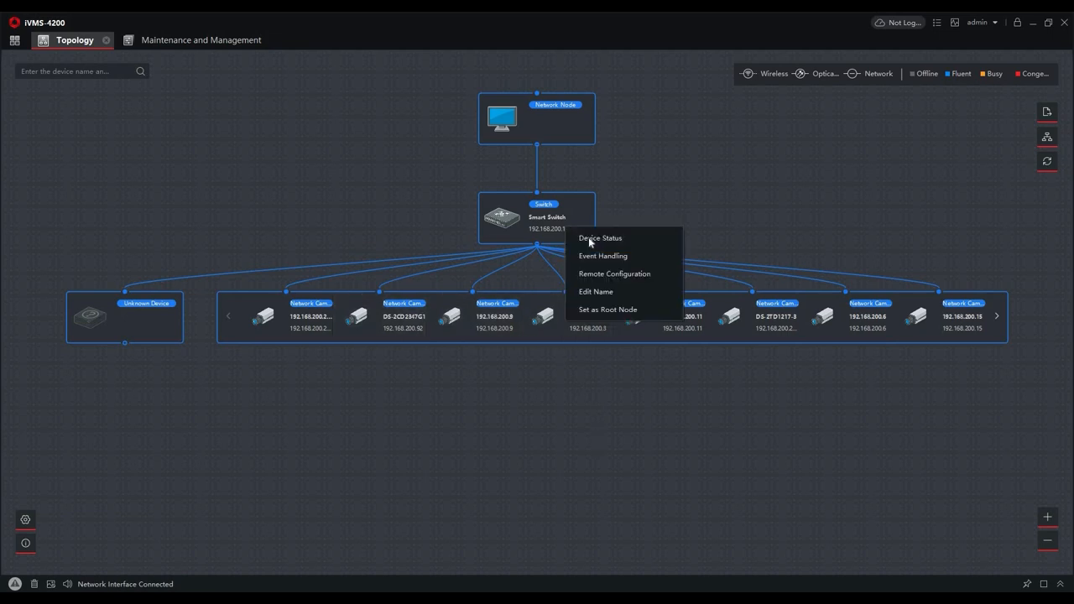
pyautogui.click(600, 238)
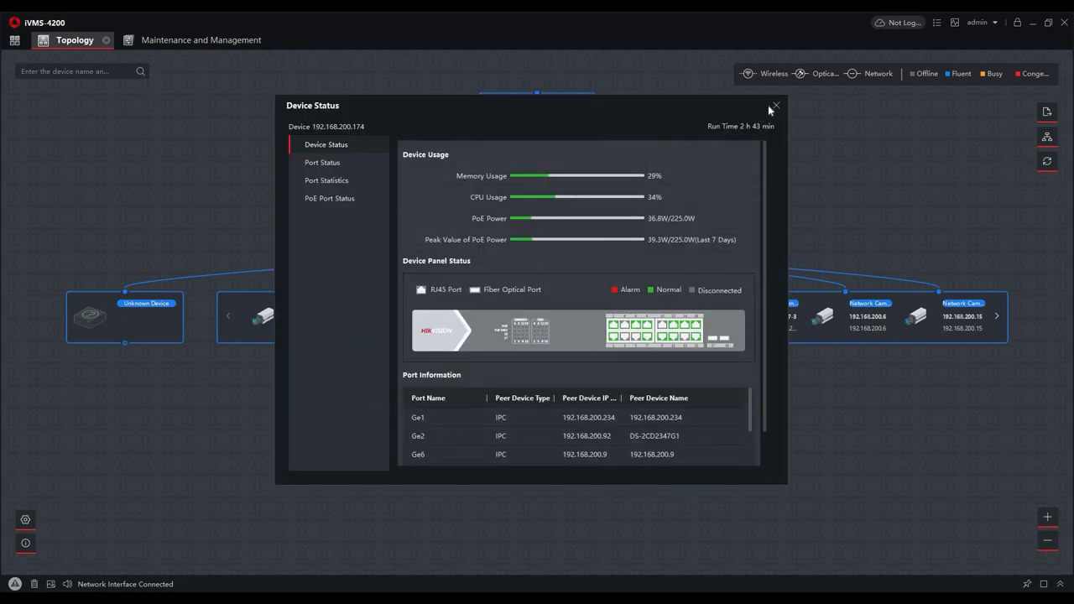
pyautogui.click(773, 107)
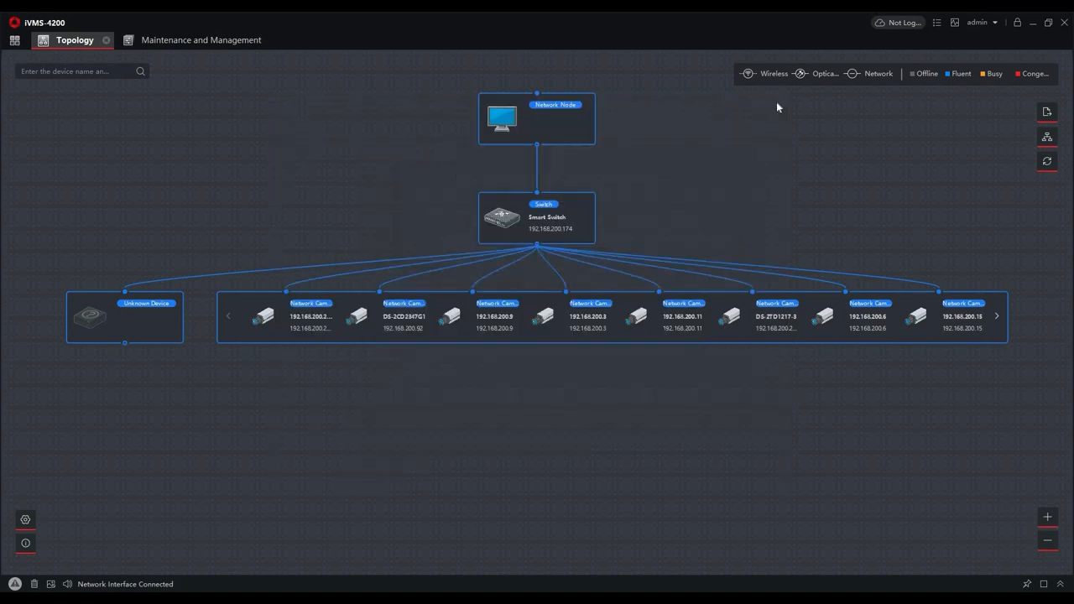